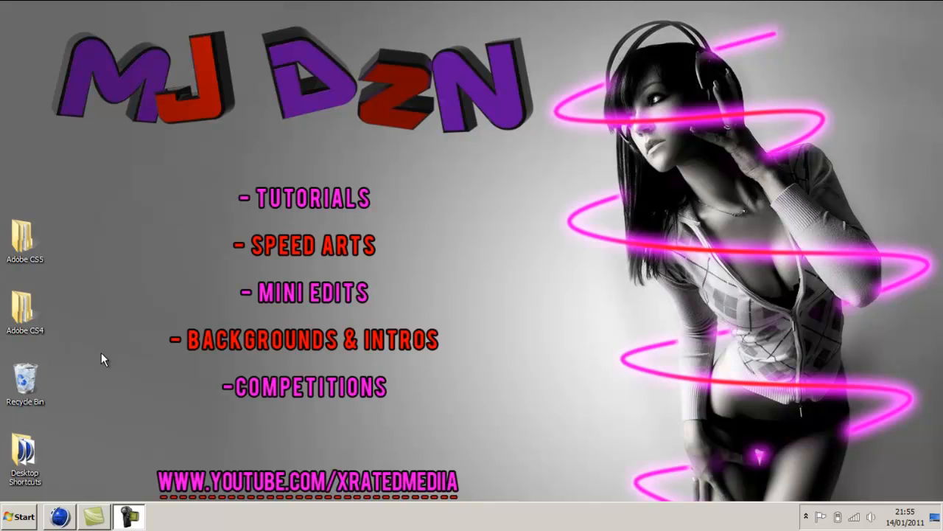
# Launch Cinema 4D from the taskbar into an empty Untitled scene.
pyautogui.click(59, 516)
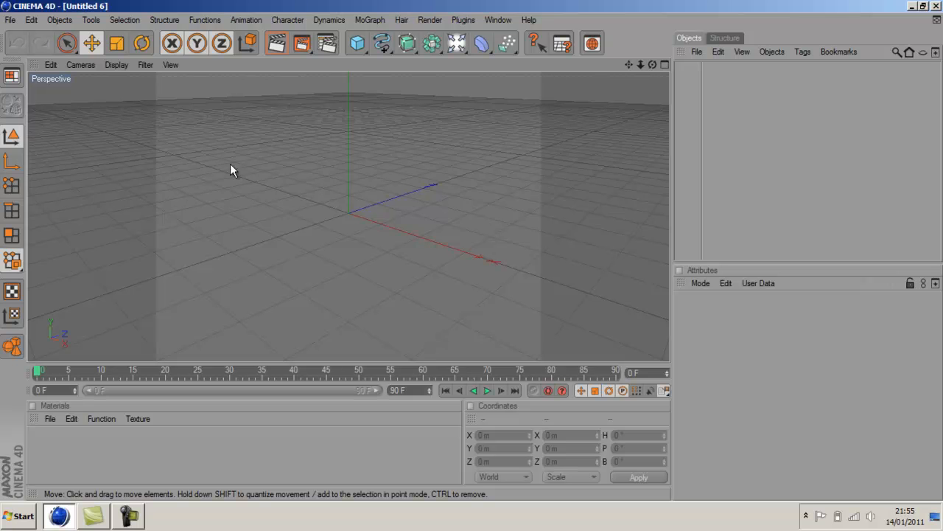
pyautogui.moveTo(653, 72)
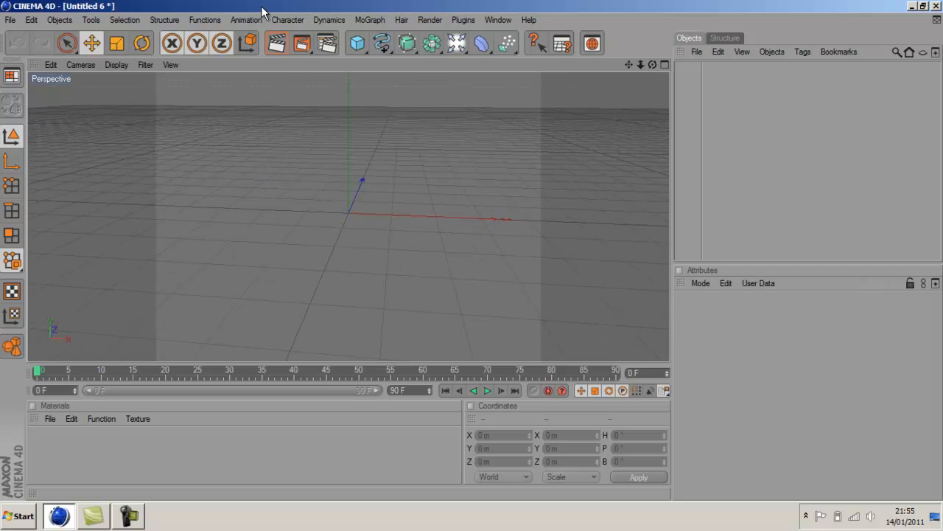
pyautogui.moveTo(14, 26)
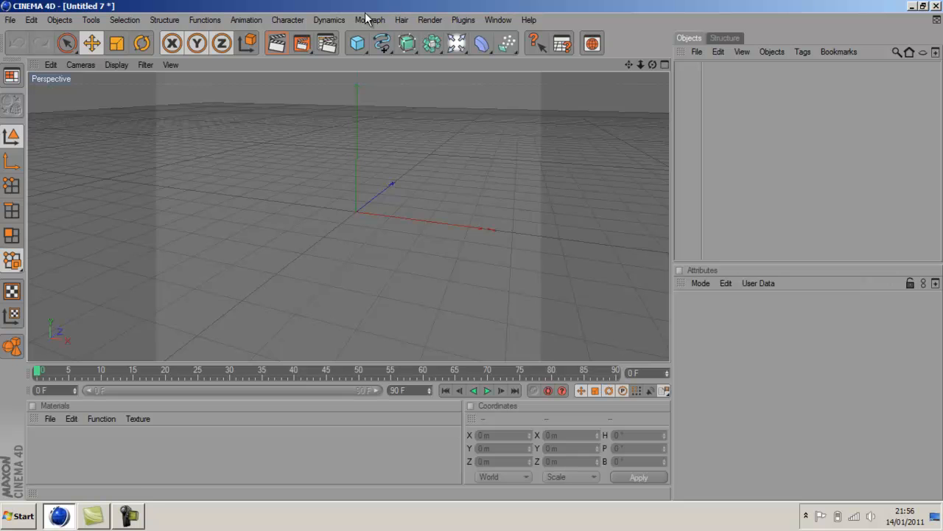
pyautogui.moveTo(326, 43)
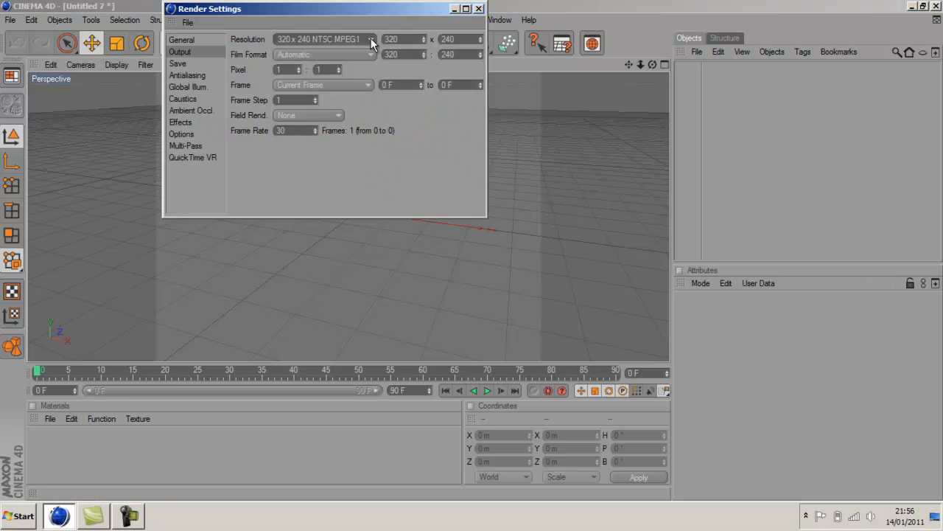
# Set render output to 1280x720 HDTV, HDTV film format, rendering all frames 0-90.
pyautogui.click(371, 39)
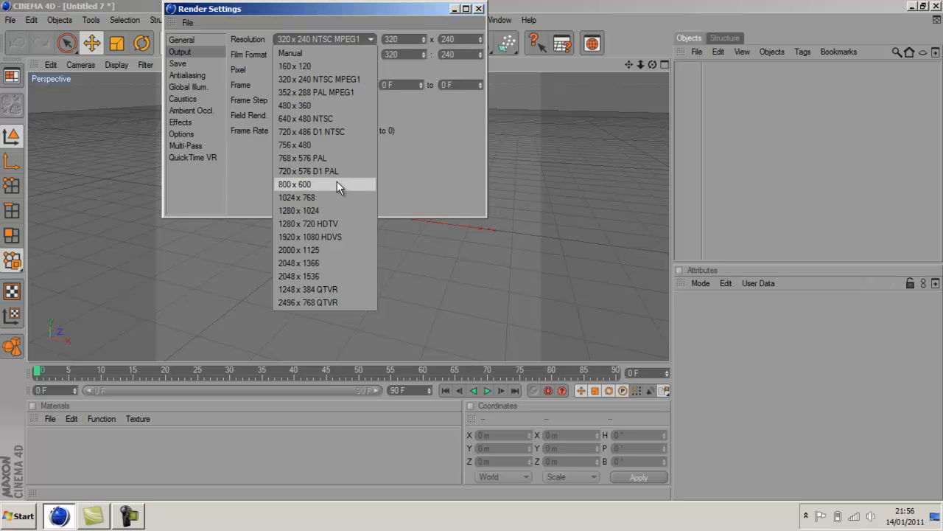
pyautogui.moveTo(335, 197)
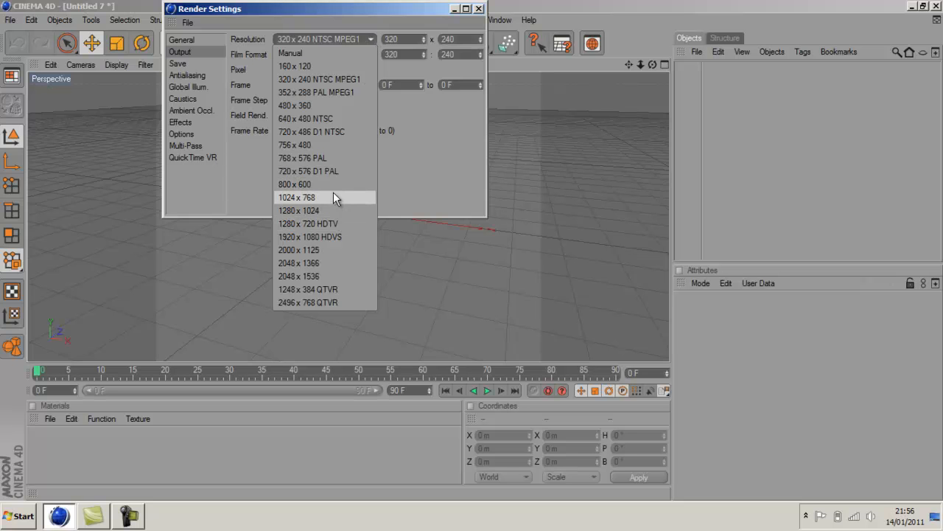
pyautogui.moveTo(324, 224)
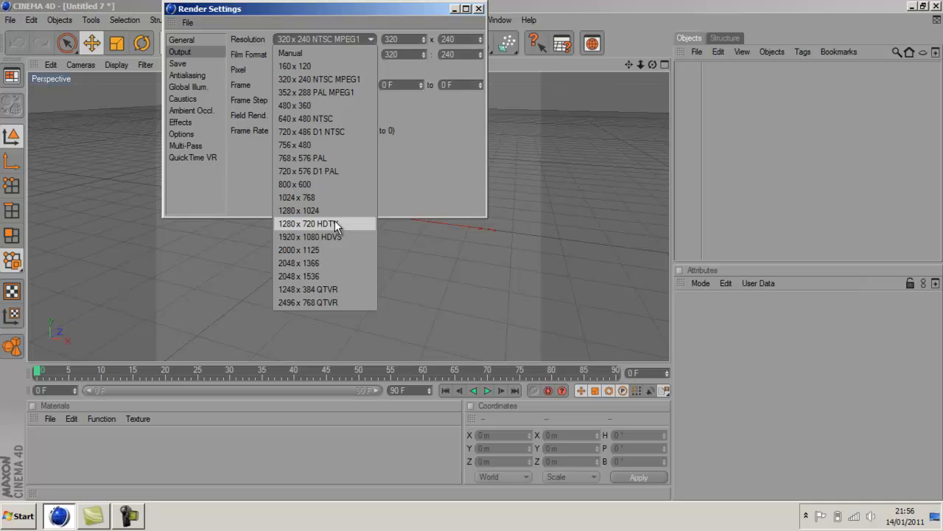
pyautogui.click(305, 223)
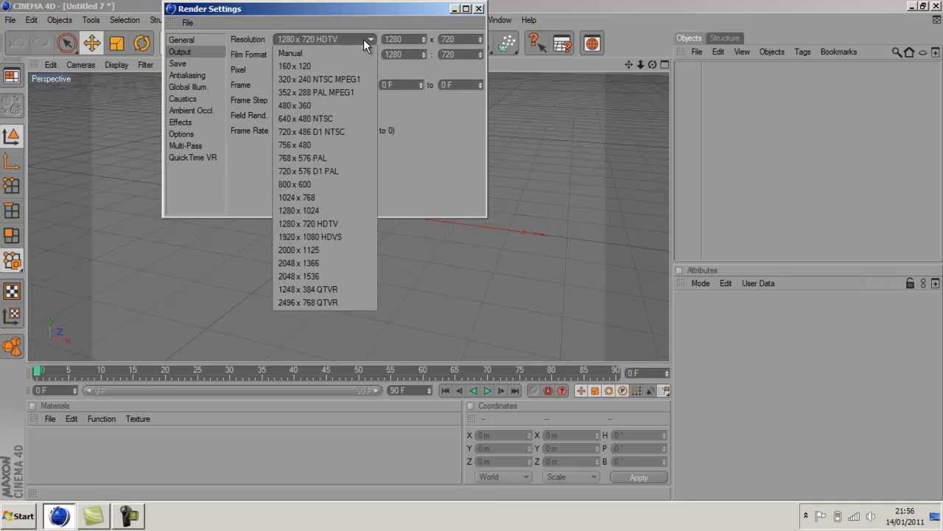
pyautogui.moveTo(324, 210)
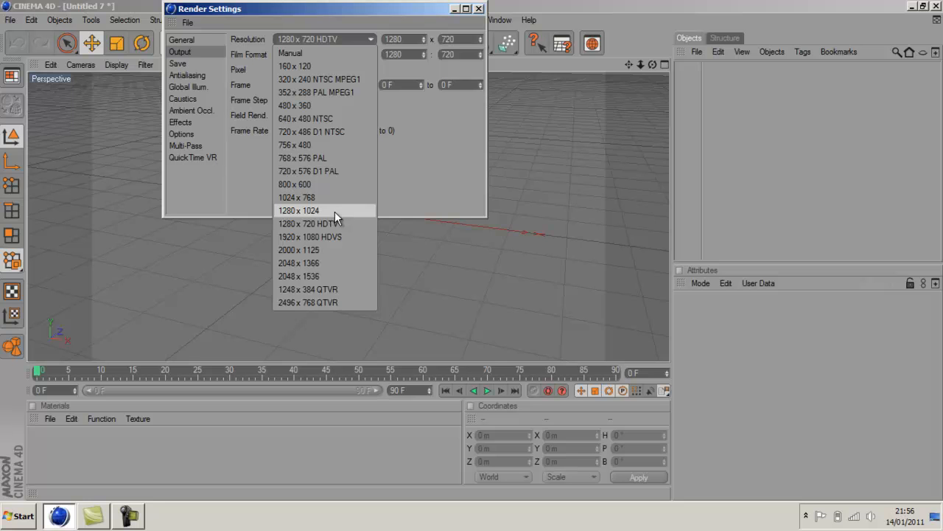
pyautogui.click(299, 210)
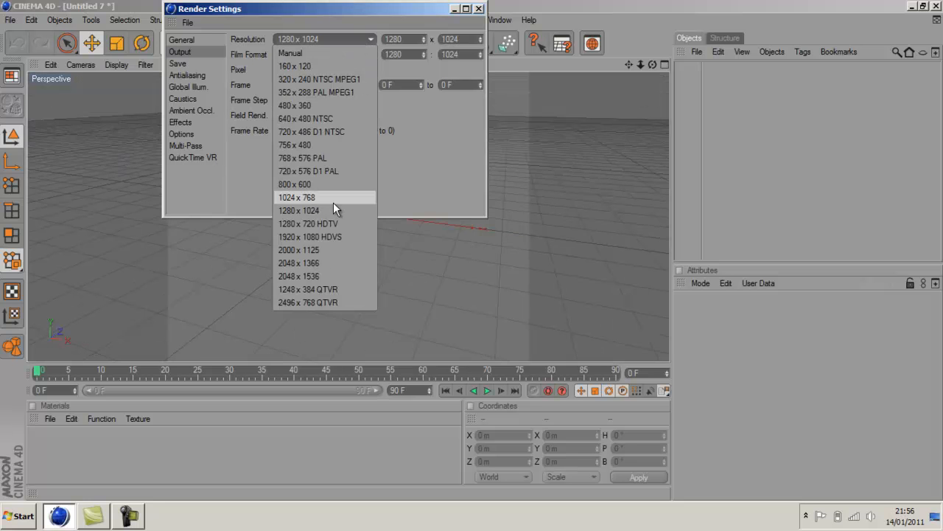
pyautogui.moveTo(308, 223)
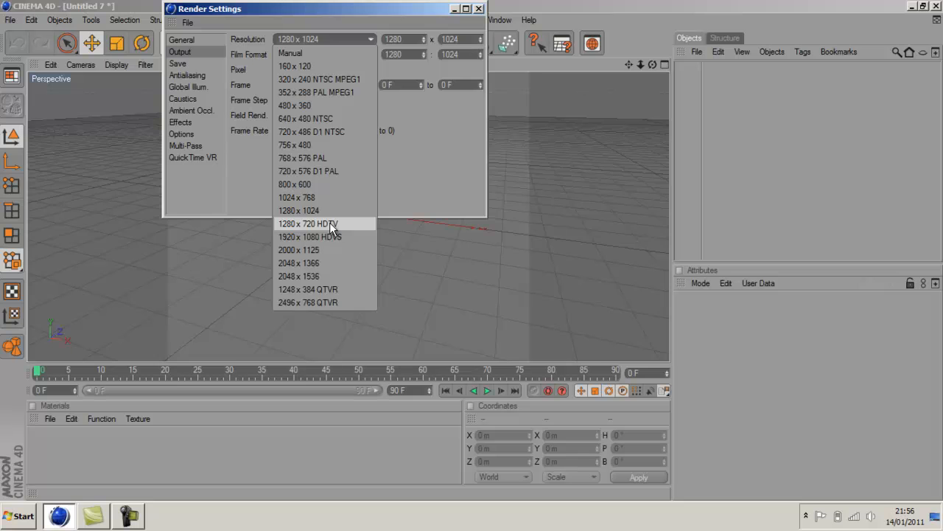
pyautogui.click(307, 223)
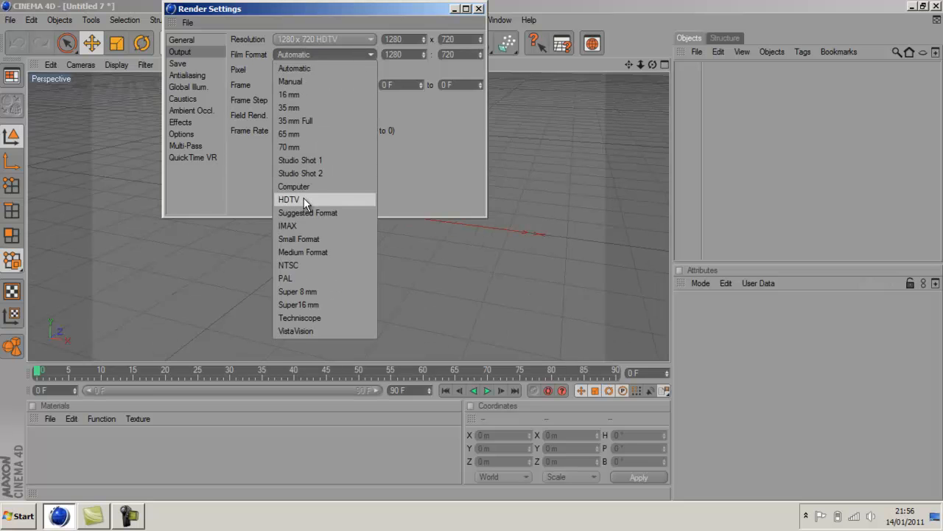
pyautogui.click(288, 199)
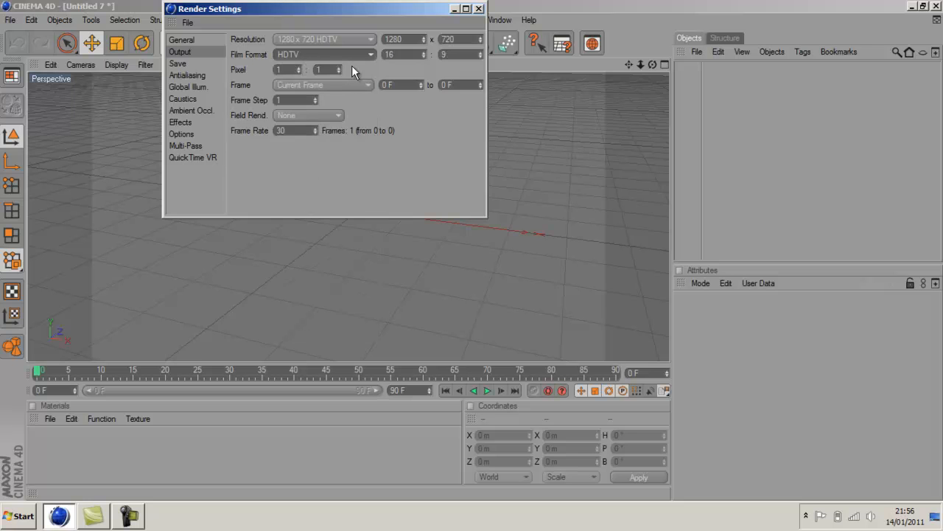
pyautogui.moveTo(346, 90)
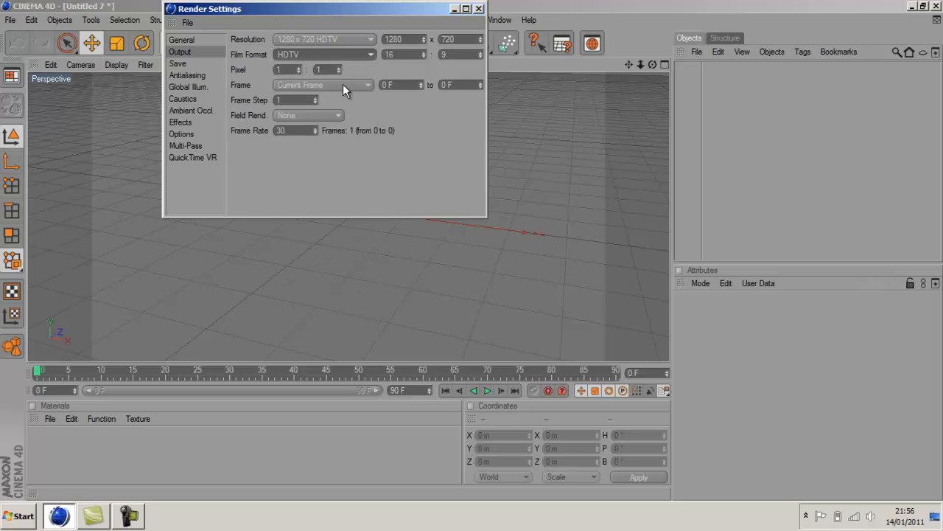
pyautogui.click(367, 85)
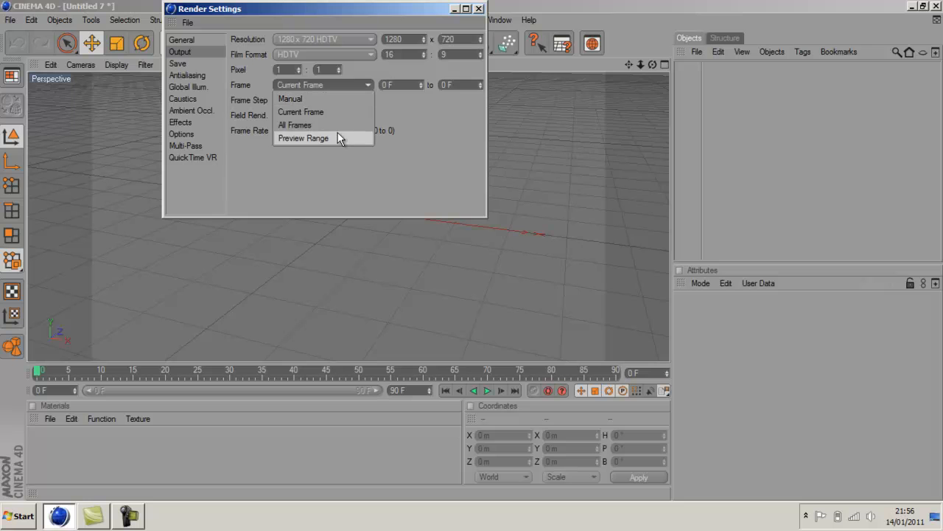
pyautogui.click(294, 125)
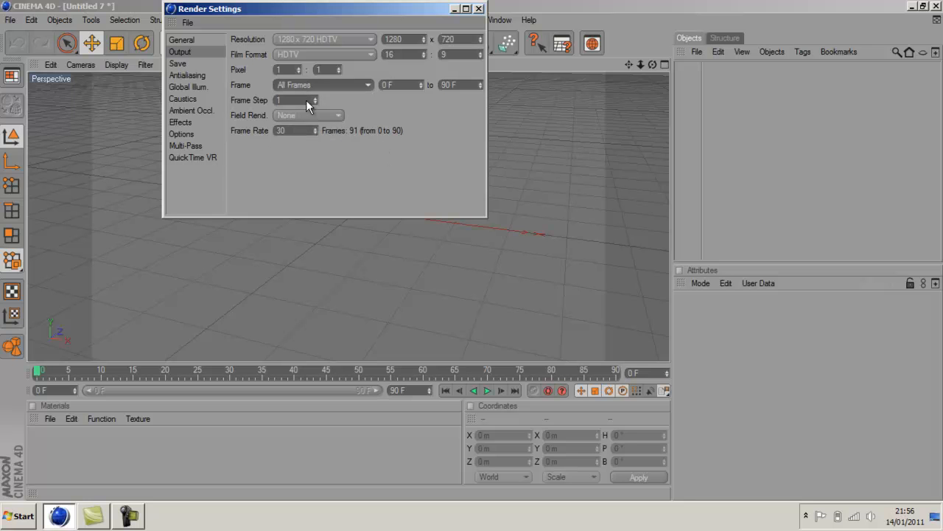
pyautogui.click(177, 64)
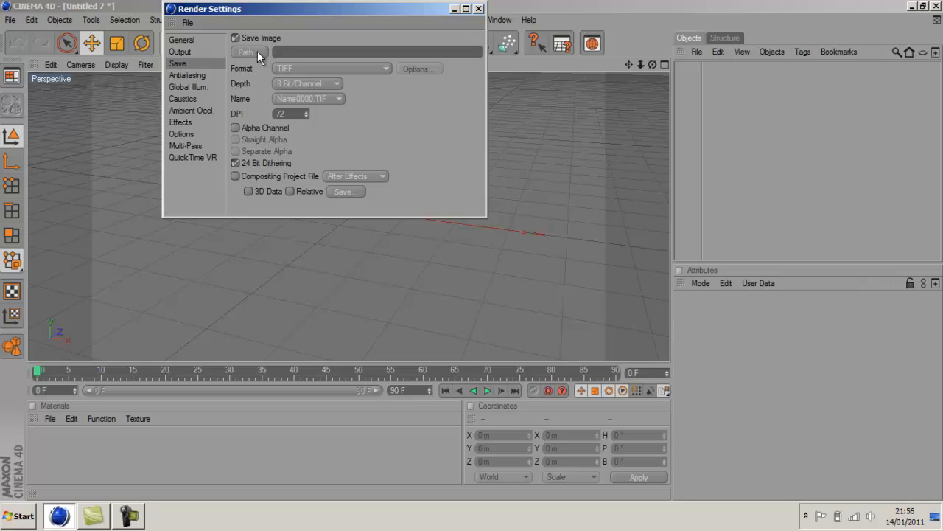
# Save renders to the Desktop as 'Basic Intro' in QuickTime Movie format.
pyautogui.click(247, 52)
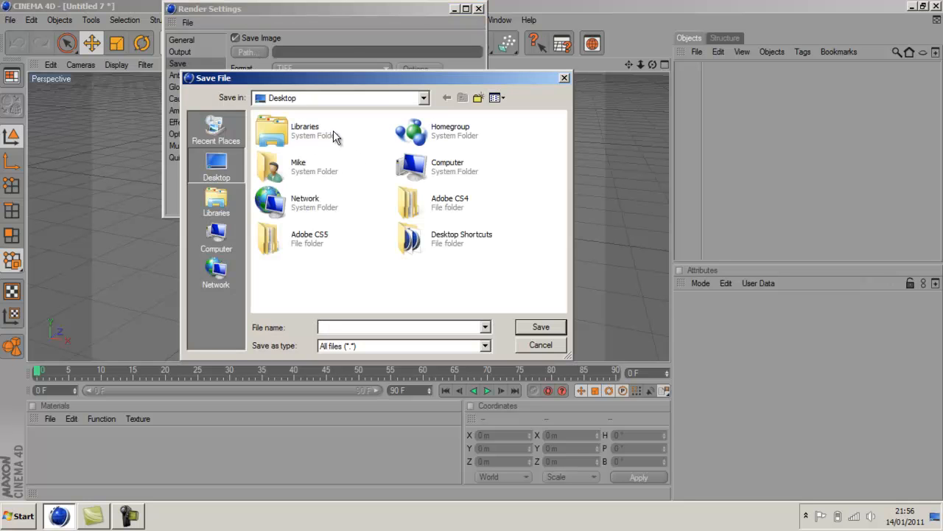
pyautogui.write('B')
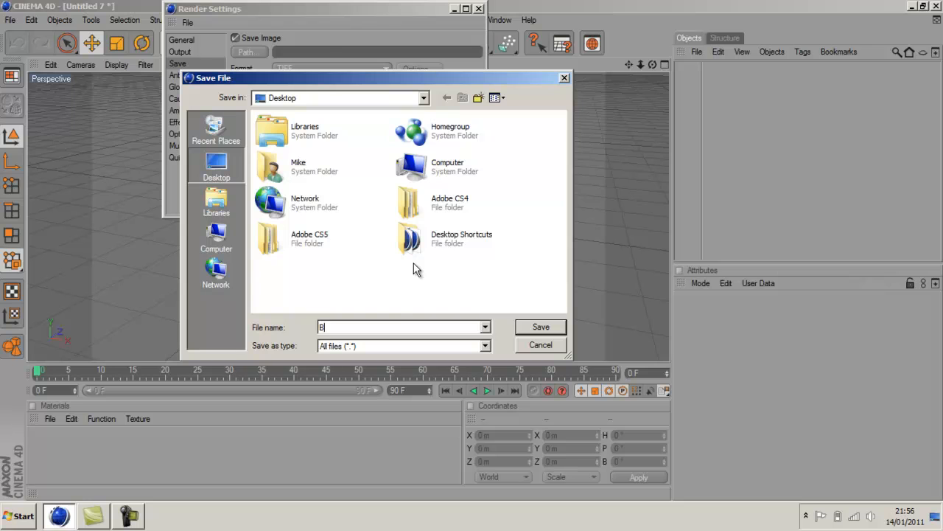
pyautogui.write('asic In')
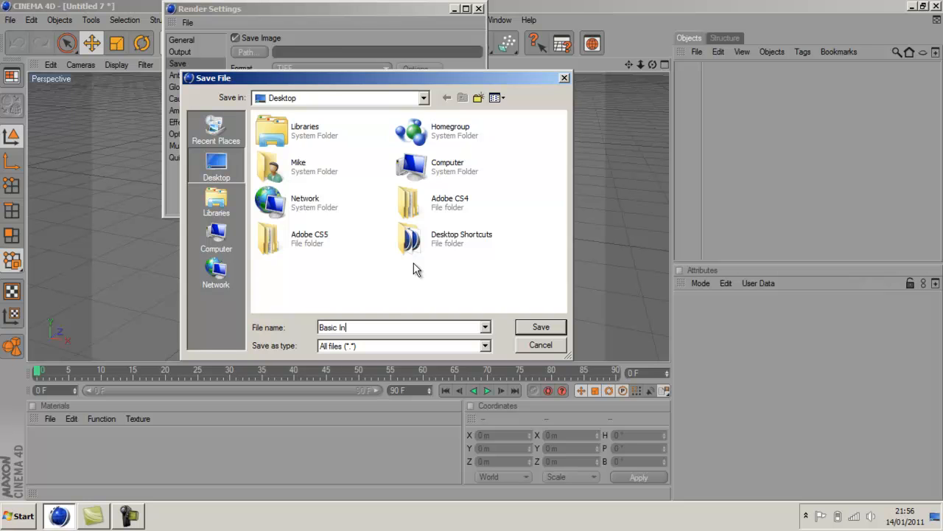
pyautogui.write('tro')
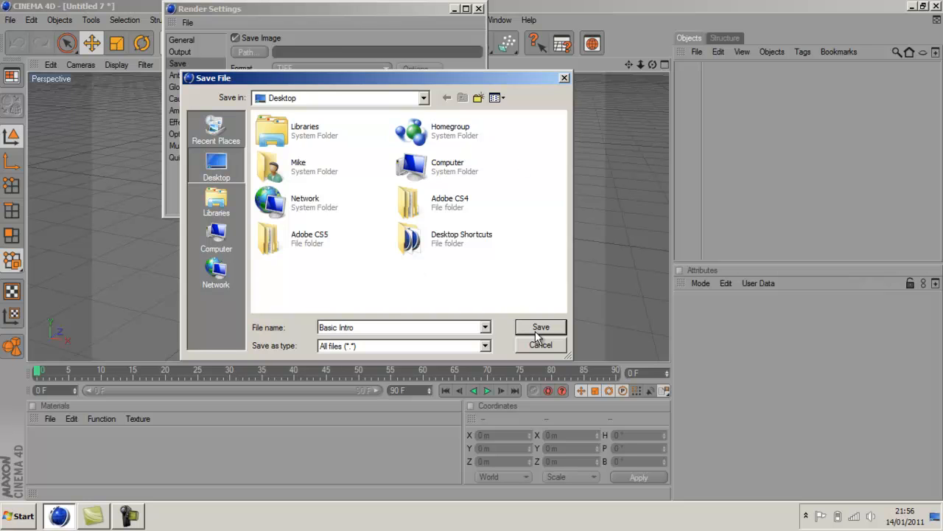
pyautogui.click(541, 327)
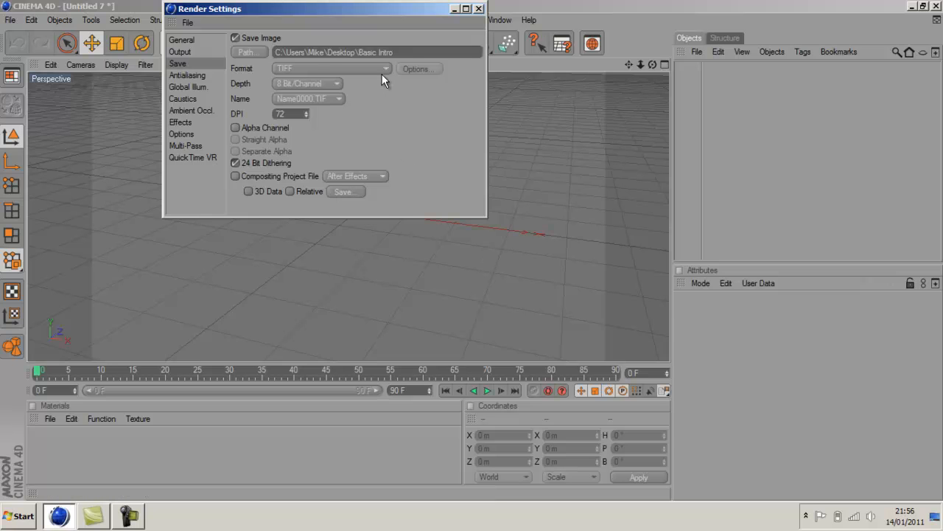
pyautogui.click(332, 68)
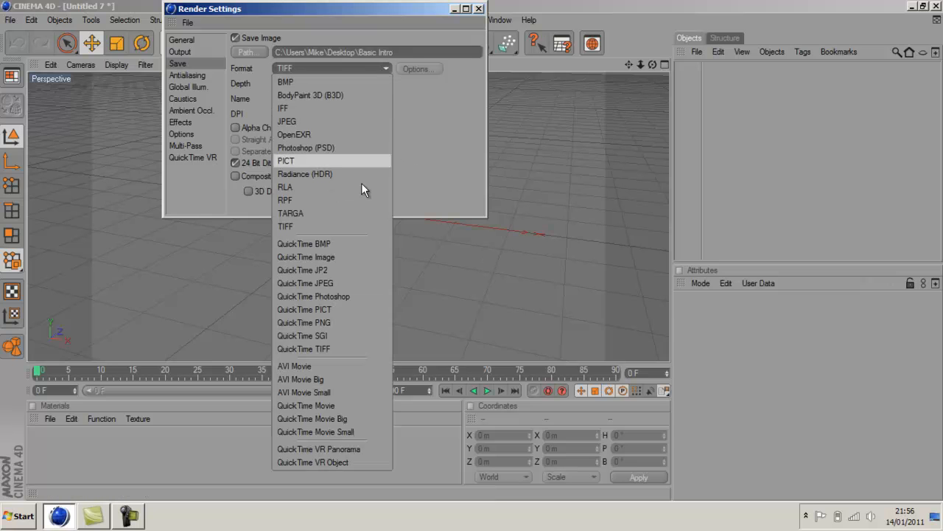
pyautogui.moveTo(336, 213)
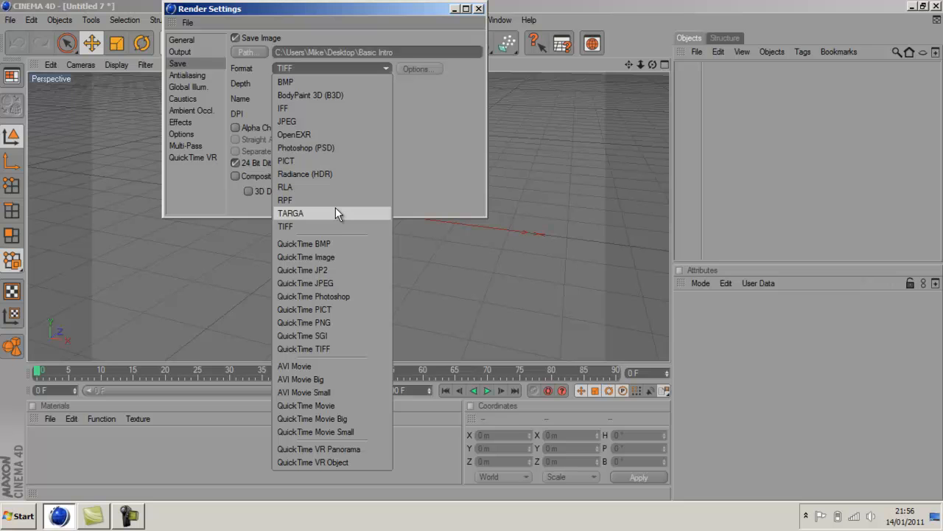
pyautogui.moveTo(328, 366)
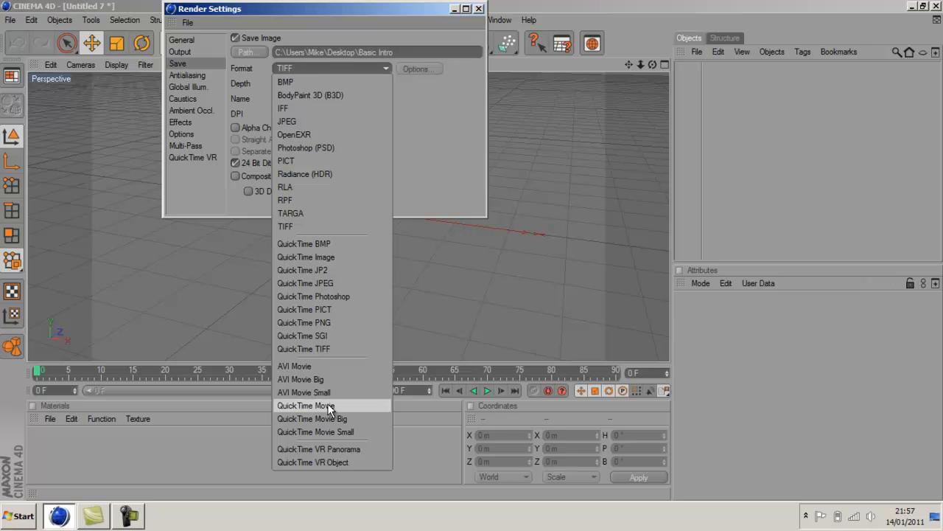
pyautogui.click(305, 406)
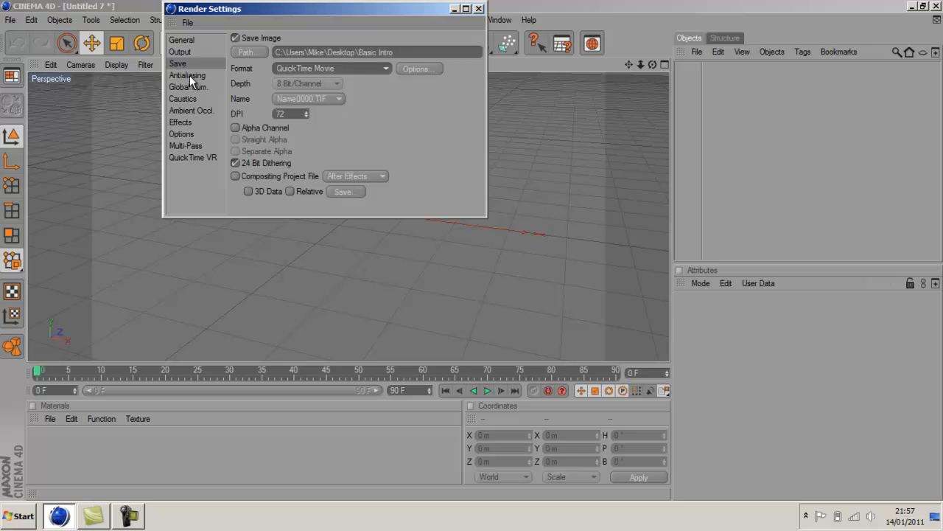
# Set antialiasing to Best with a 2x2 max level and close Render Settings.
pyautogui.click(187, 75)
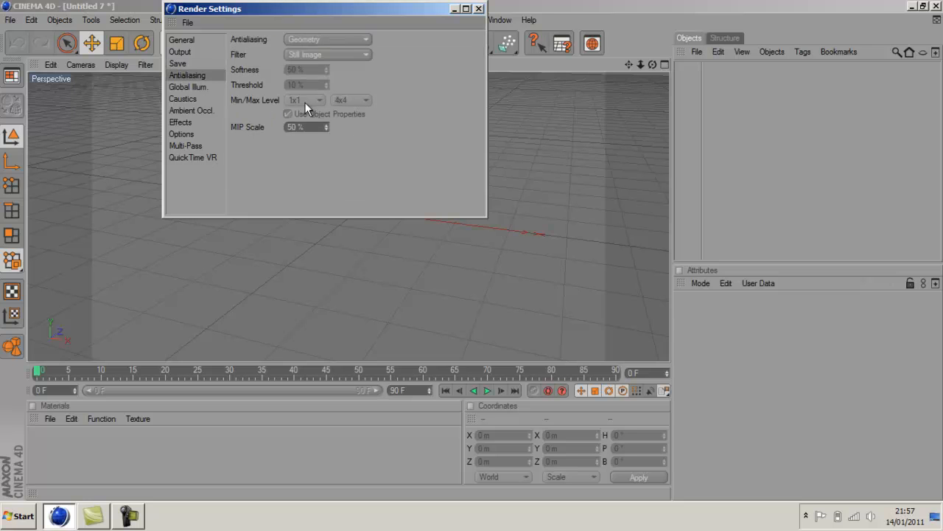
pyautogui.click(365, 39)
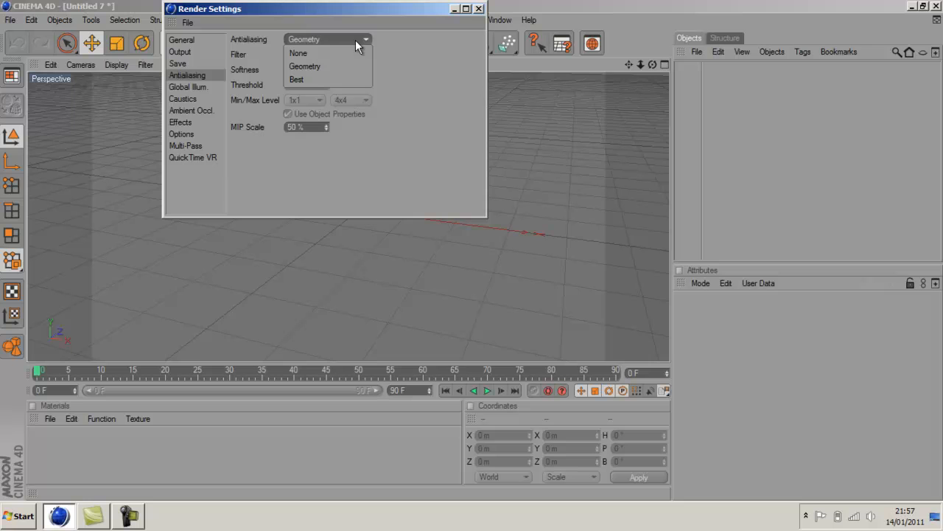
pyautogui.moveTo(341, 79)
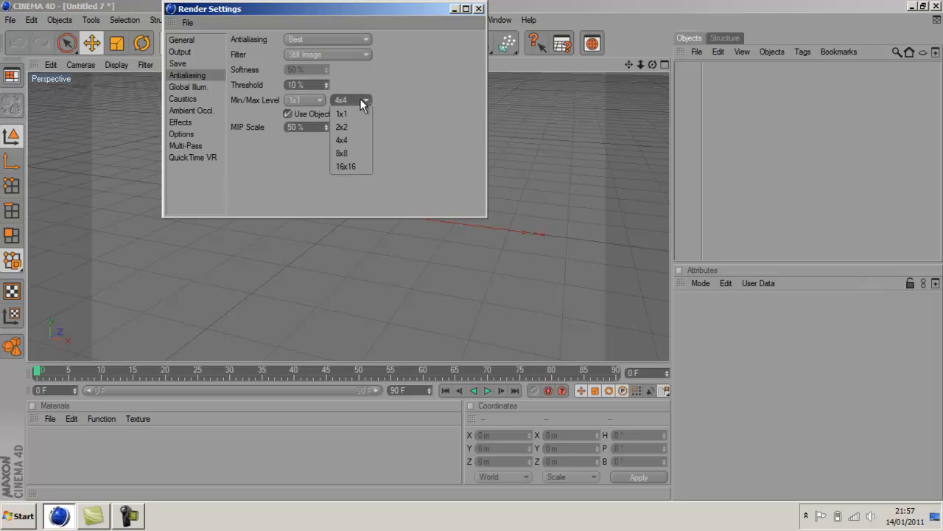
pyautogui.click(342, 126)
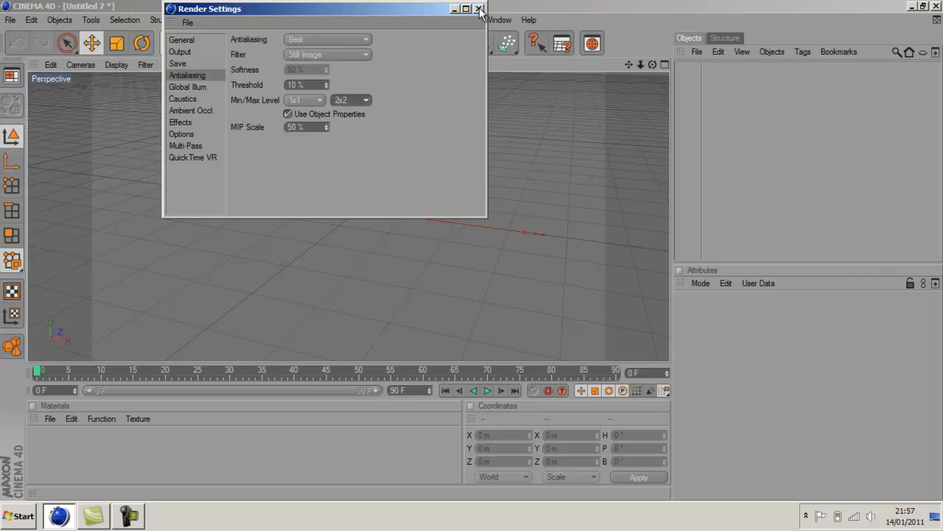
pyautogui.moveTo(479, 11)
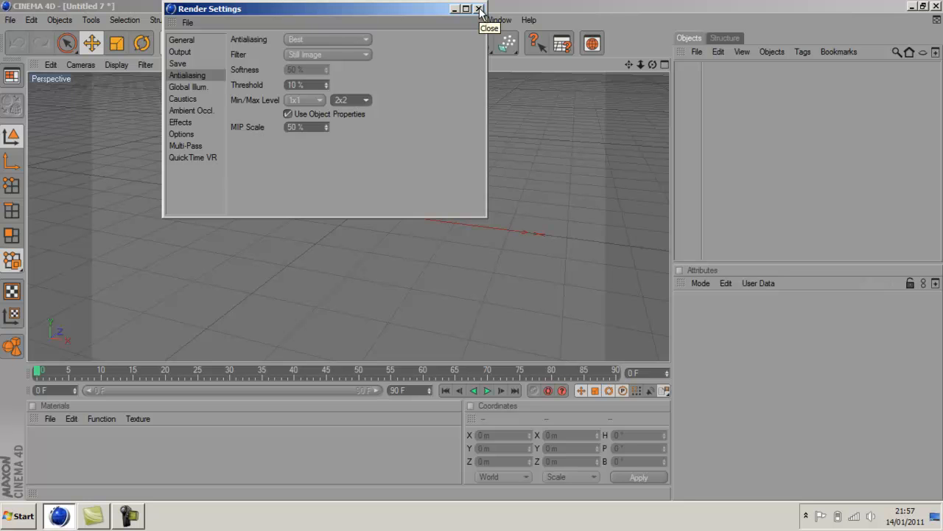
pyautogui.moveTo(480, 13)
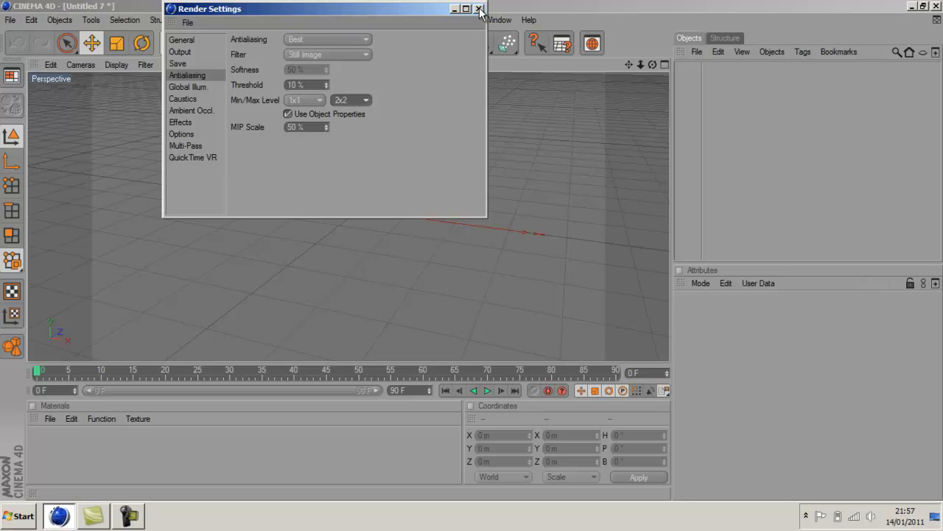
pyautogui.click(479, 8)
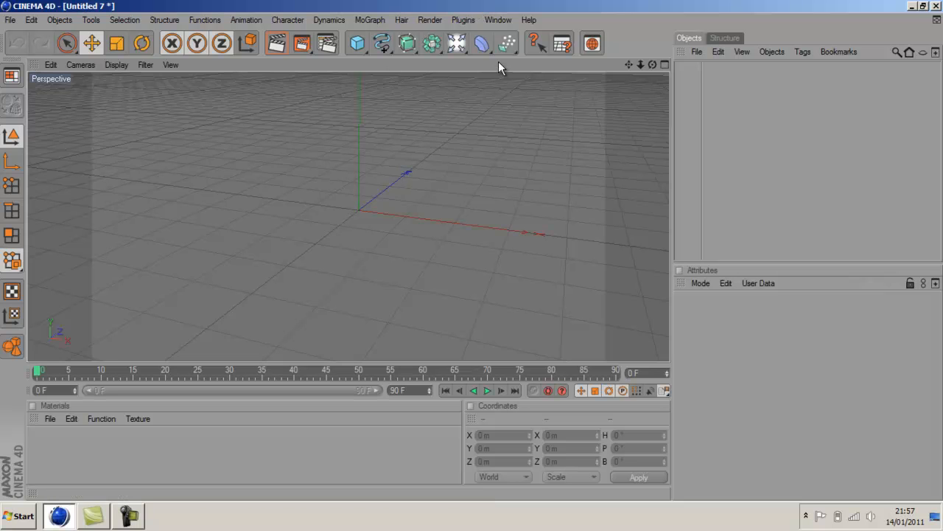
# Orbit to a front view, add a MoGraph Text object, and move it down toward the origin.
pyautogui.moveTo(502, 66); pyautogui.dragTo(471, 256)
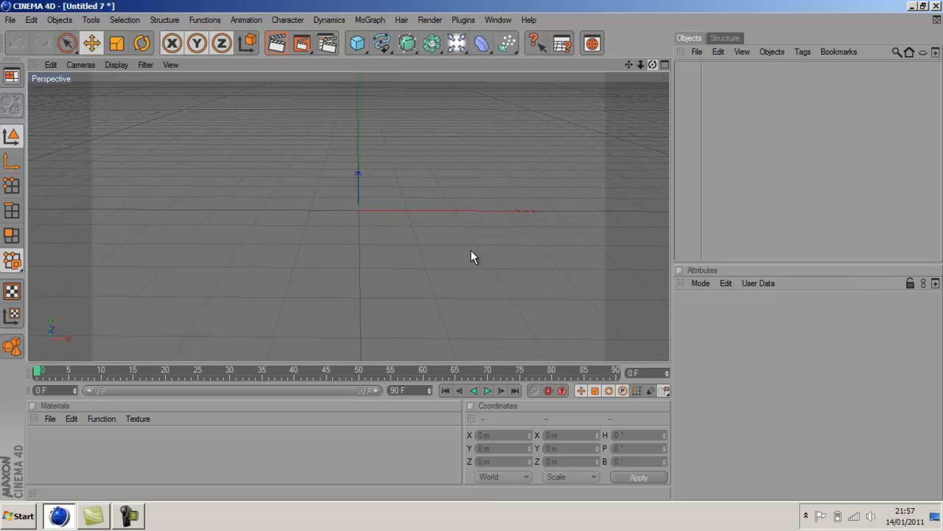
pyautogui.moveTo(433, 42)
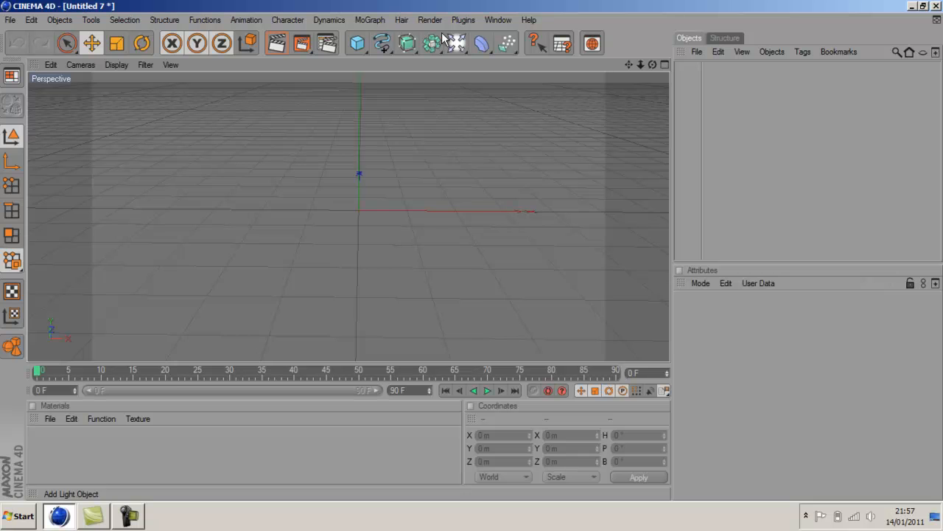
pyautogui.moveTo(374, 24)
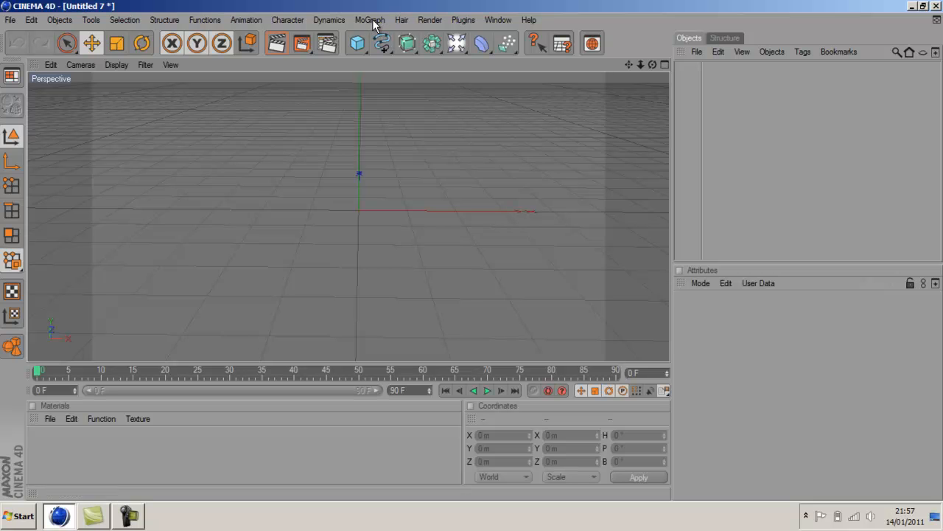
pyautogui.click(370, 19)
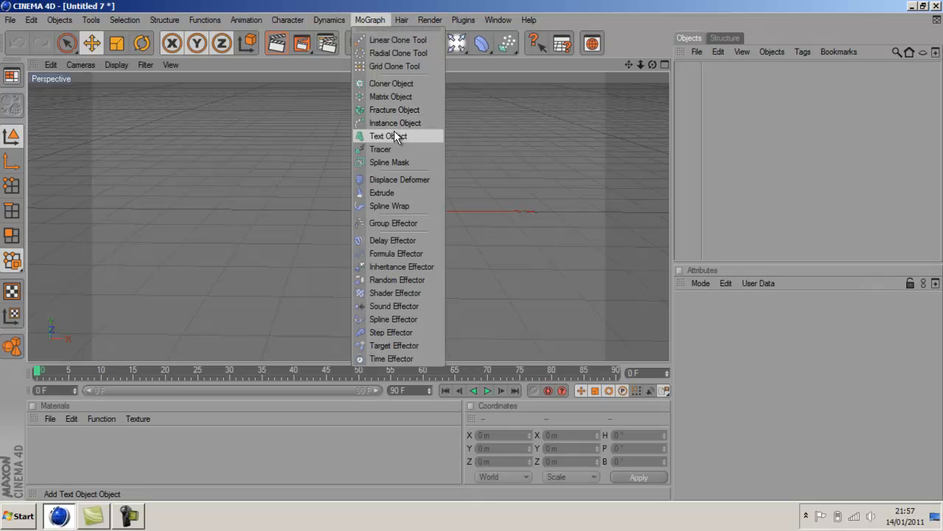
pyautogui.click(388, 136)
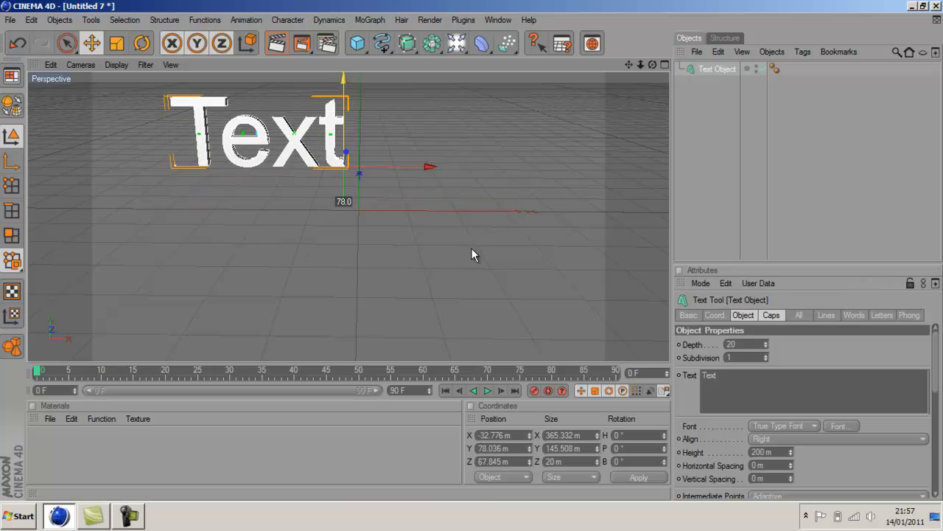
pyautogui.moveTo(342, 118); pyautogui.dragTo(343, 174)
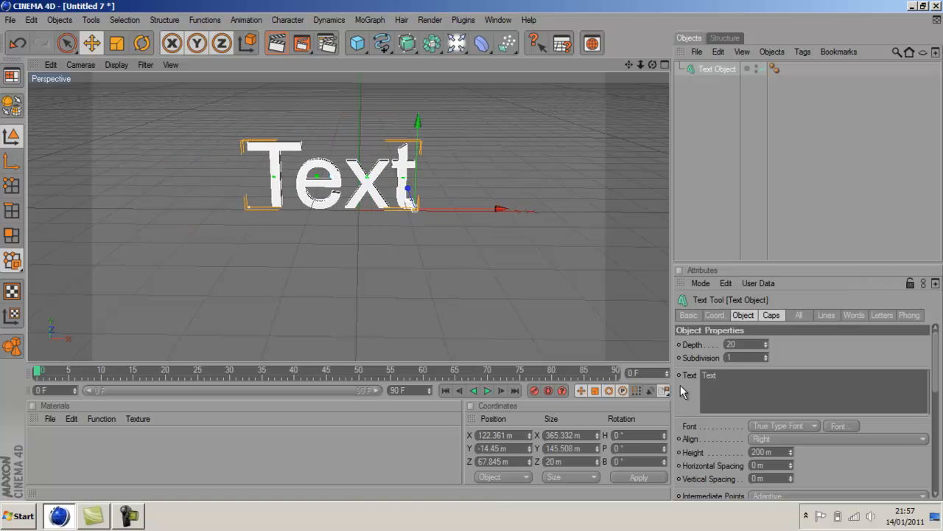
# Change the text to 'MJ Designs' and set its extrusion depth to 70.
pyautogui.click(741, 380)
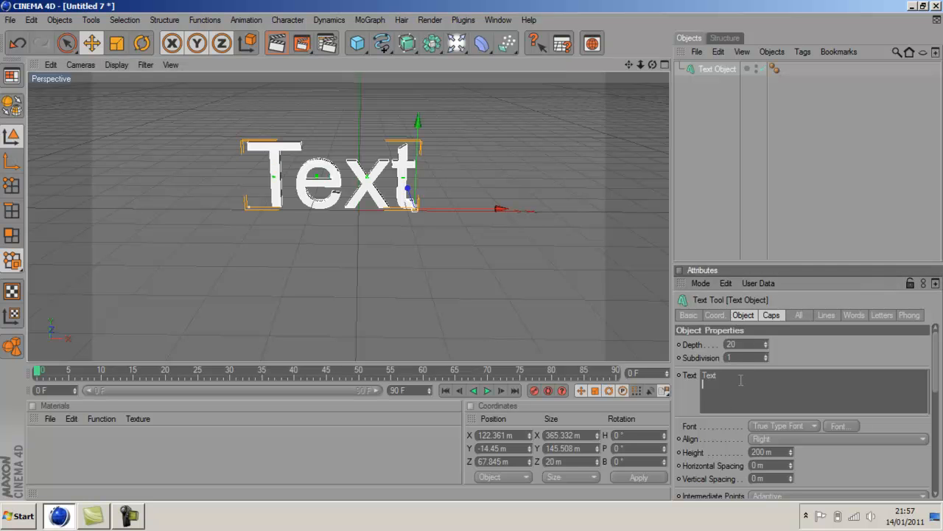
pyautogui.moveTo(700, 374)
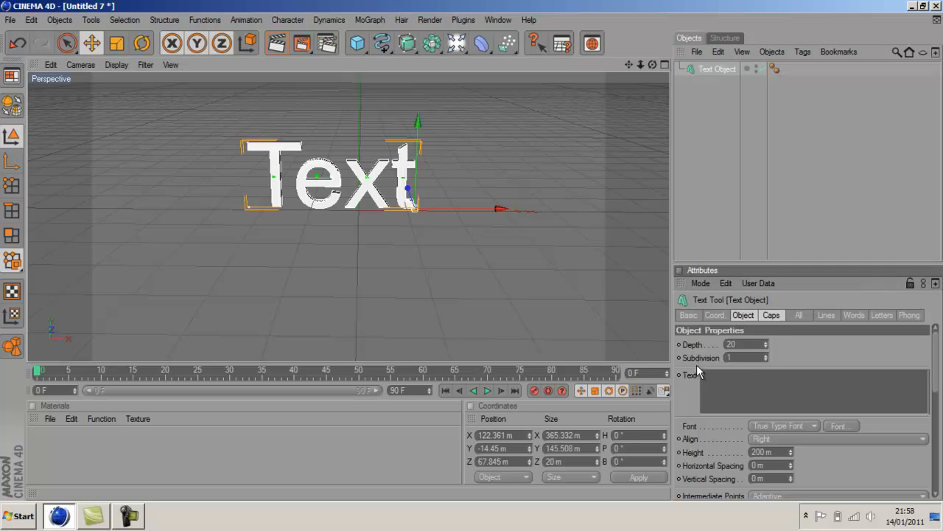
pyautogui.click(811, 390)
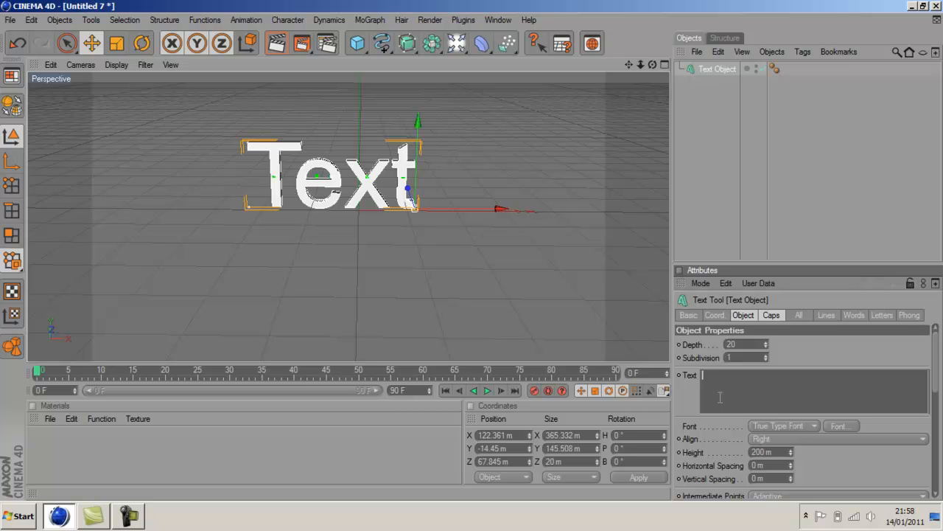
pyautogui.write('MJ')
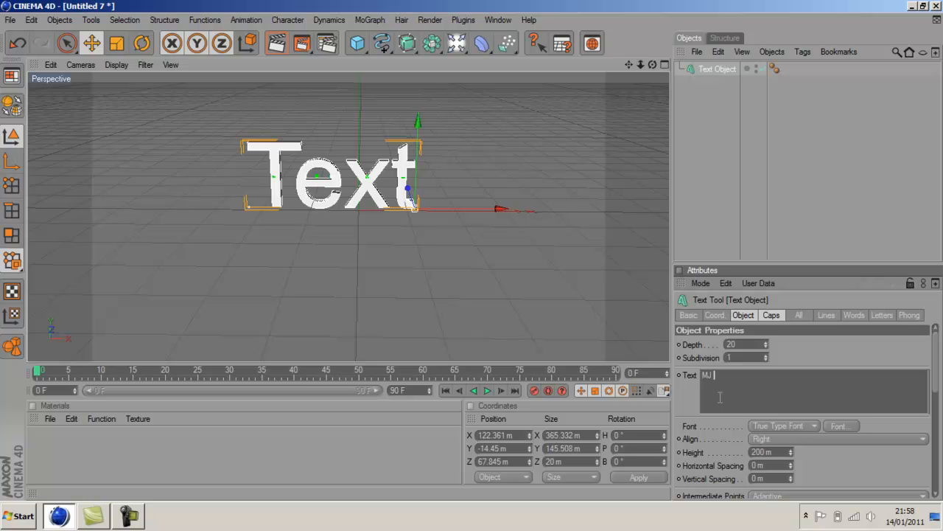
pyautogui.write('Designs')
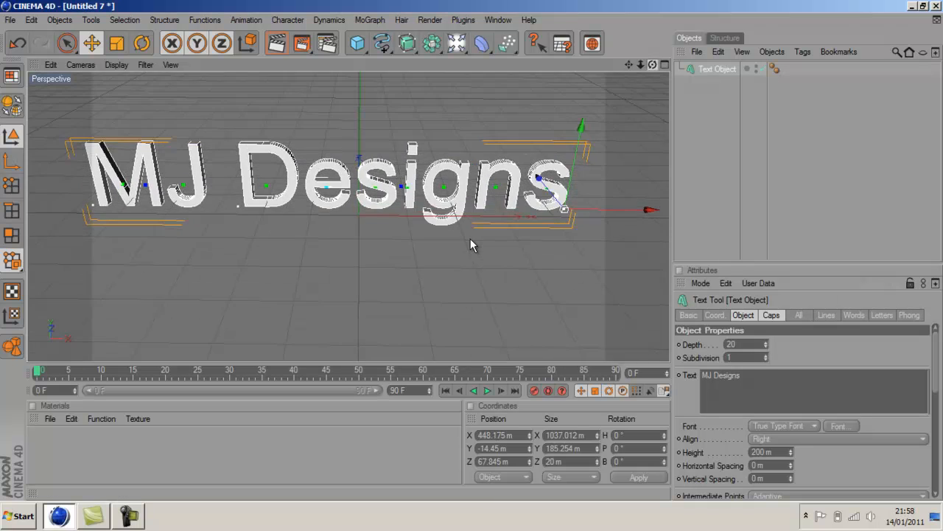
pyautogui.click(767, 347)
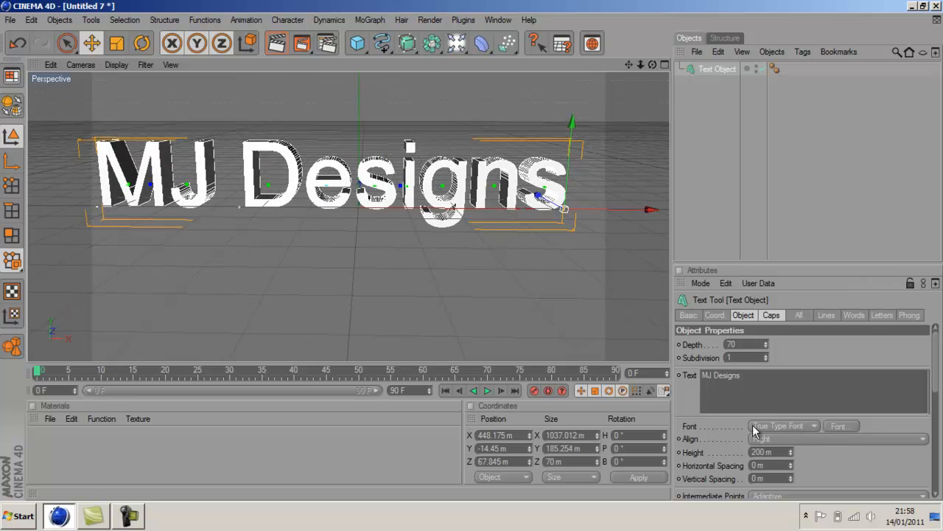
pyautogui.click(841, 425)
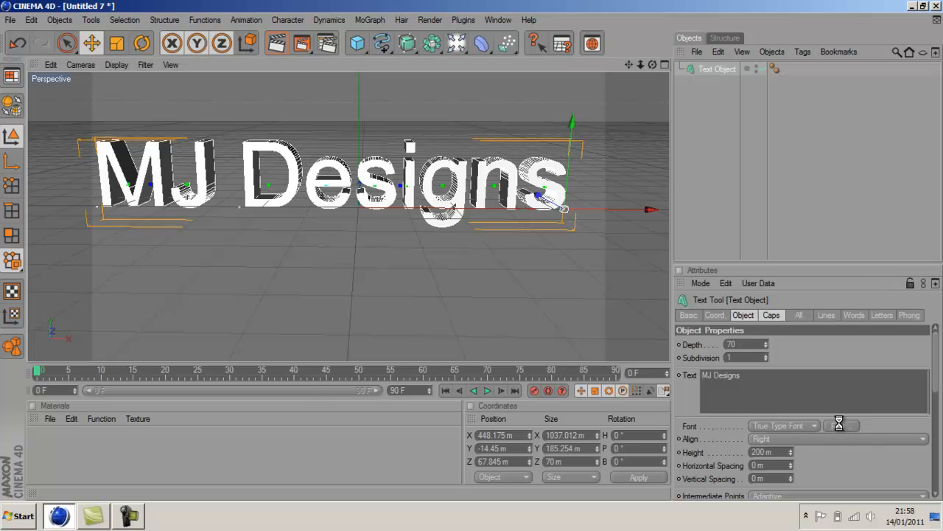
# Browse fonts and pick a blocky font by typing 'Mod' in the Font box.
pyautogui.click(841, 425)
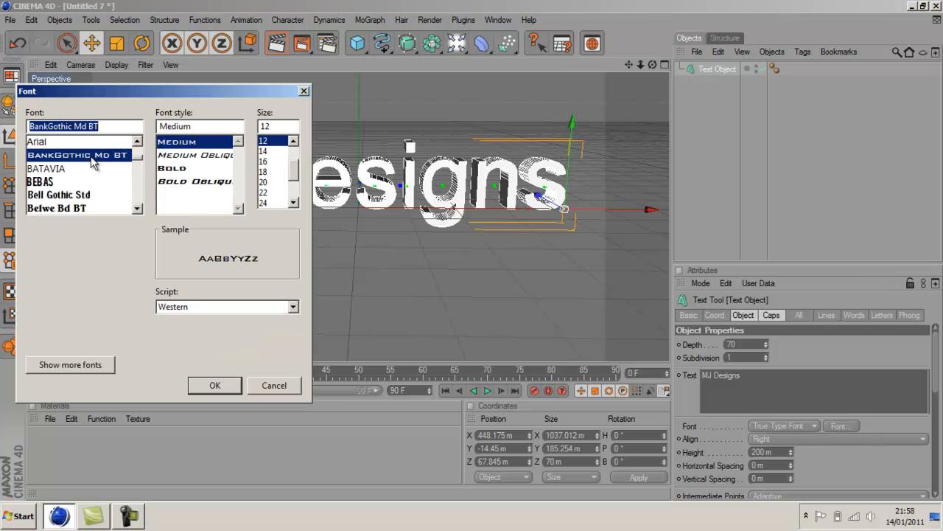
pyautogui.click(36, 158)
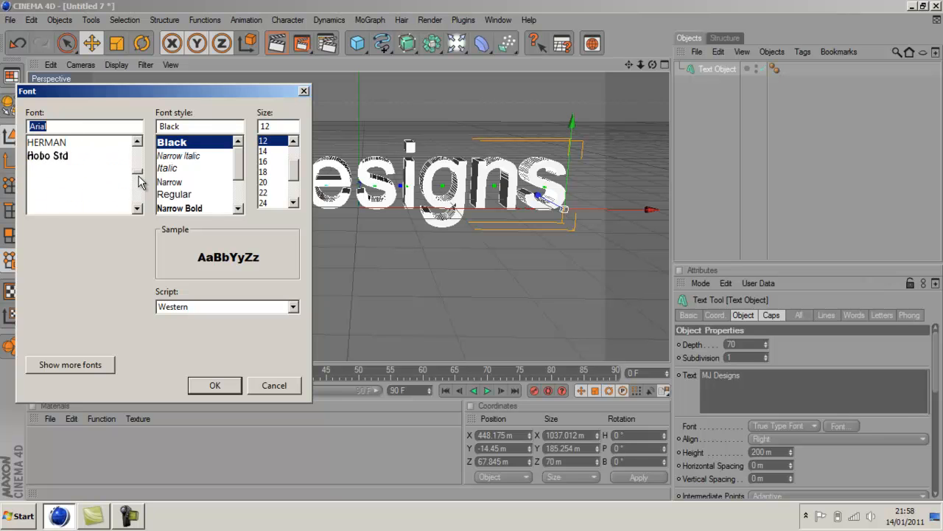
pyautogui.click(48, 199)
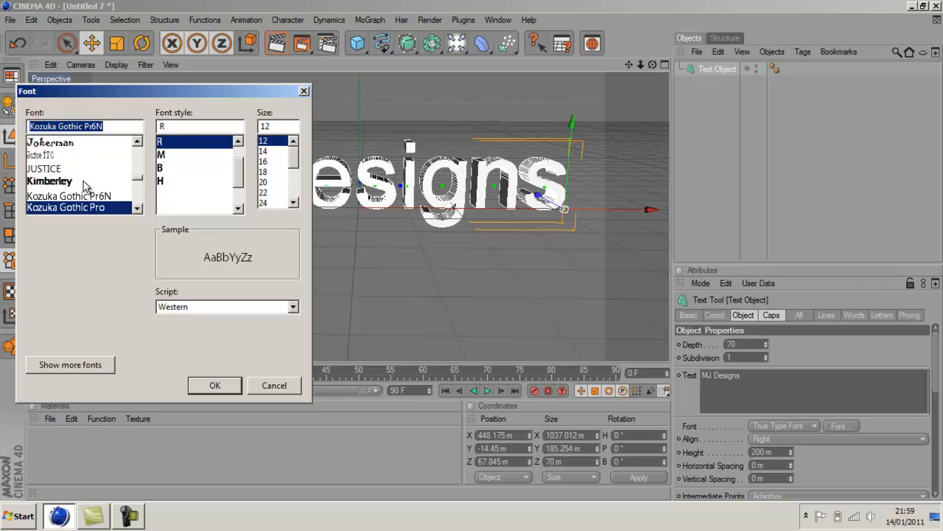
pyautogui.click(55, 194)
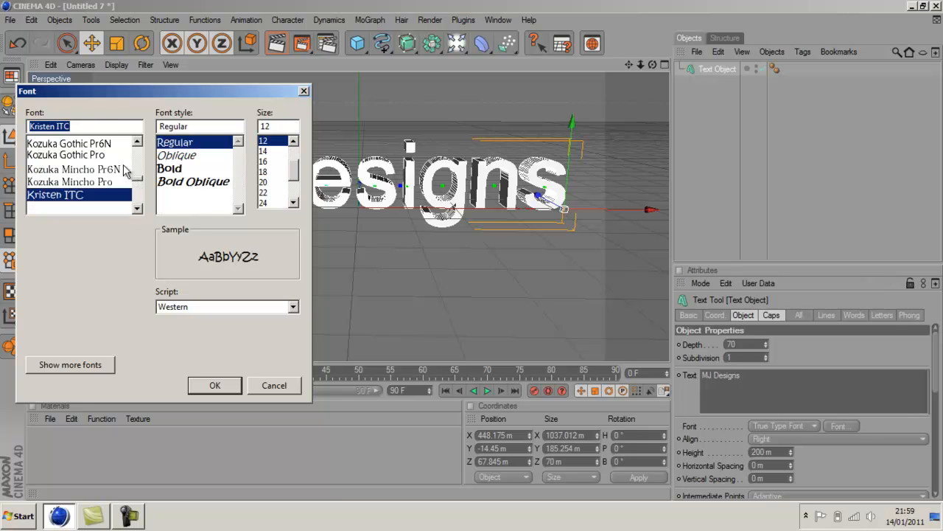
pyautogui.write('m')
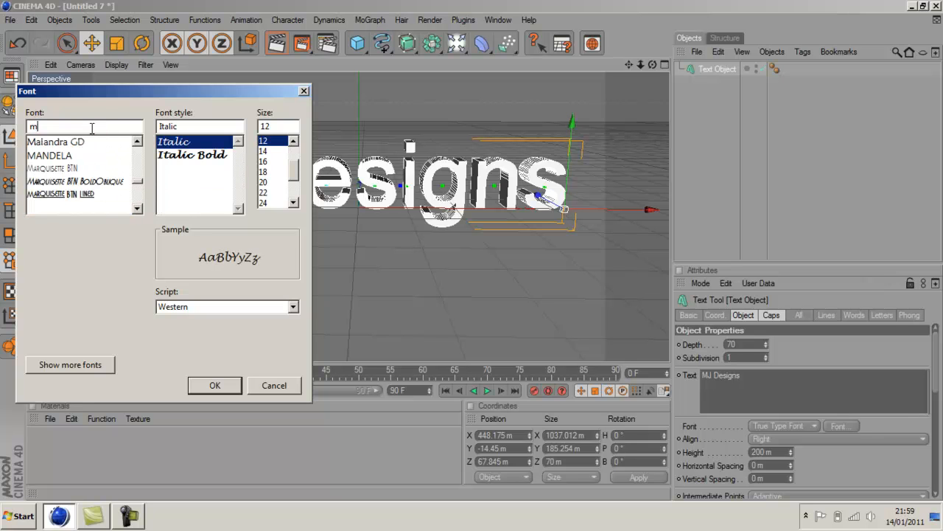
pyautogui.write('od')
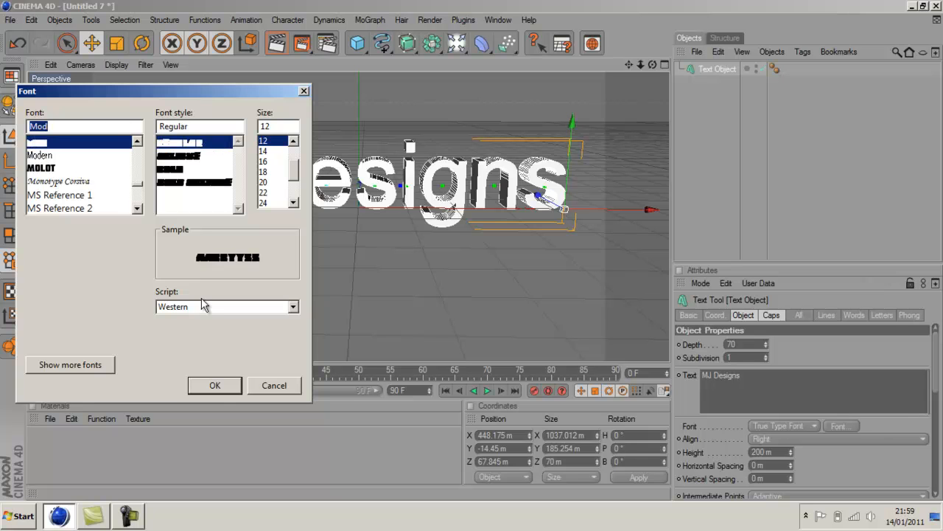
pyautogui.click(214, 385)
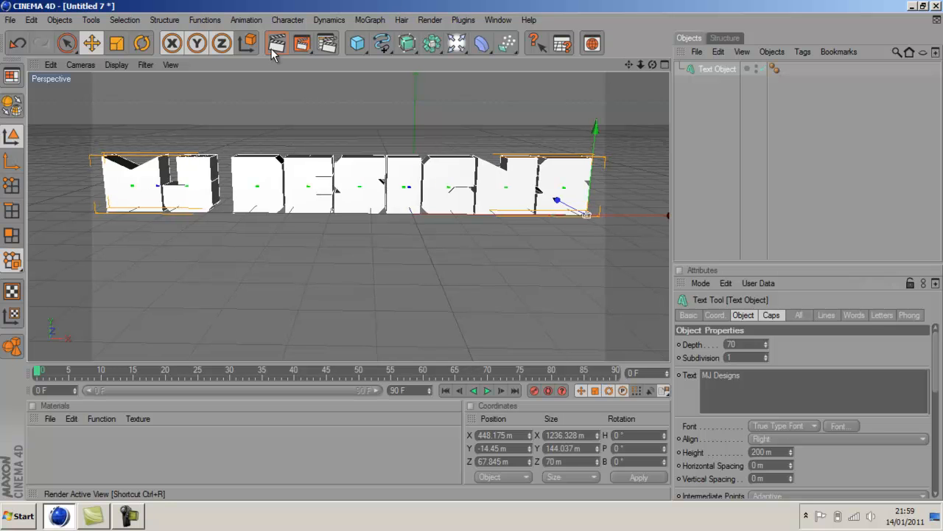
# Switch the text to the Molot font and render a preview of the active view.
pyautogui.click(276, 42)
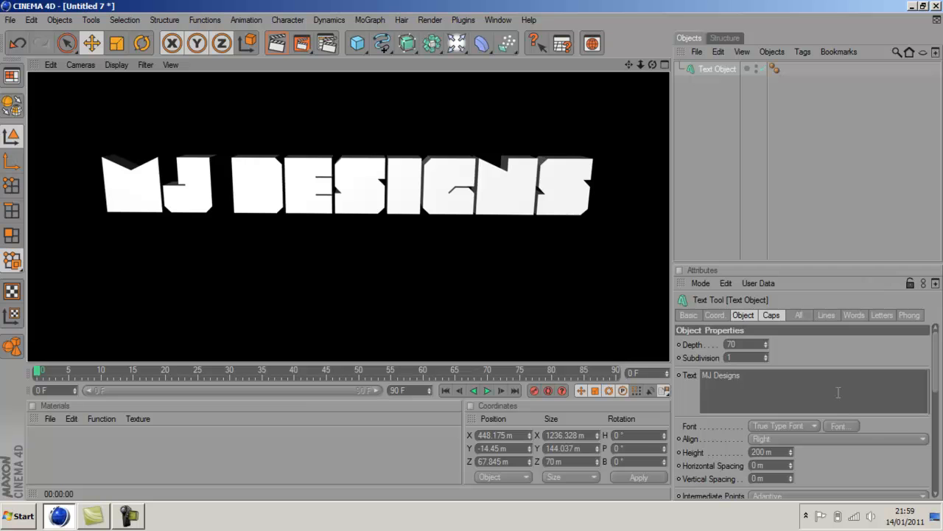
pyautogui.click(841, 425)
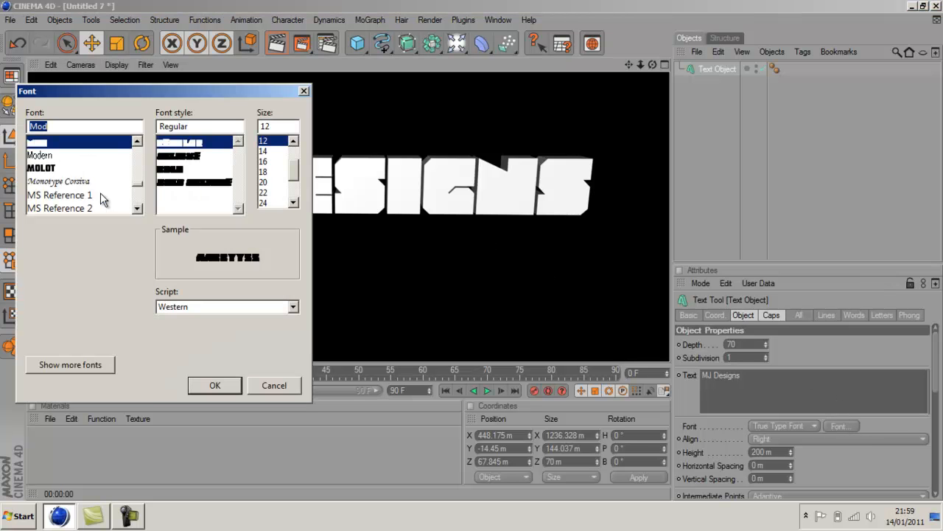
pyautogui.click(214, 385)
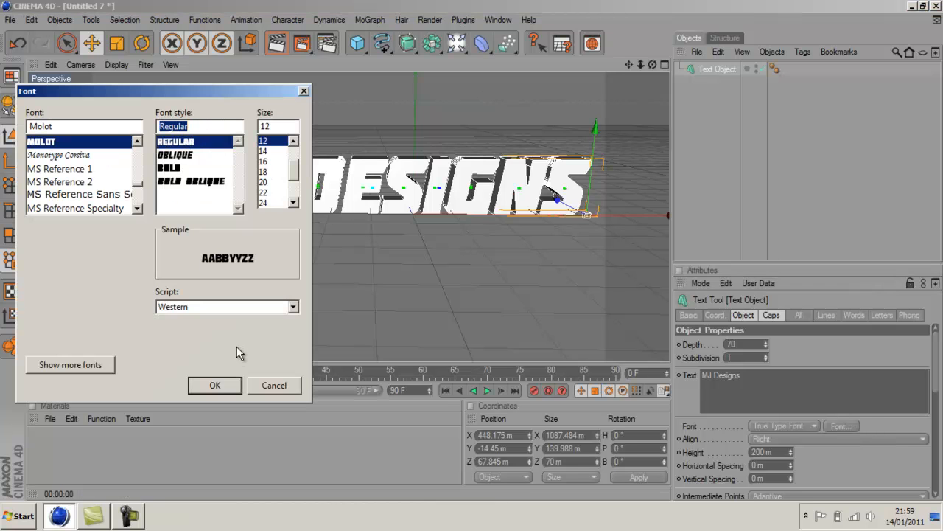
pyautogui.click(215, 385)
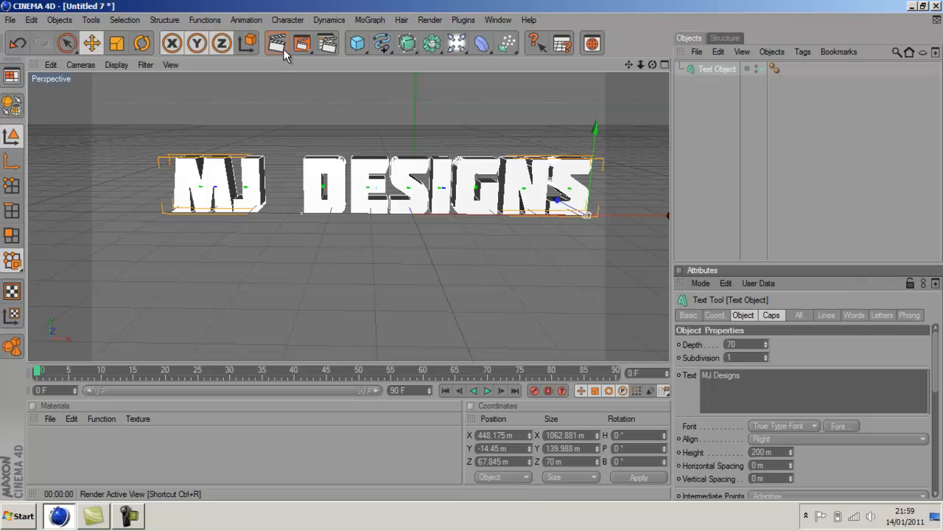
pyautogui.click(276, 43)
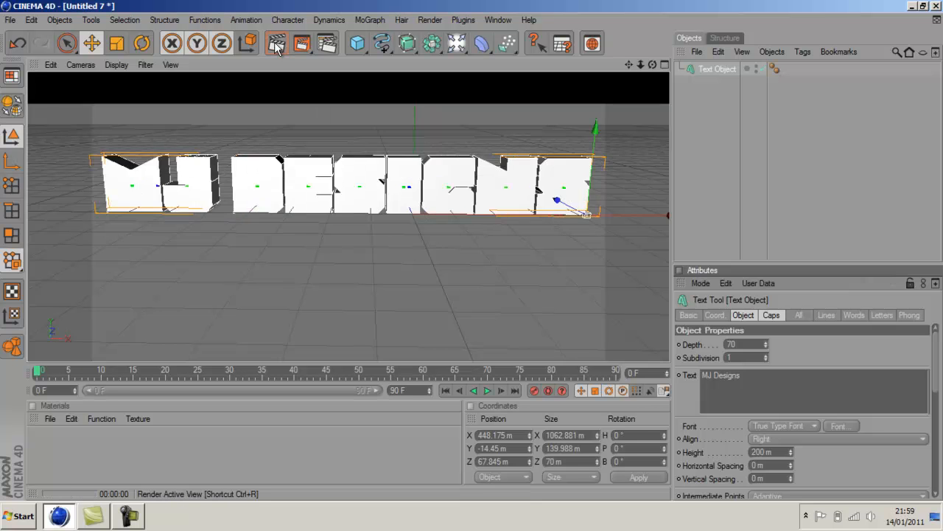
pyautogui.click(277, 43)
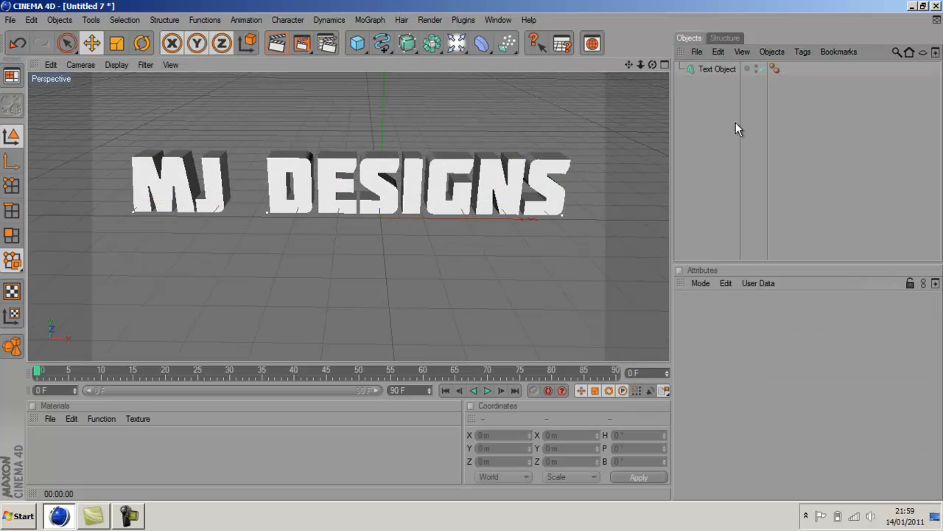
# Copy and paste the Text Object, then set the copy's depth to 50.
pyautogui.click(717, 68)
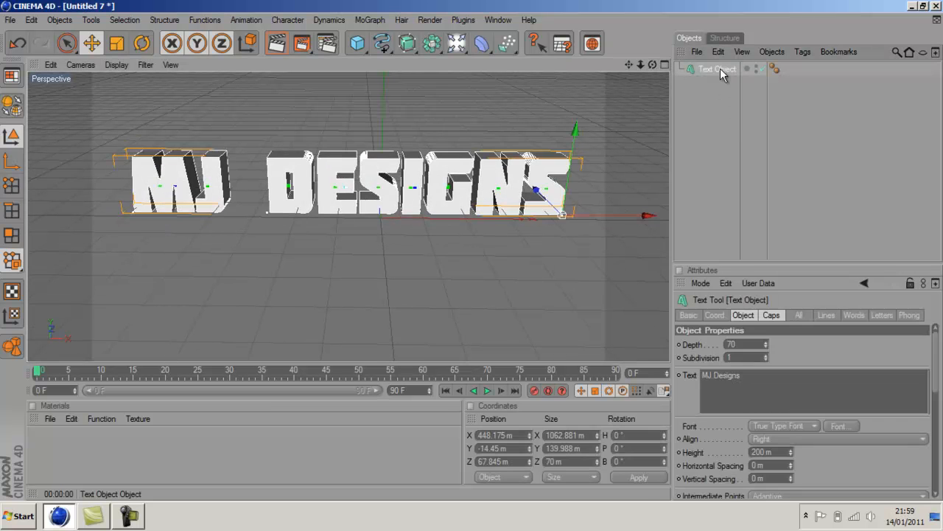
pyautogui.click(718, 52)
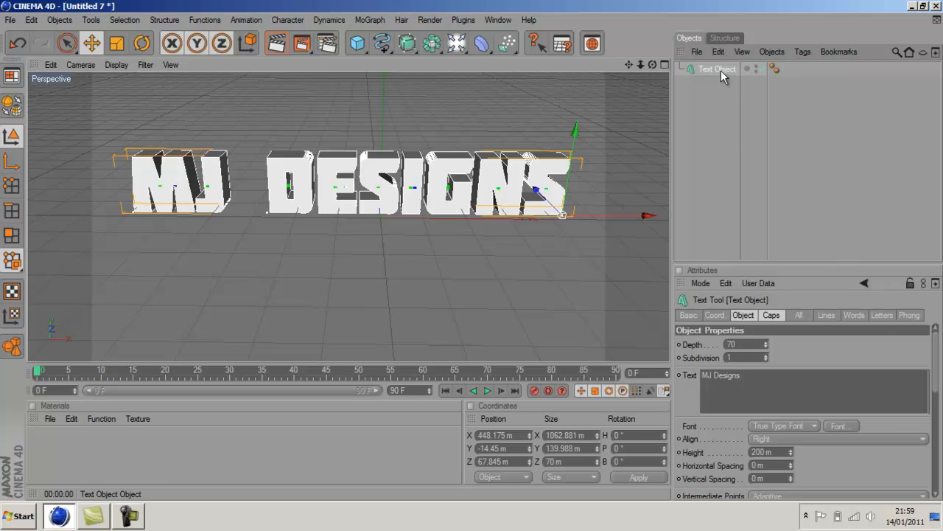
pyautogui.click(718, 52)
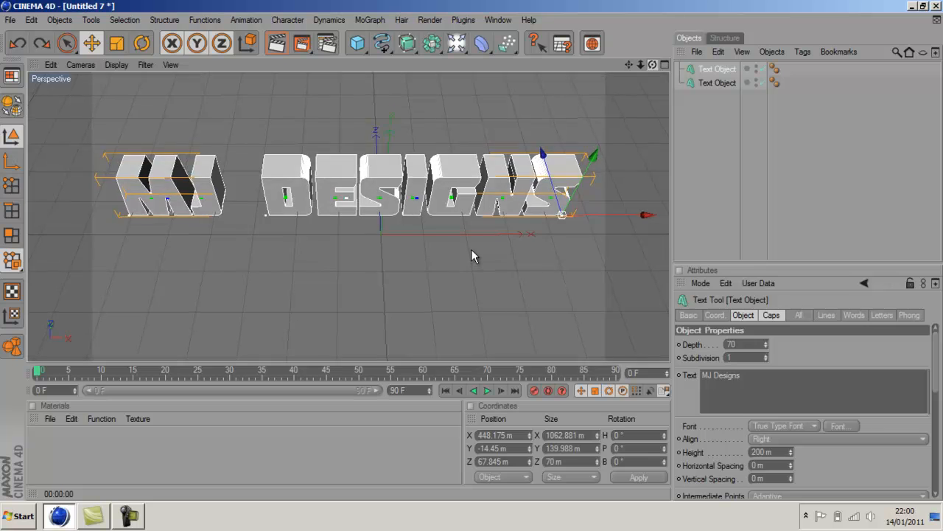
pyautogui.click(767, 344)
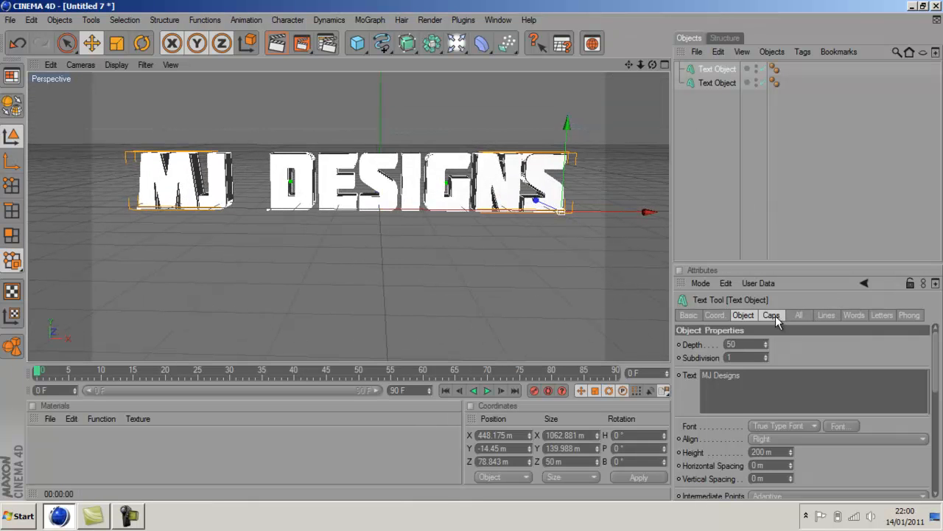
# Set Start and End caps to Fillet Cap and render a preview of the rounded text.
pyautogui.click(771, 315)
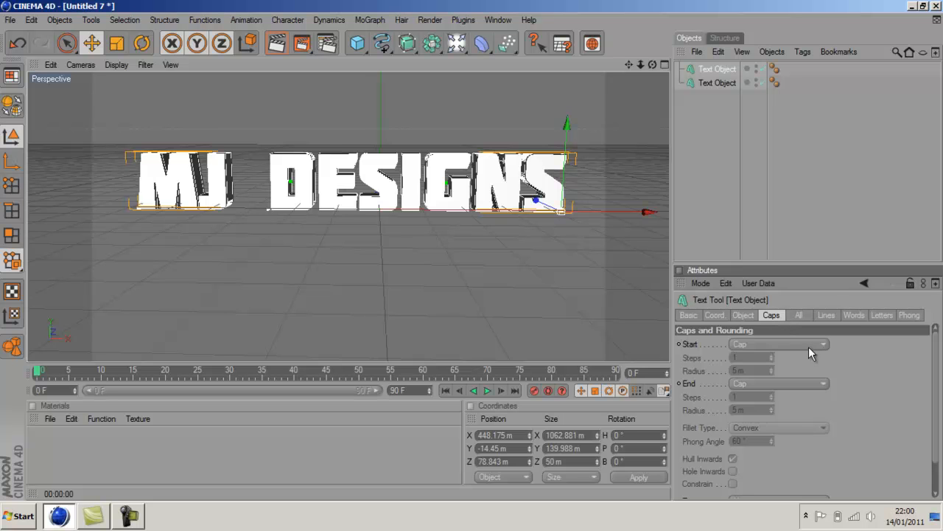
pyautogui.click(777, 343)
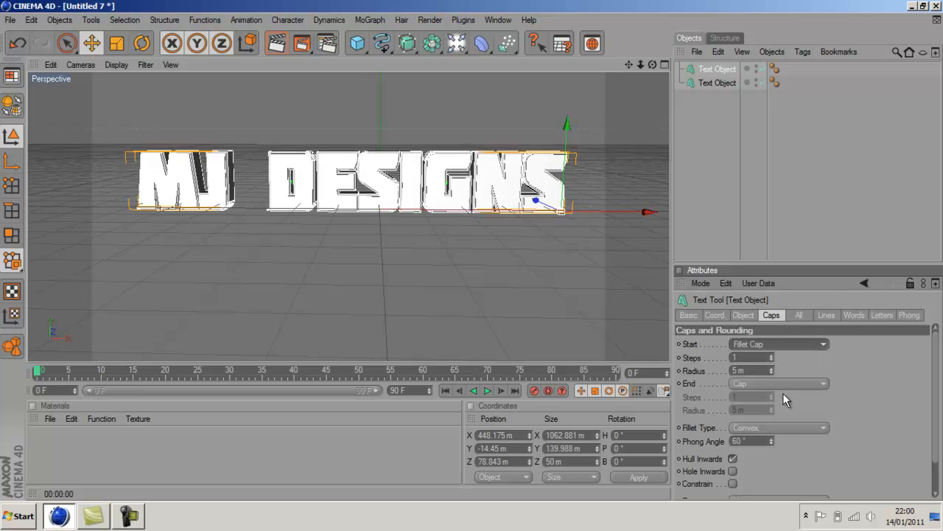
pyautogui.click(778, 383)
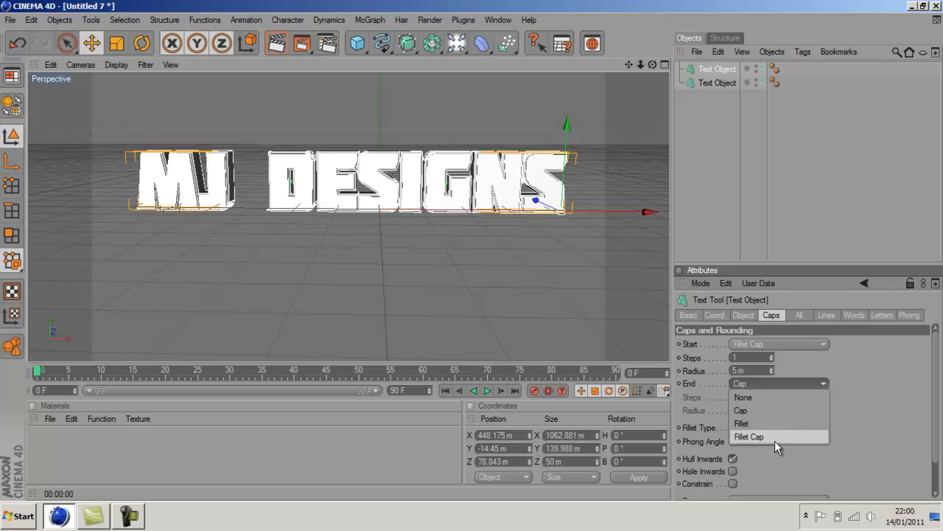
pyautogui.click(748, 436)
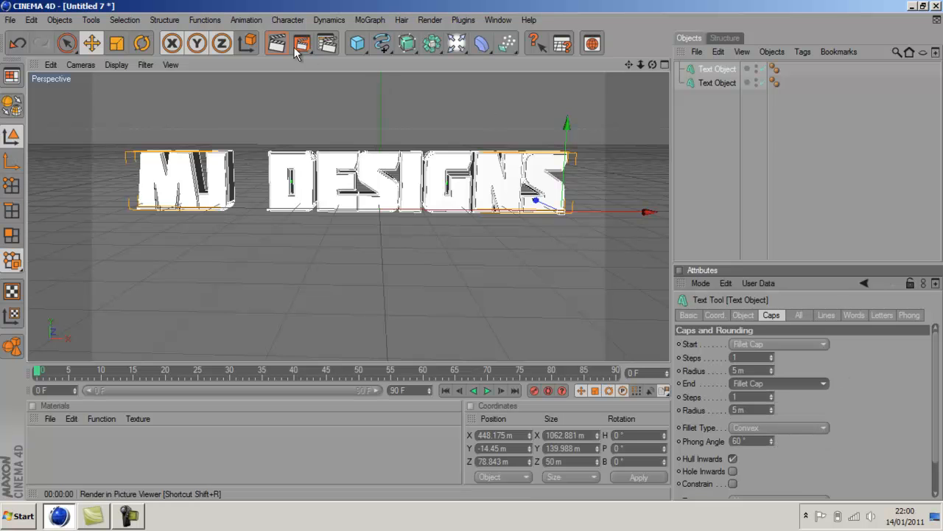
pyautogui.click(277, 43)
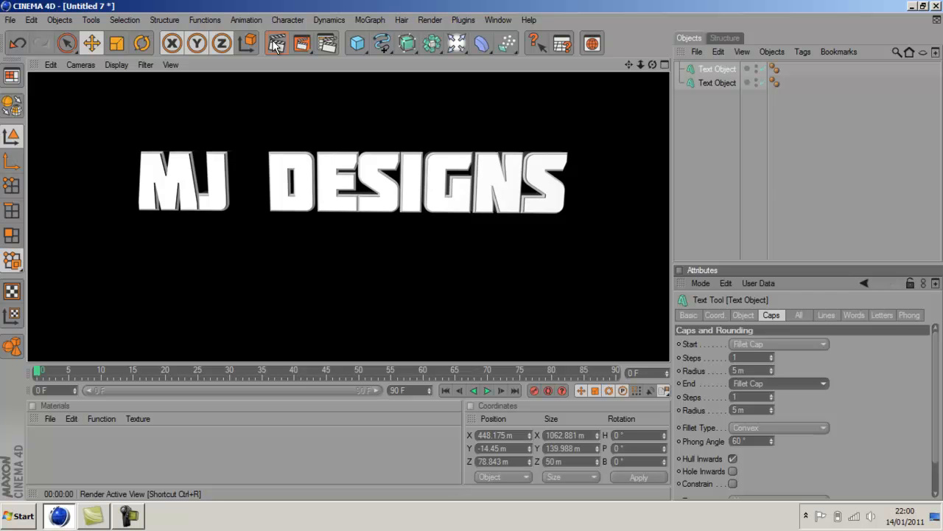
pyautogui.click(651, 65)
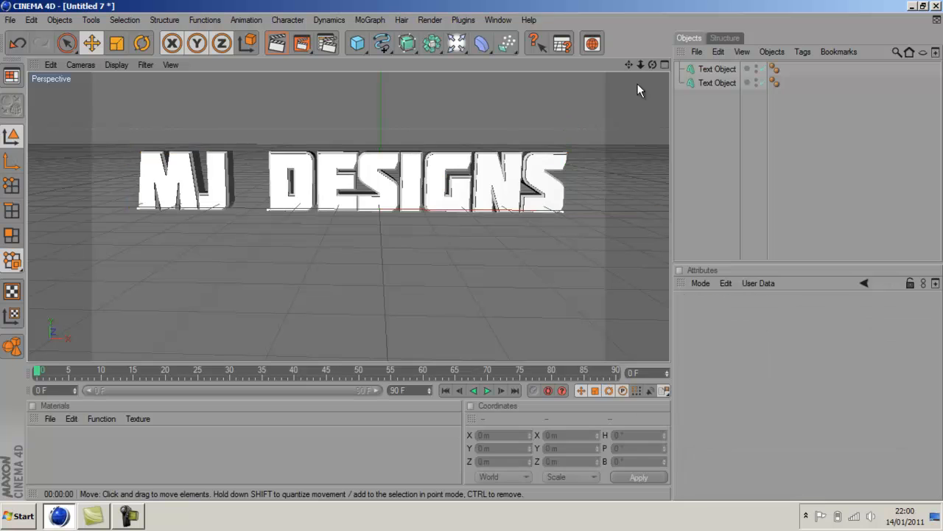
pyautogui.moveTo(652, 88)
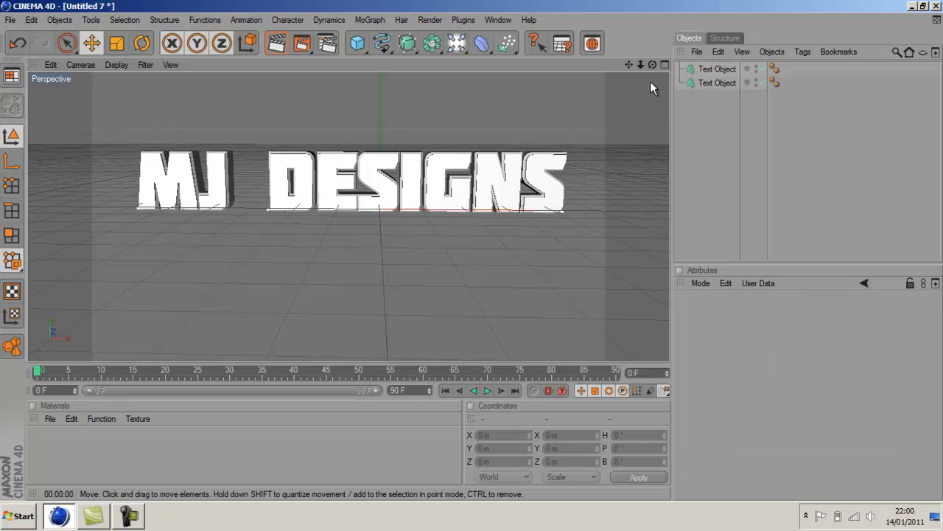
pyautogui.moveTo(74, 444)
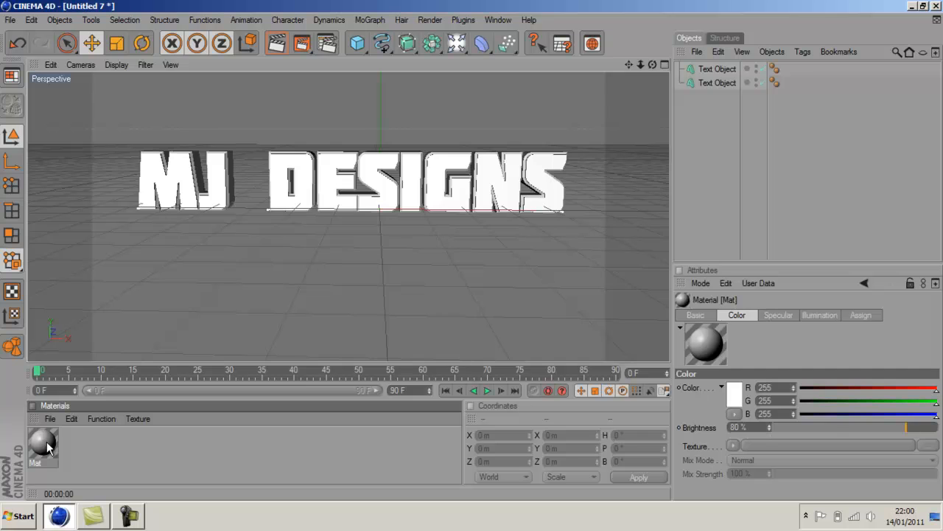
# Set the first material's colour to sky blue (R0 G207 B251).
pyautogui.doubleClick(42, 444)
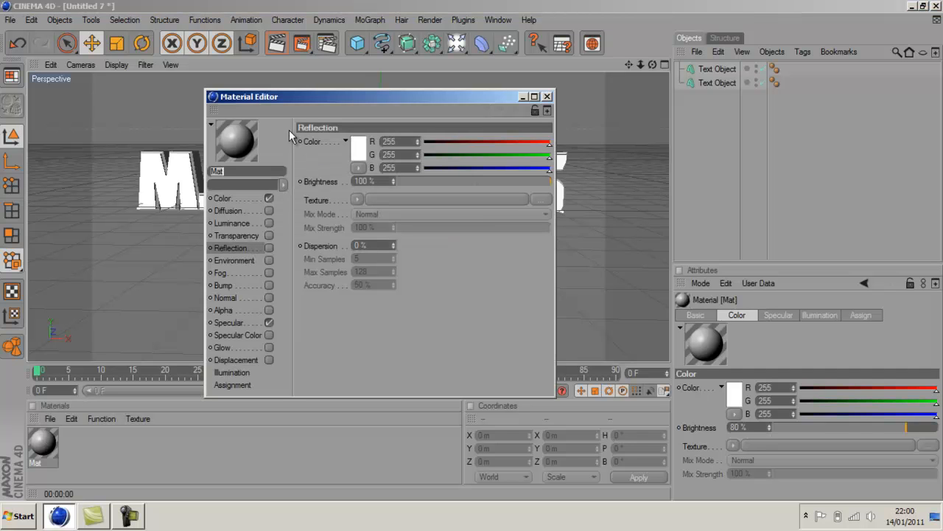
pyautogui.click(223, 198)
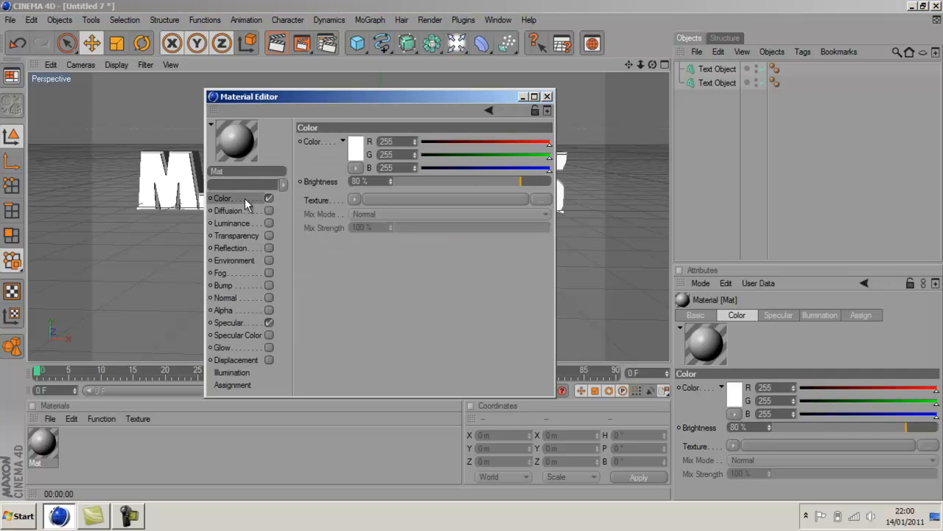
pyautogui.click(355, 141)
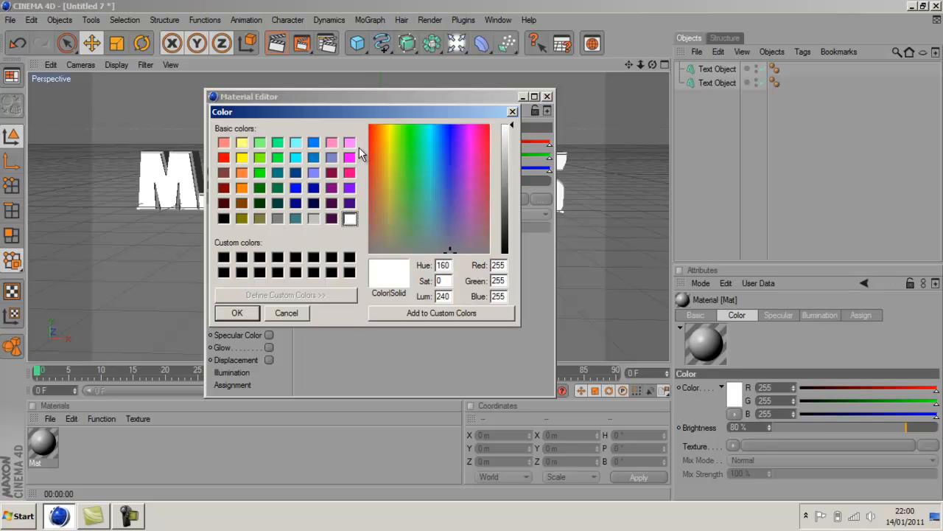
pyautogui.click(453, 221)
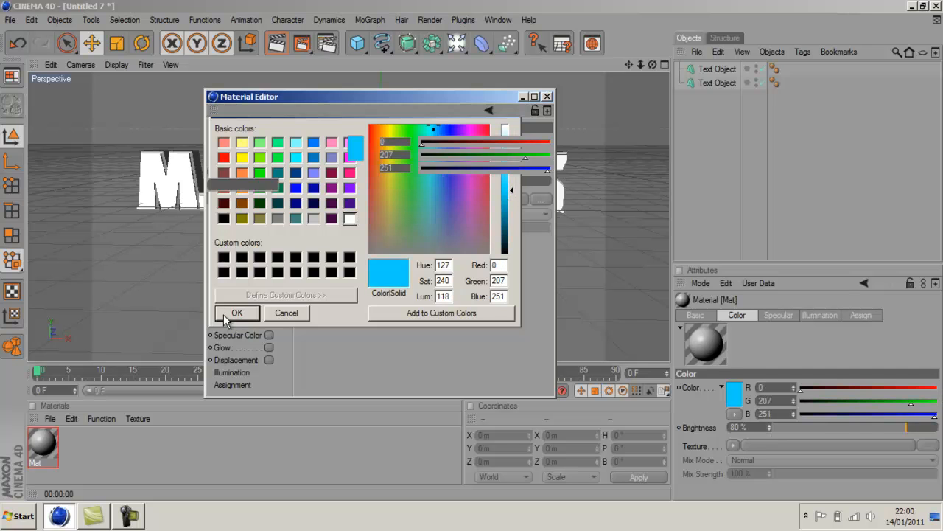
pyautogui.click(238, 312)
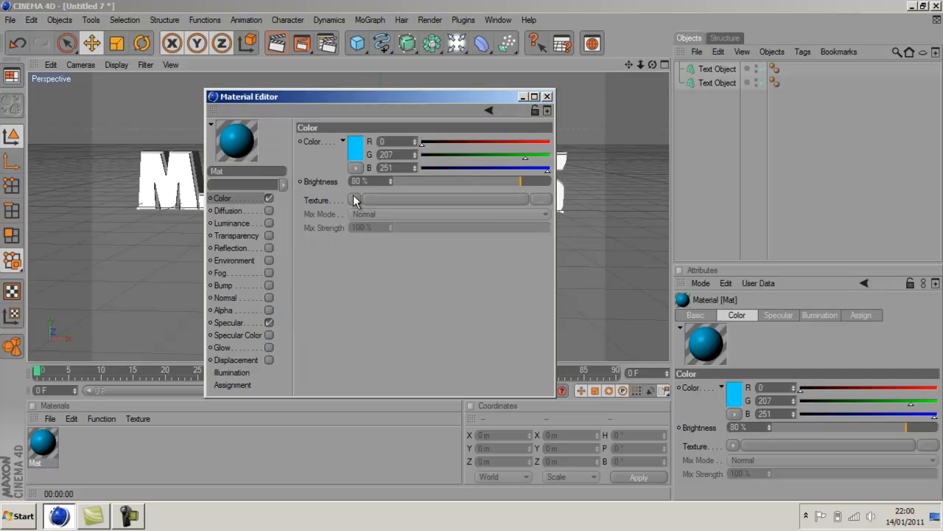
# Enable reflection with a Fresnel texture at 100% mix and close the editor.
pyautogui.click(231, 247)
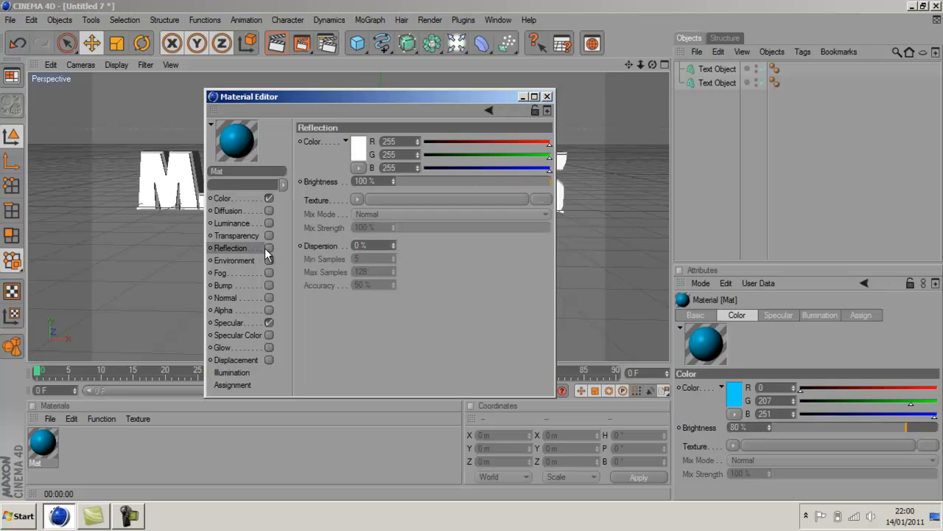
pyautogui.click(270, 247)
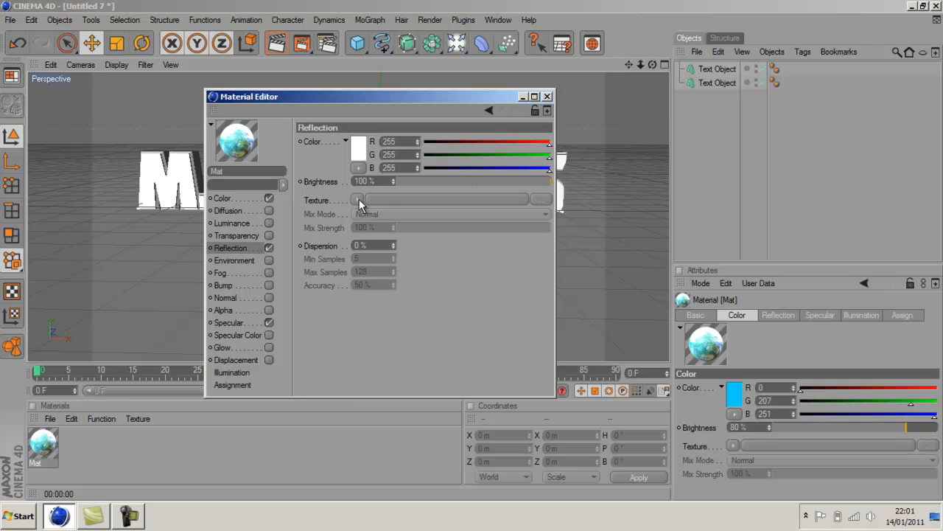
pyautogui.click(357, 200)
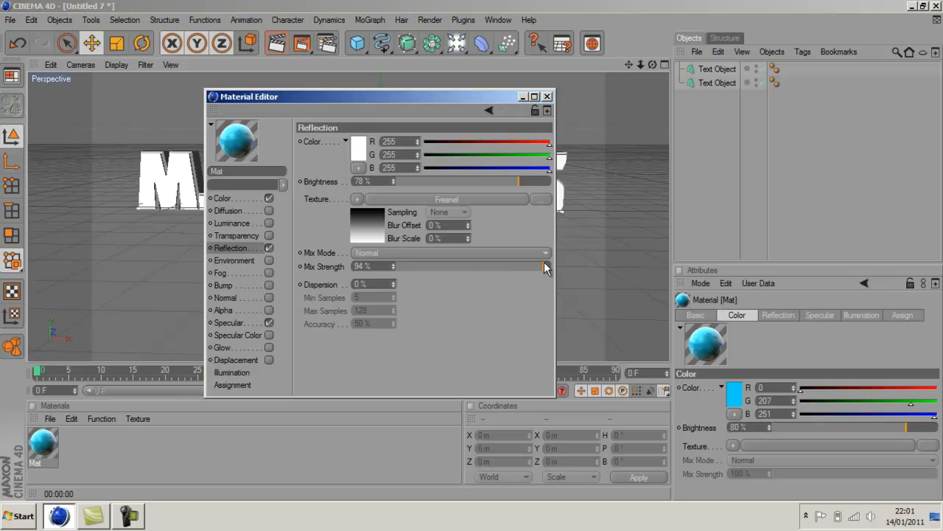
pyautogui.moveTo(546, 181); pyautogui.dragTo(508, 181)
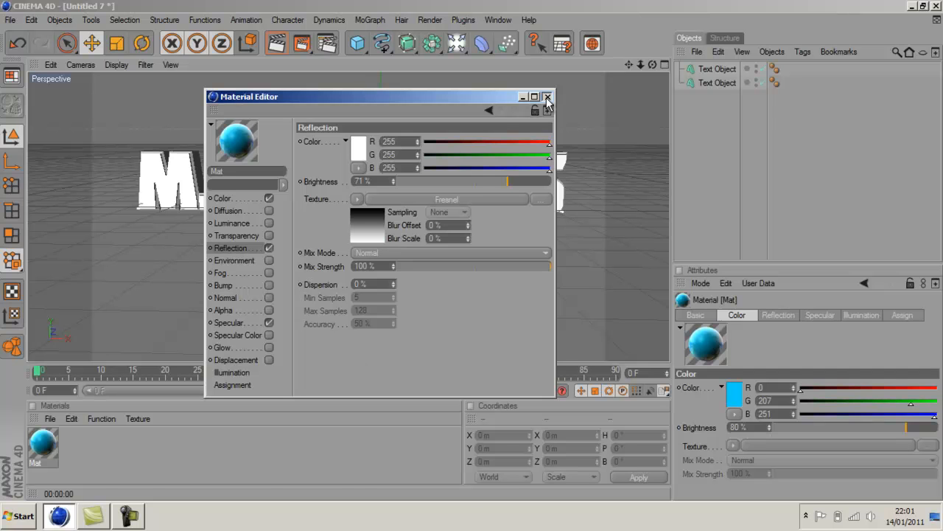
pyautogui.click(548, 96)
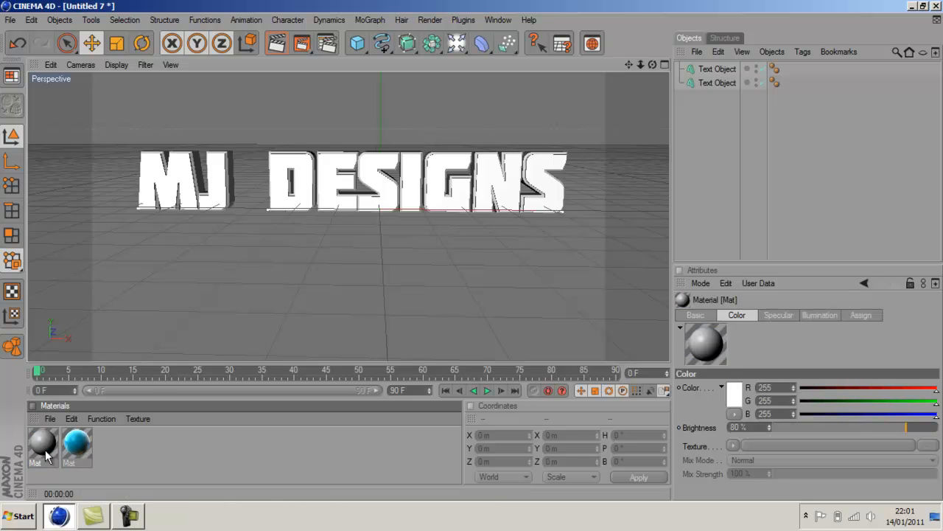
# Make the second material solid black, close its editor and select it.
pyautogui.doubleClick(42, 442)
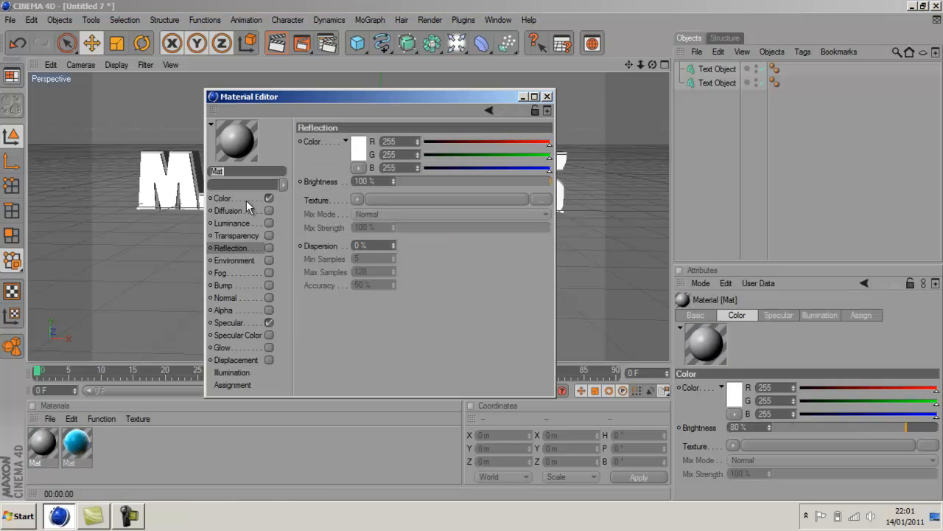
pyautogui.click(358, 146)
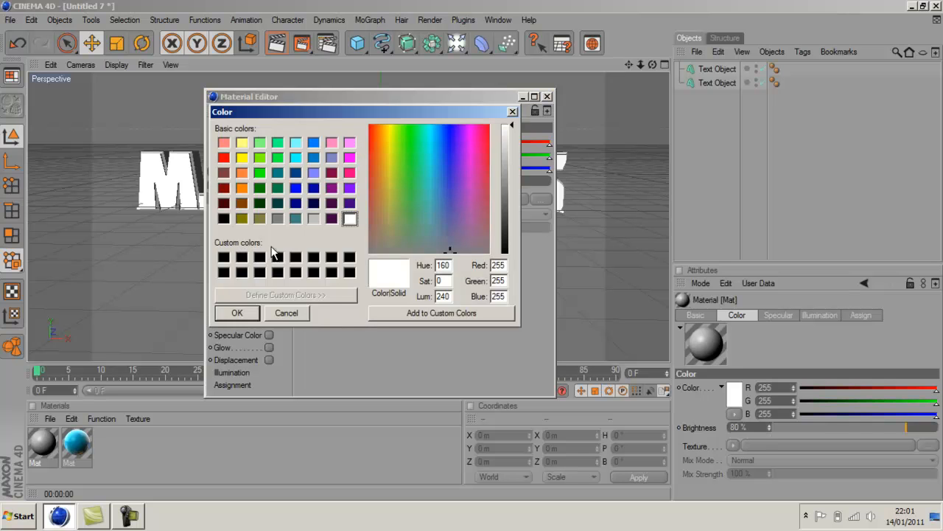
pyautogui.click(236, 313)
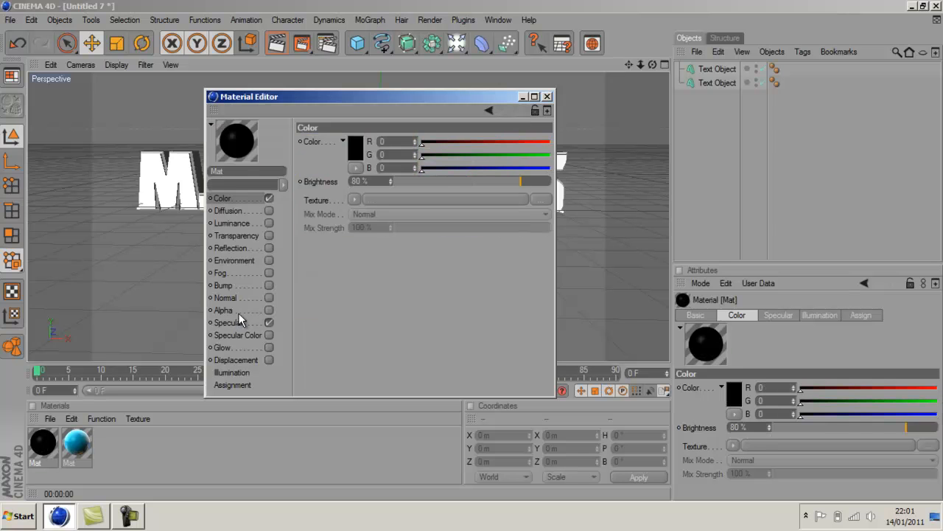
pyautogui.click(547, 96)
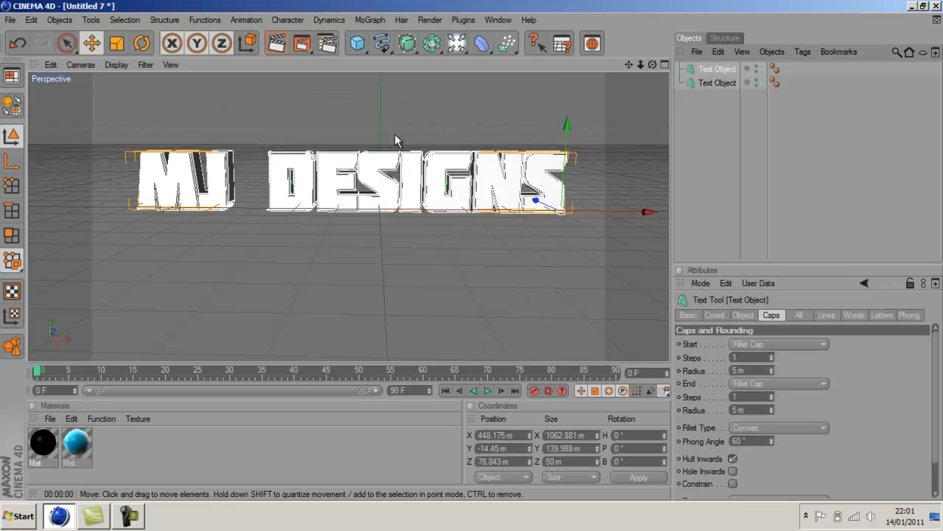
pyautogui.moveTo(232, 199)
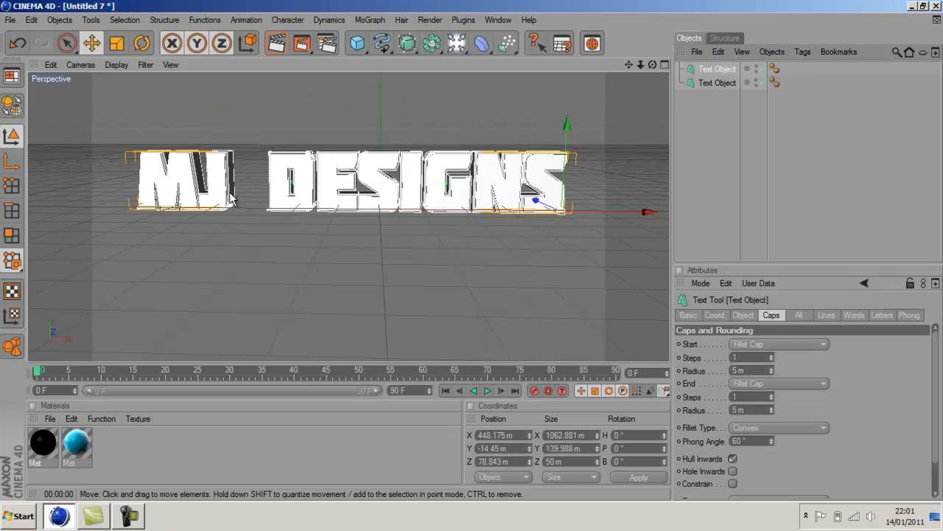
pyautogui.click(42, 442)
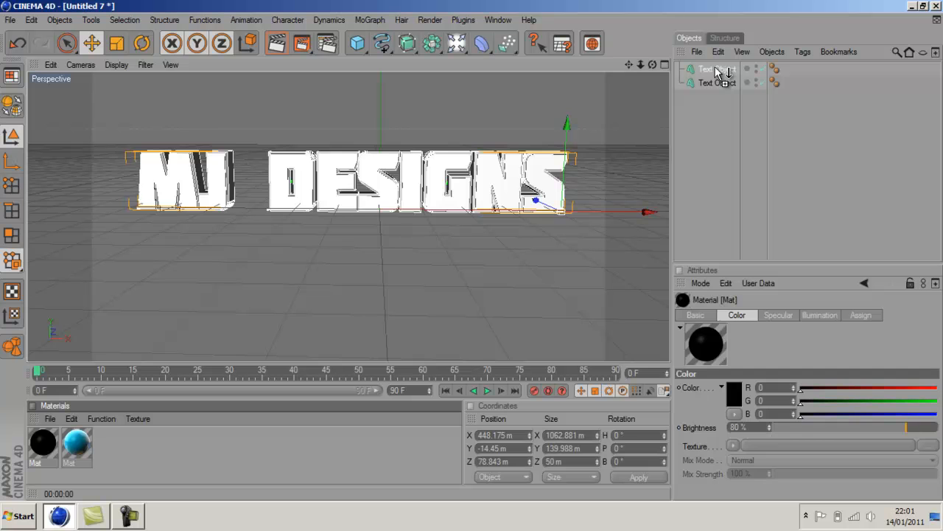
# Apply the black material to one text object and the blue one to the other, then preview-render.
pyautogui.click(788, 68)
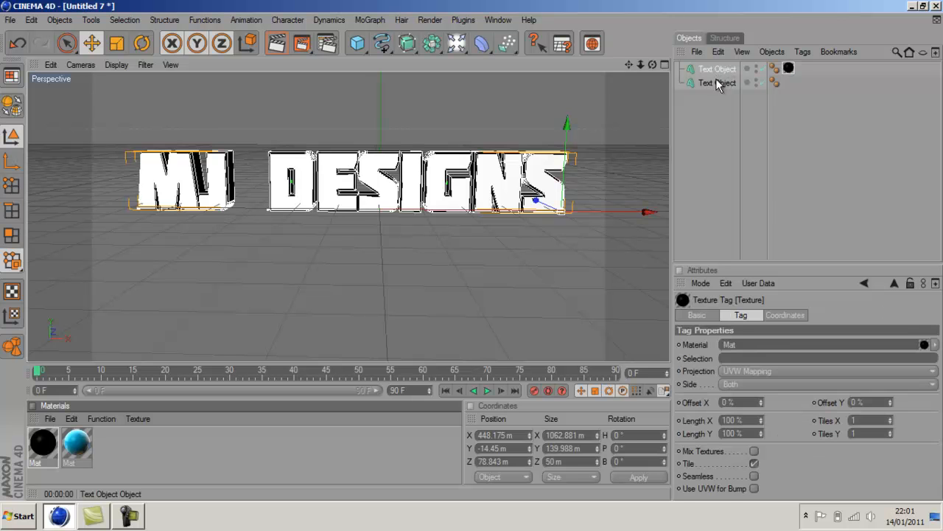
pyautogui.click(716, 82)
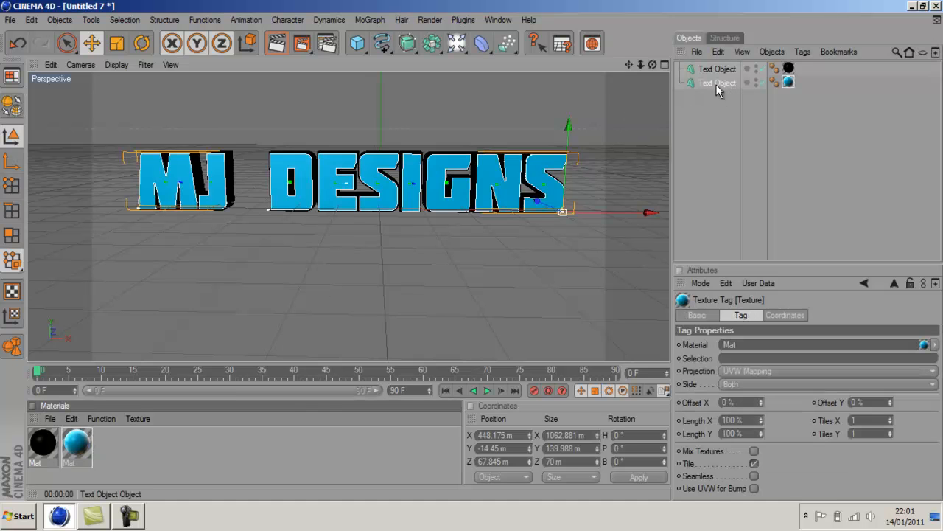
pyautogui.click(277, 43)
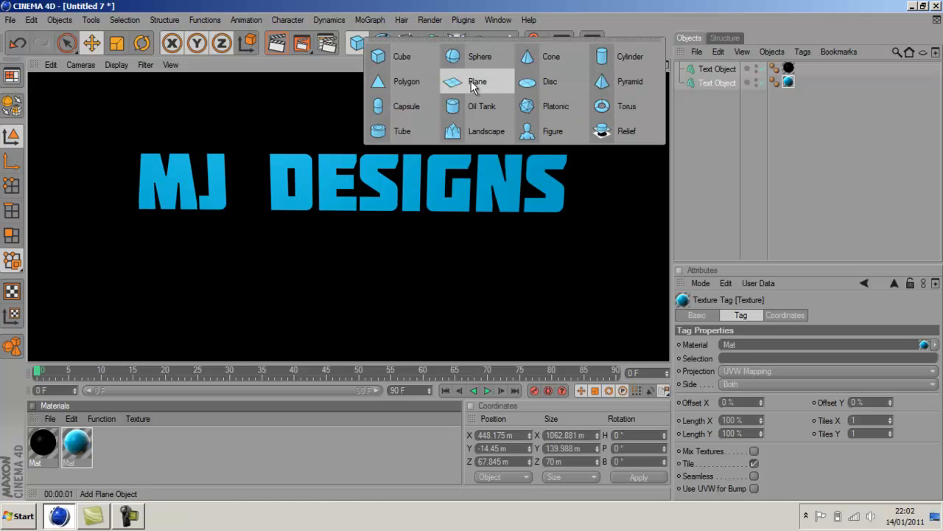
# Add a 99999 by 99999 plane at Y -35.256 as the floor and render to check.
pyautogui.click(478, 81)
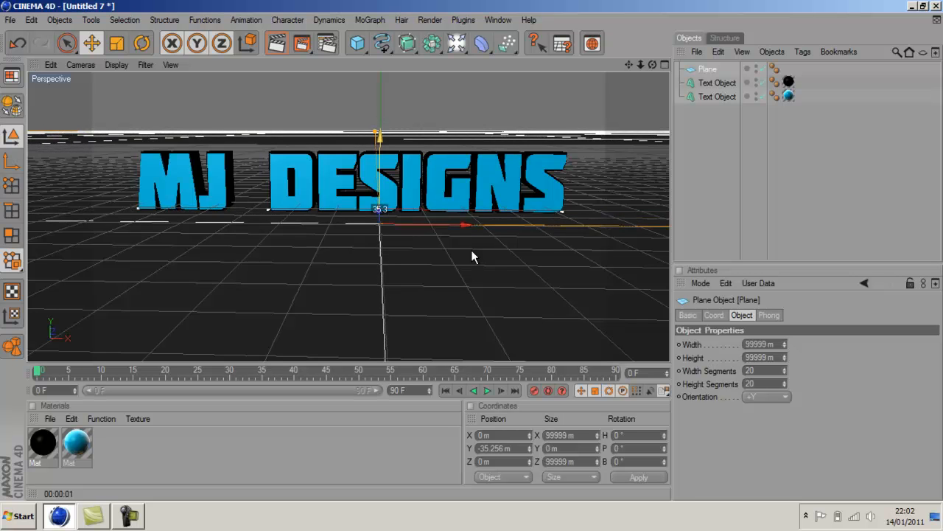
pyautogui.click(278, 43)
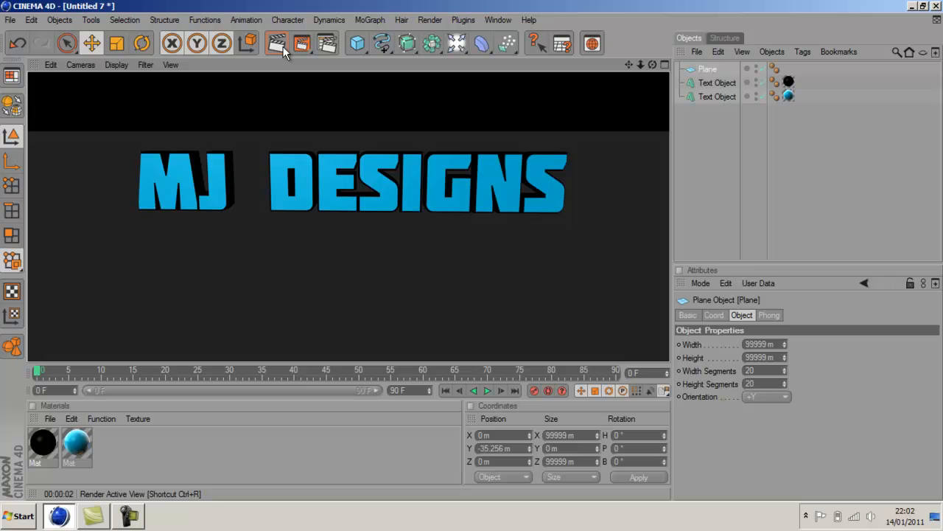
pyautogui.click(458, 43)
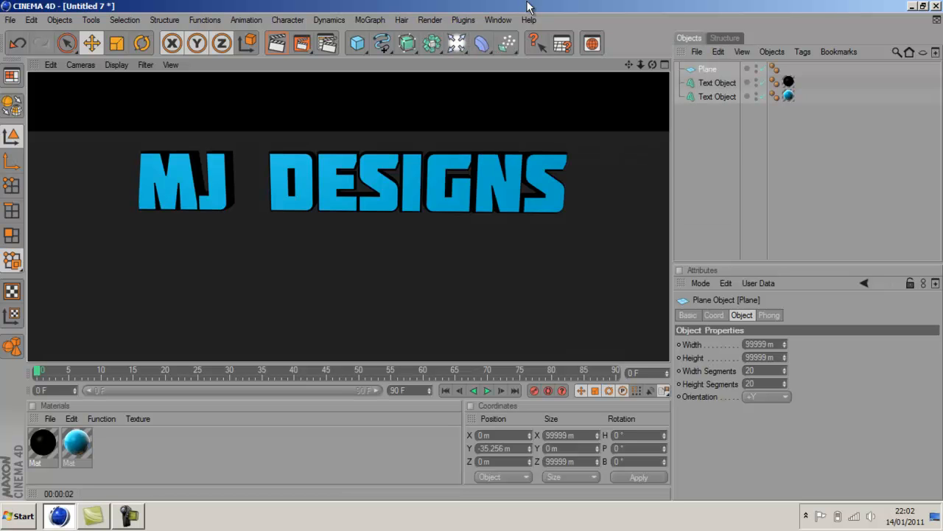
pyautogui.moveTo(651, 66)
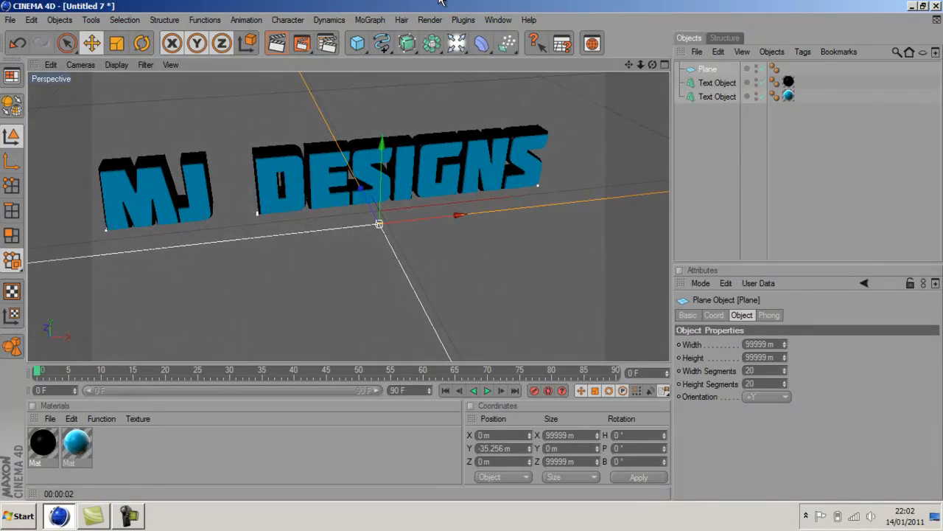
pyautogui.click(278, 43)
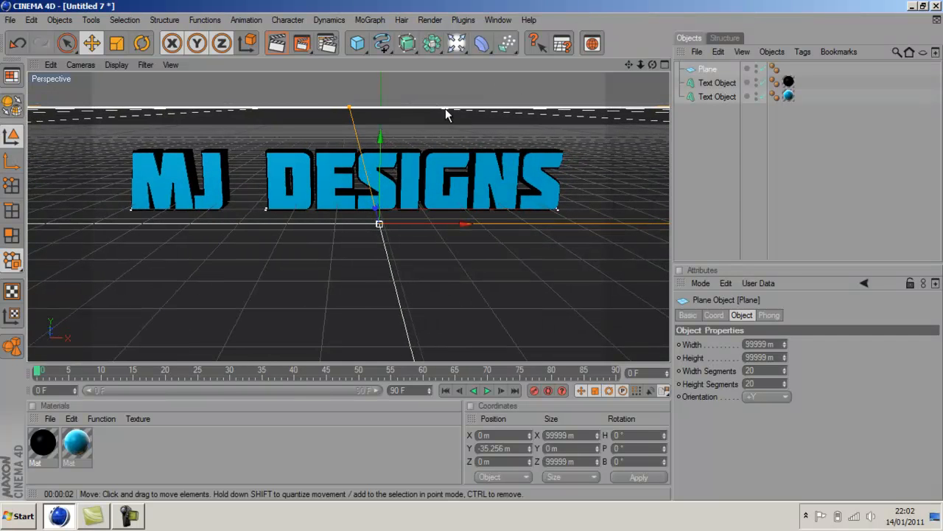
pyautogui.moveTo(410, 110)
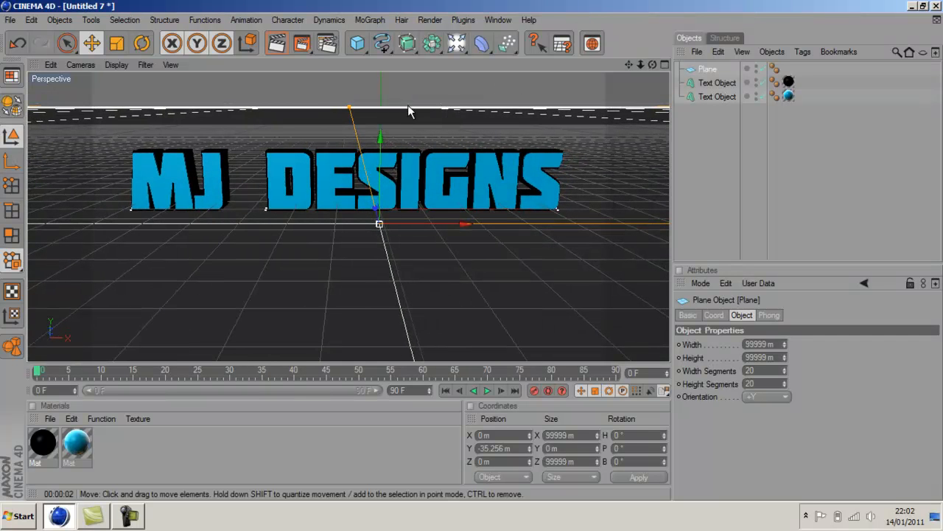
pyautogui.click(278, 43)
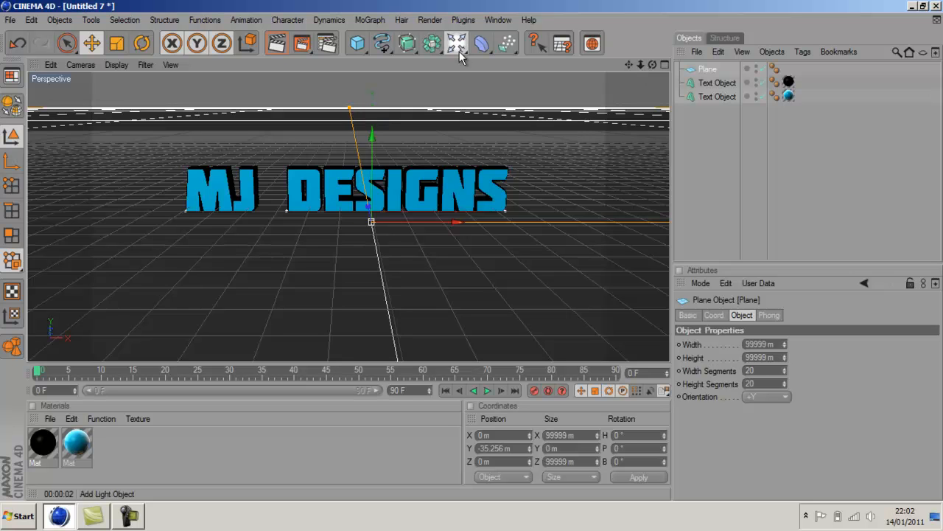
# Add a Camera object and set the viewport to look through it.
pyautogui.click(456, 42)
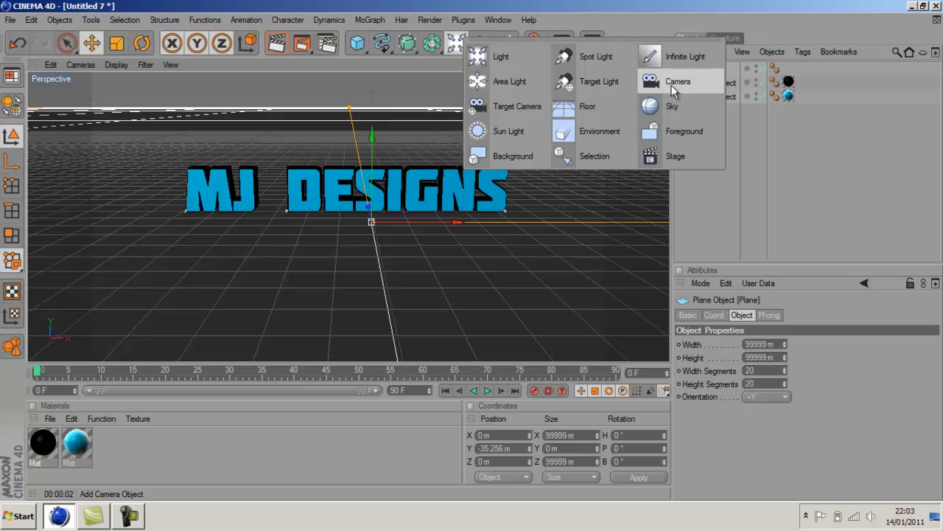
pyautogui.click(678, 81)
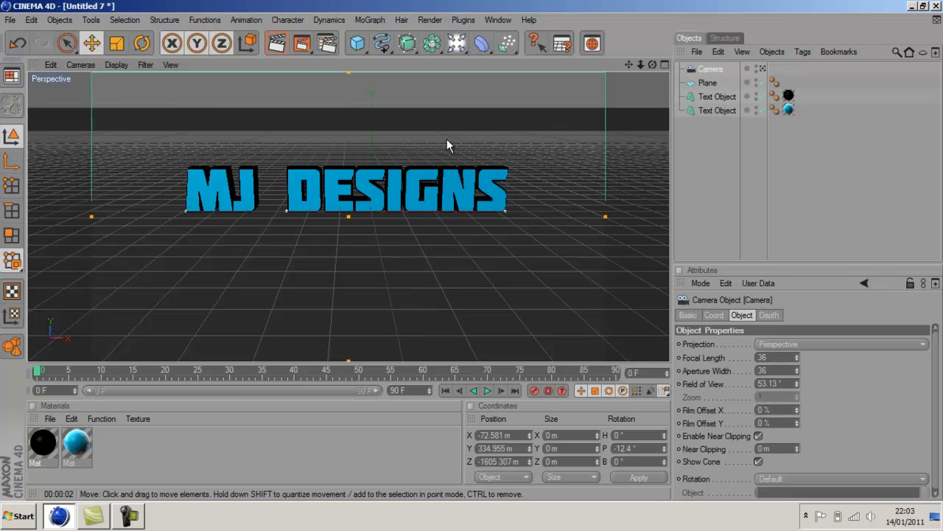
pyautogui.moveTo(391, 153)
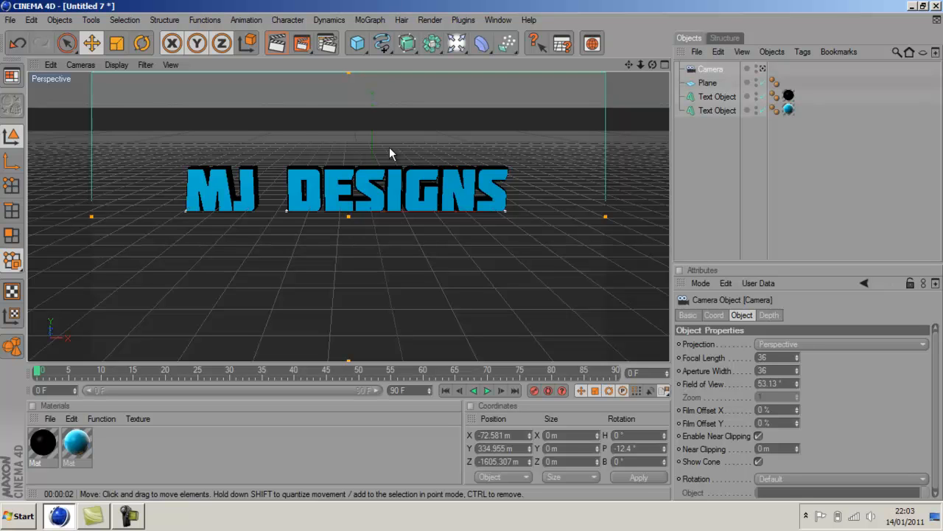
pyautogui.moveTo(300, 131)
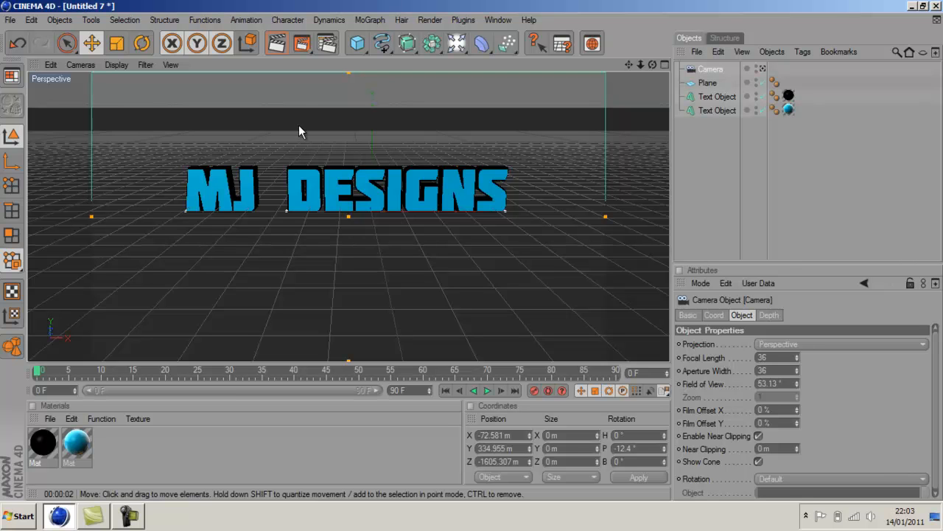
pyautogui.moveTo(74, 70)
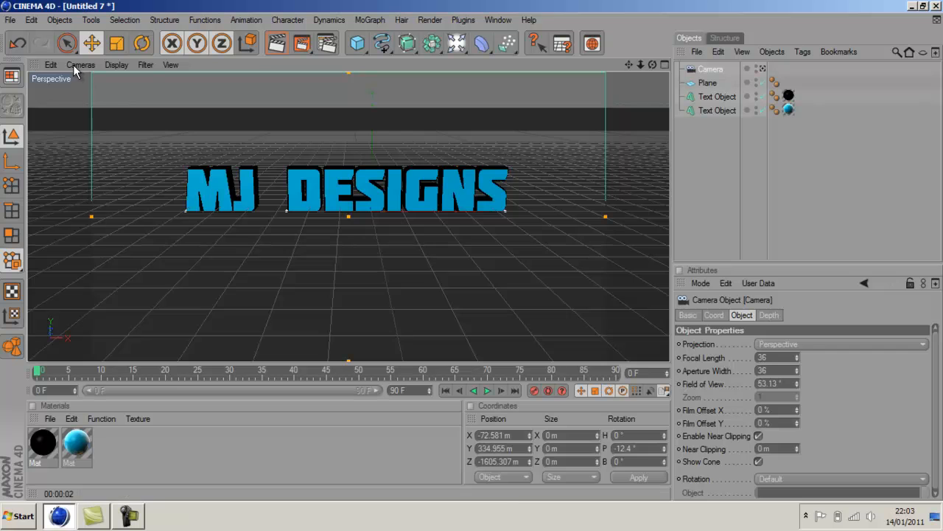
pyautogui.click(81, 65)
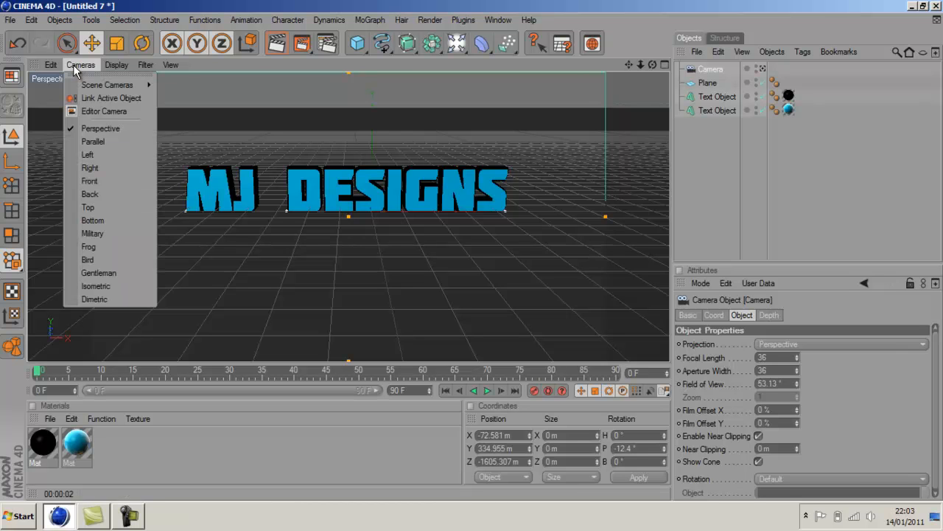
pyautogui.moveTo(107, 84)
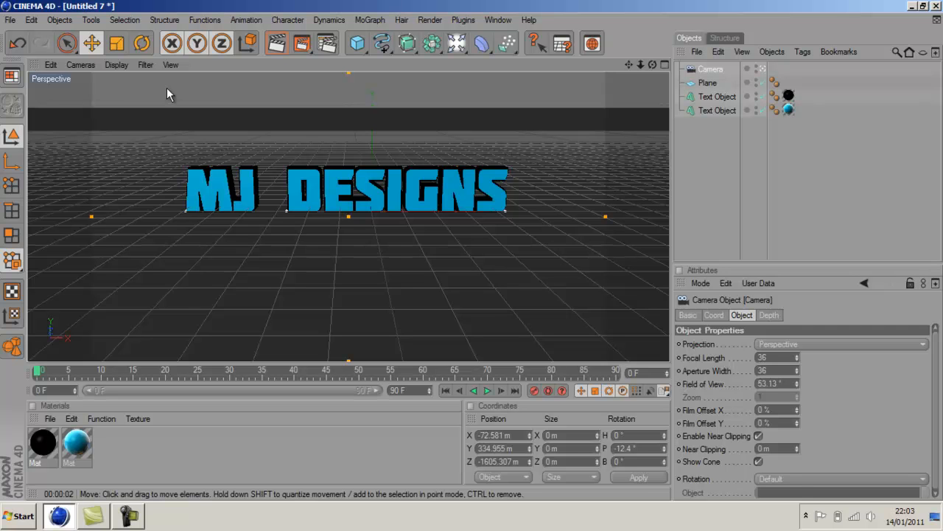
pyautogui.moveTo(306, 222)
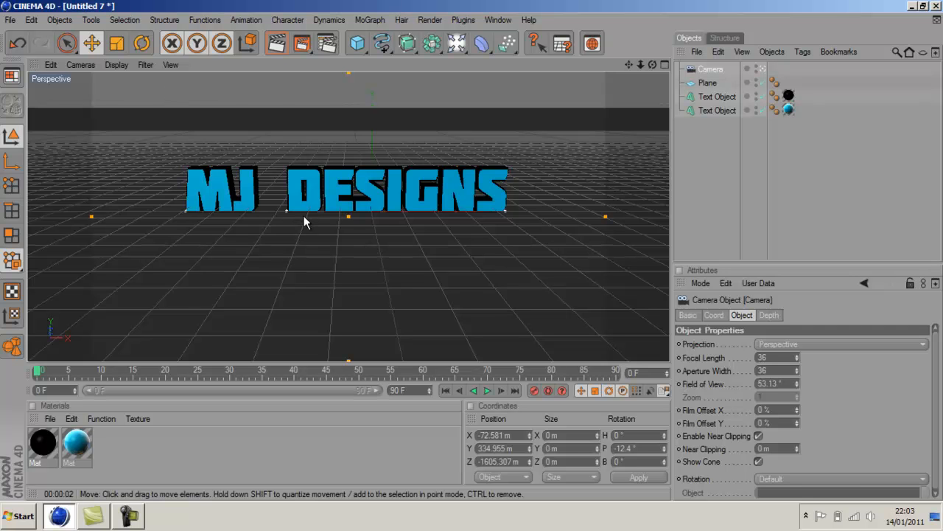
pyautogui.moveTo(553, 145)
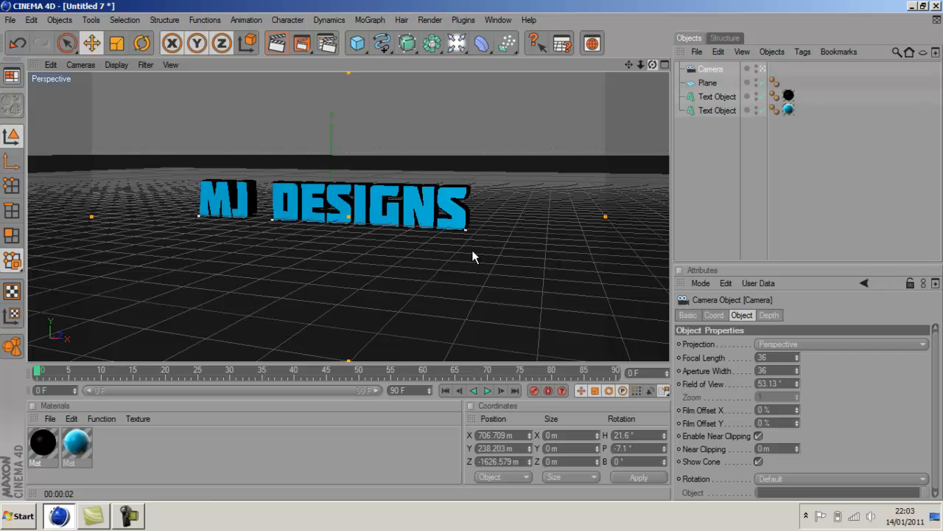
pyautogui.moveTo(92, 297)
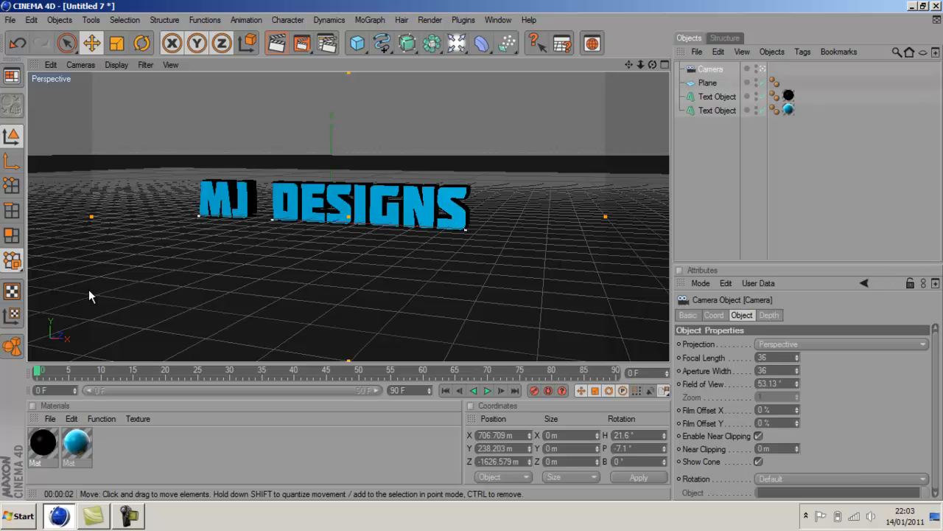
pyautogui.moveTo(593, 214)
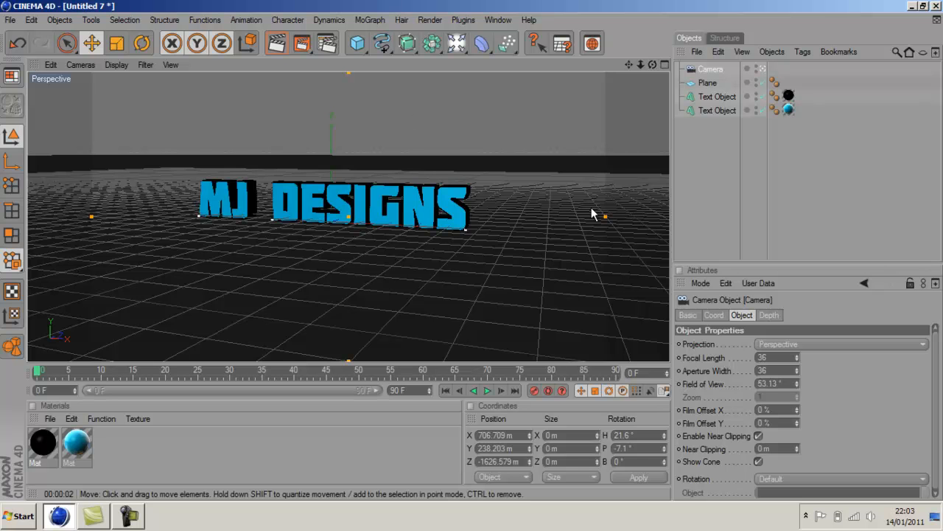
pyautogui.moveTo(596, 247)
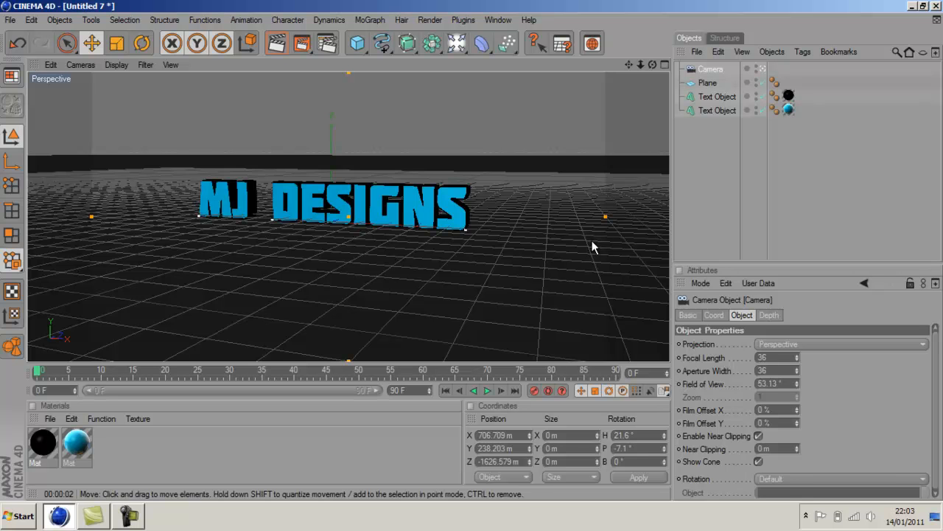
pyautogui.moveTo(122, 229)
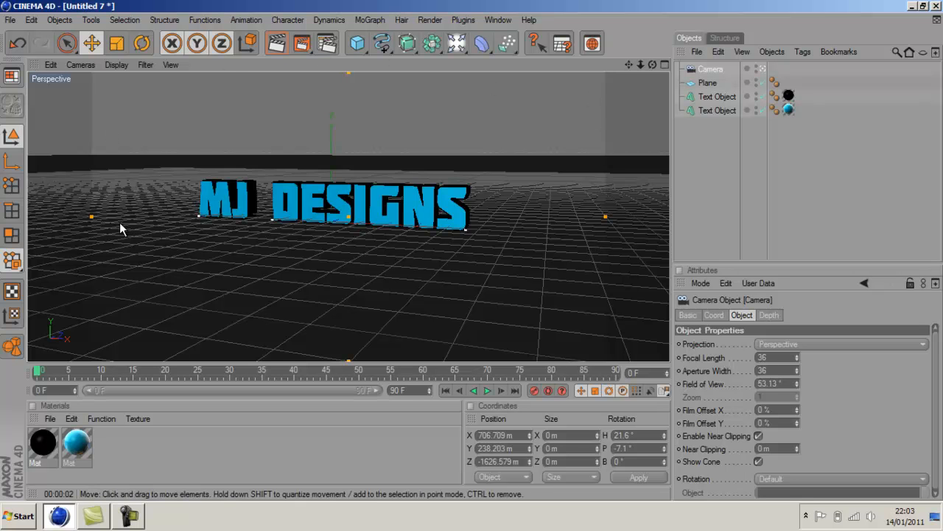
pyautogui.moveTo(74, 177)
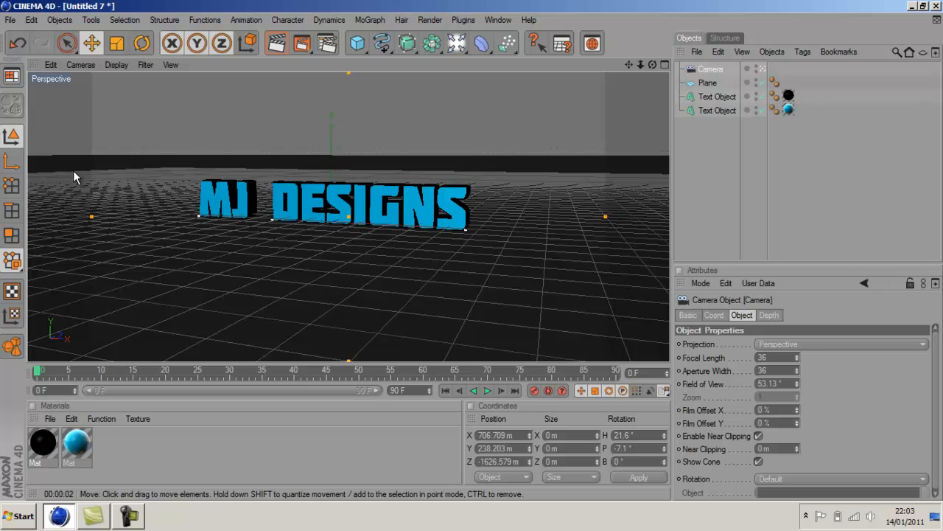
pyautogui.moveTo(535, 153)
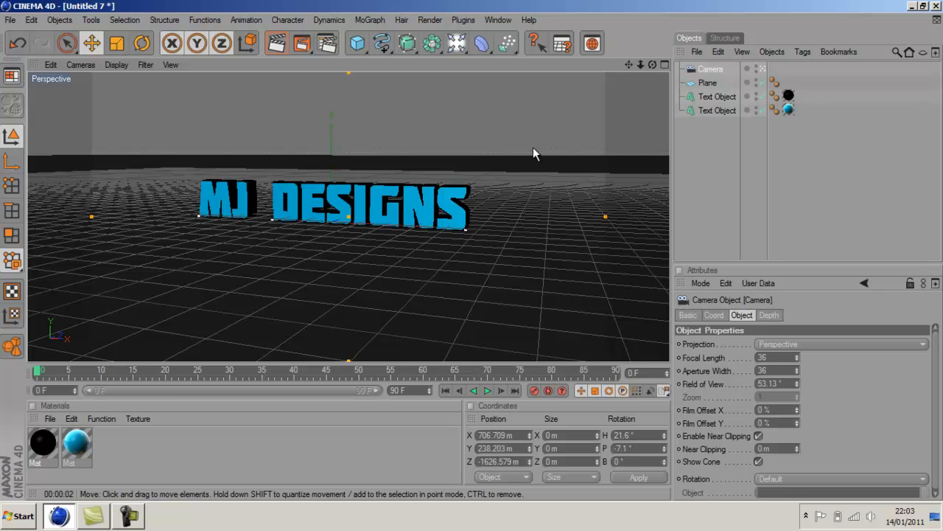
pyautogui.moveTo(534, 391)
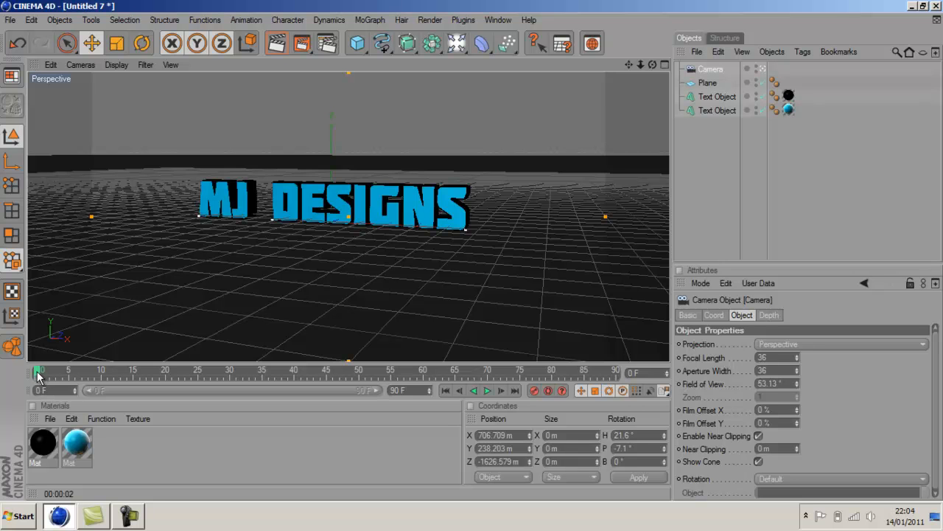
# Extend the animation to 150 frames and keyframe the camera higher and farther back at frame 50.
pyautogui.moveTo(39, 371); pyautogui.dragTo(92, 372)
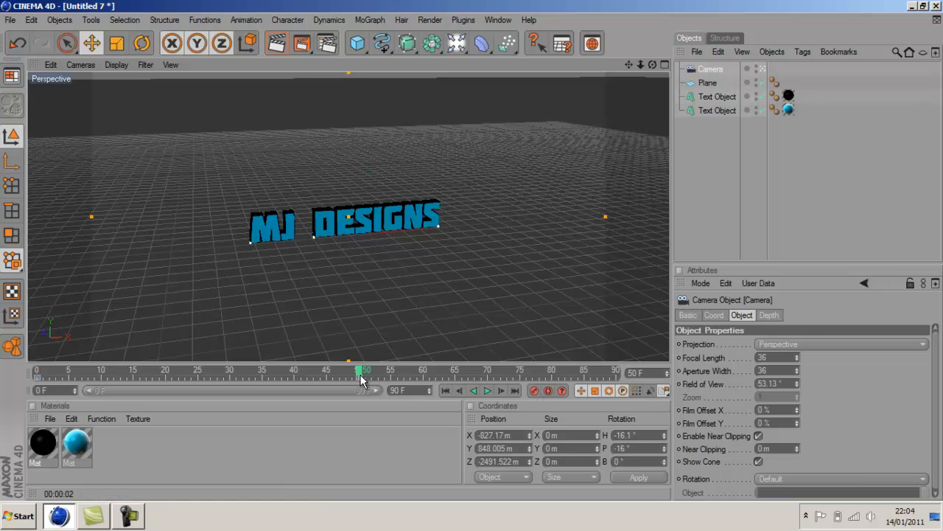
pyautogui.moveTo(362, 371); pyautogui.dragTo(616, 371)
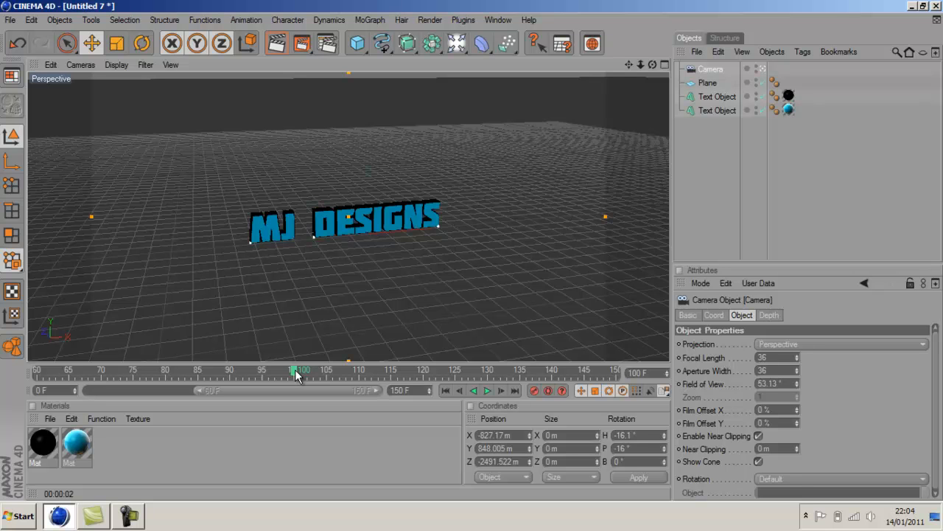
pyautogui.moveTo(658, 77)
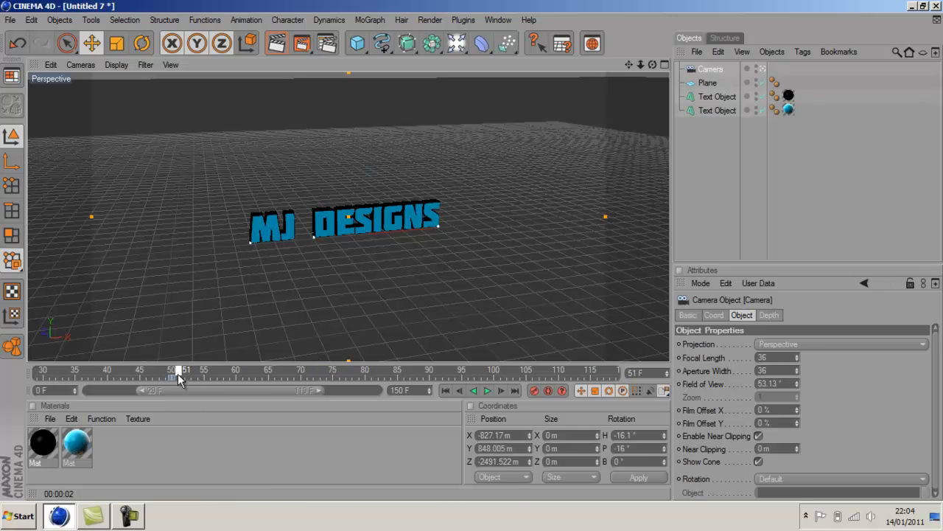
# At frame 100, keyframe the camera low over the floor with the text out of shot.
pyautogui.moveTo(181, 372); pyautogui.dragTo(175, 372)
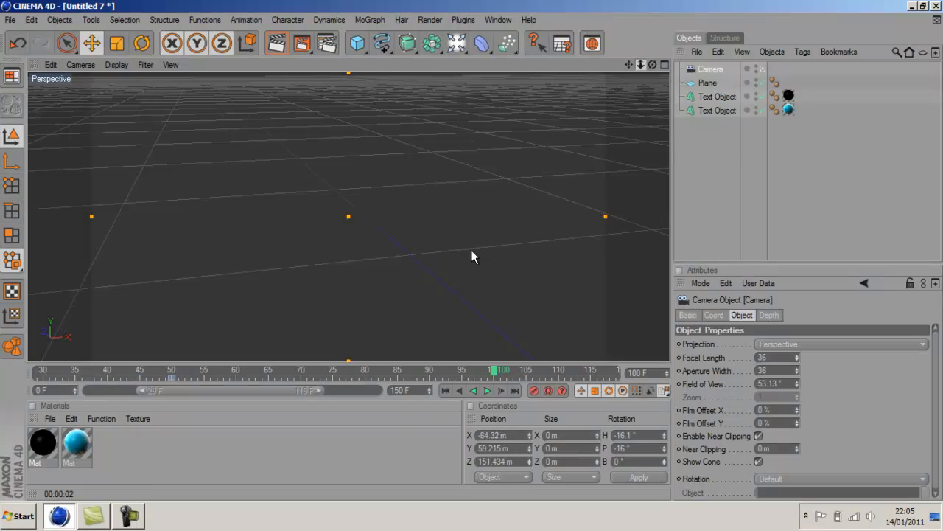
pyautogui.moveTo(534, 390)
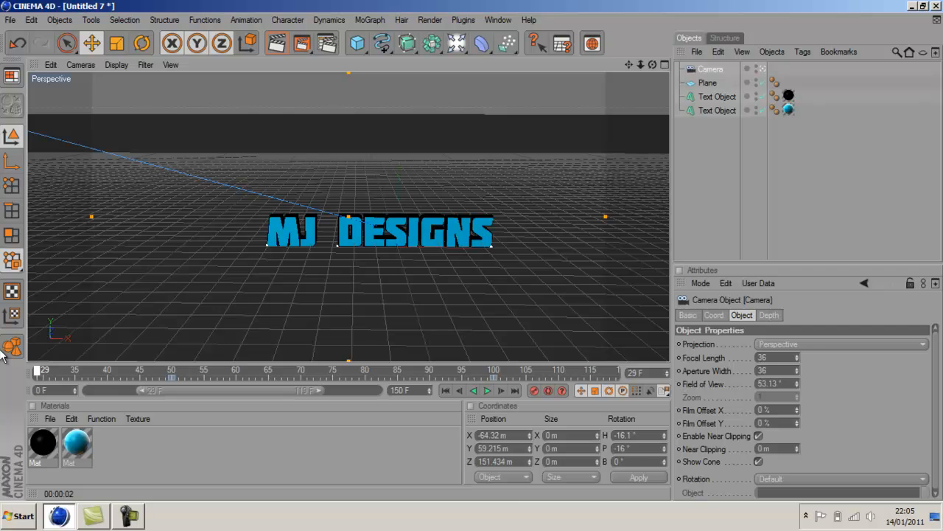
# Play back the camera fly-in, stop it, and select the blue material.
pyautogui.click(226, 372)
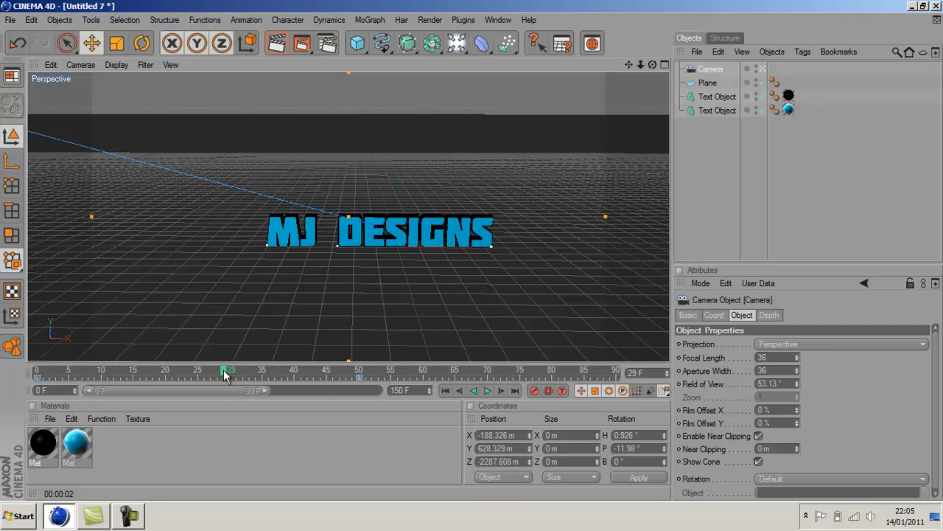
pyautogui.click(445, 391)
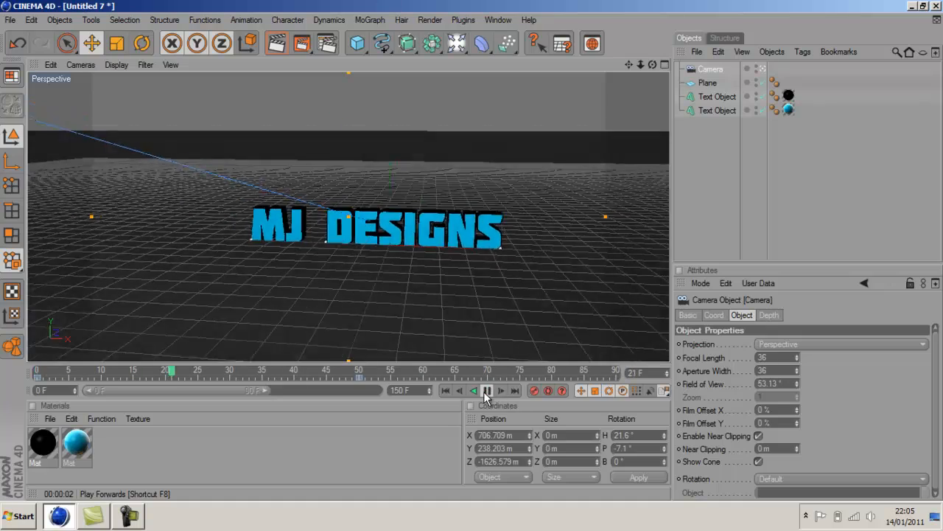
pyautogui.click(489, 391)
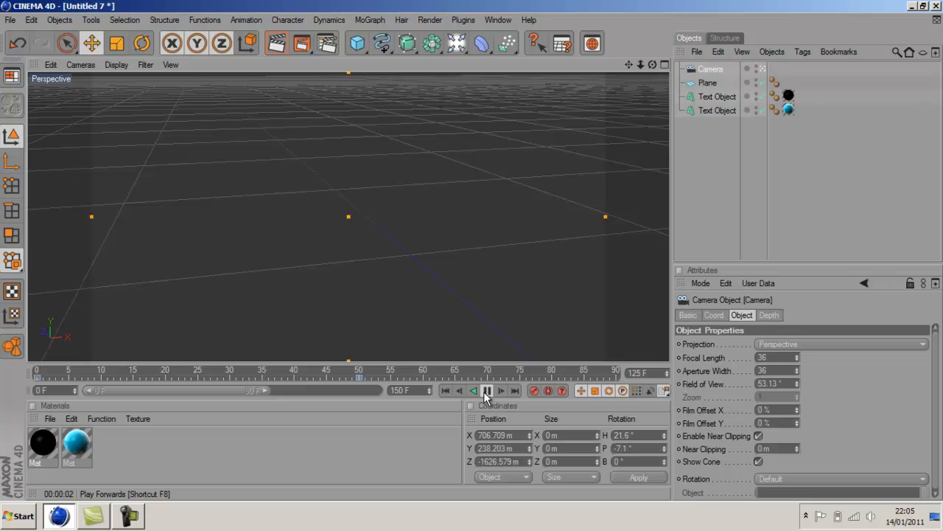
pyautogui.click(500, 391)
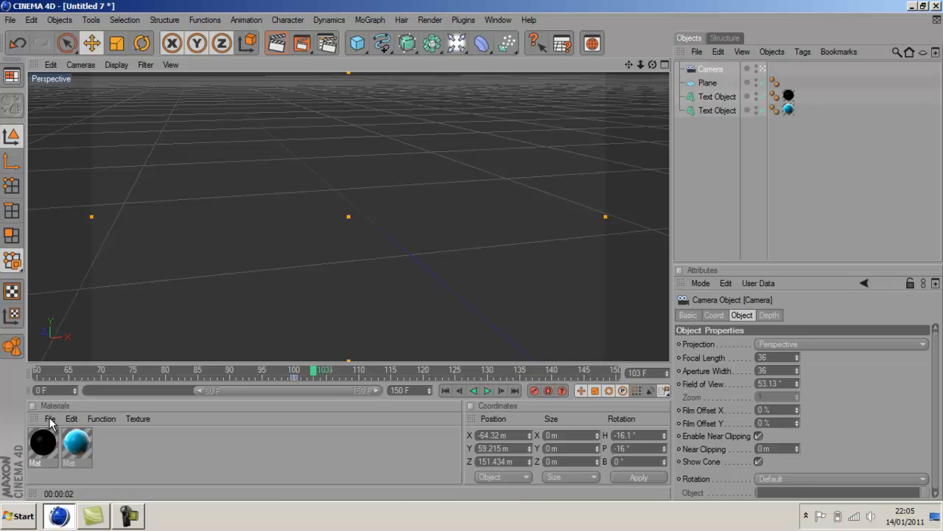
pyautogui.click(51, 418)
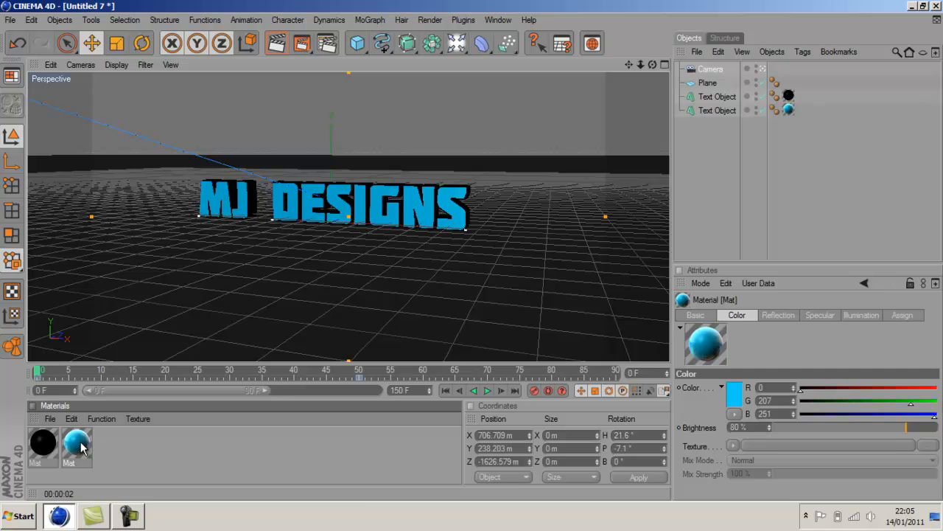
# Apply the sky-blue material to the floor plane so the text reflects in it.
pyautogui.click(707, 82)
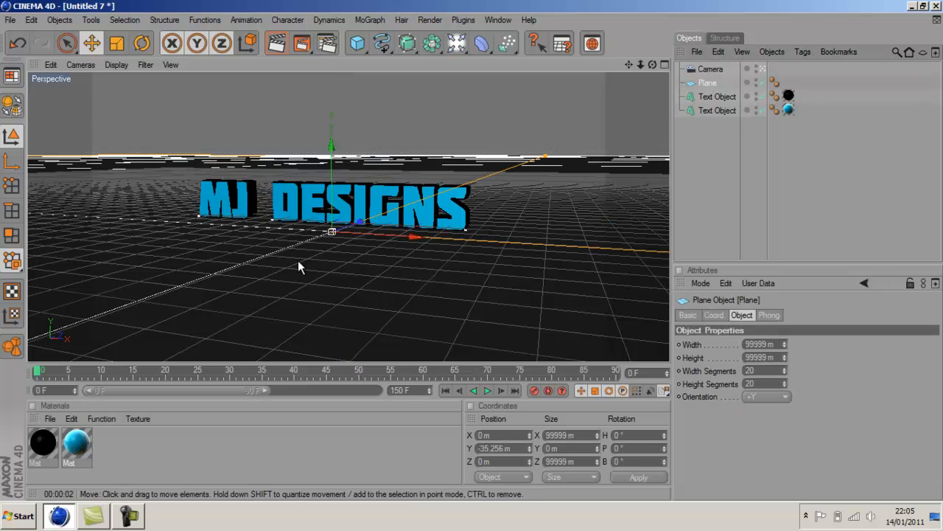
pyautogui.moveTo(401, 236)
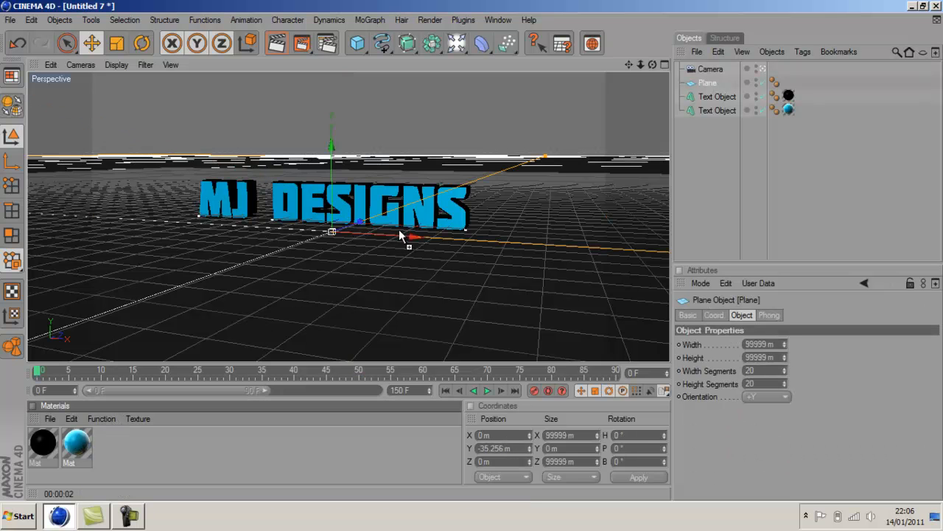
pyautogui.click(789, 81)
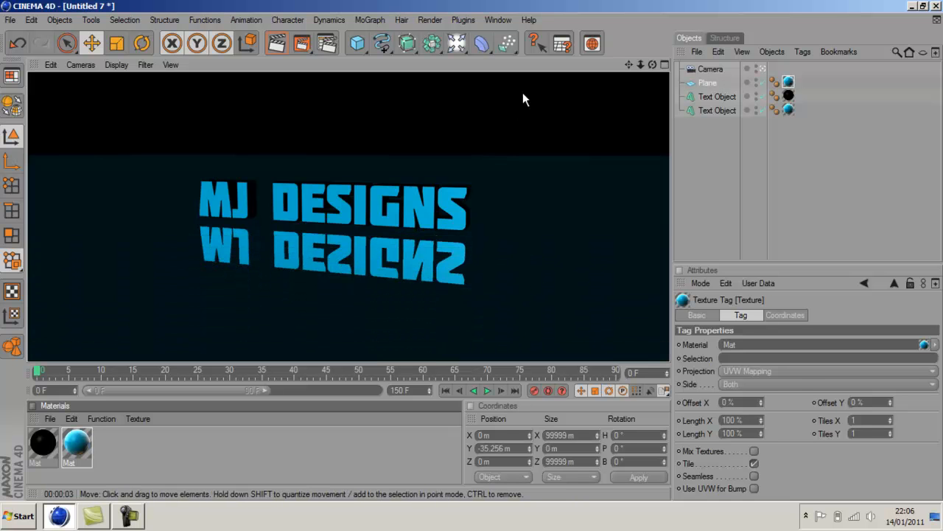
pyautogui.moveTo(404, 234)
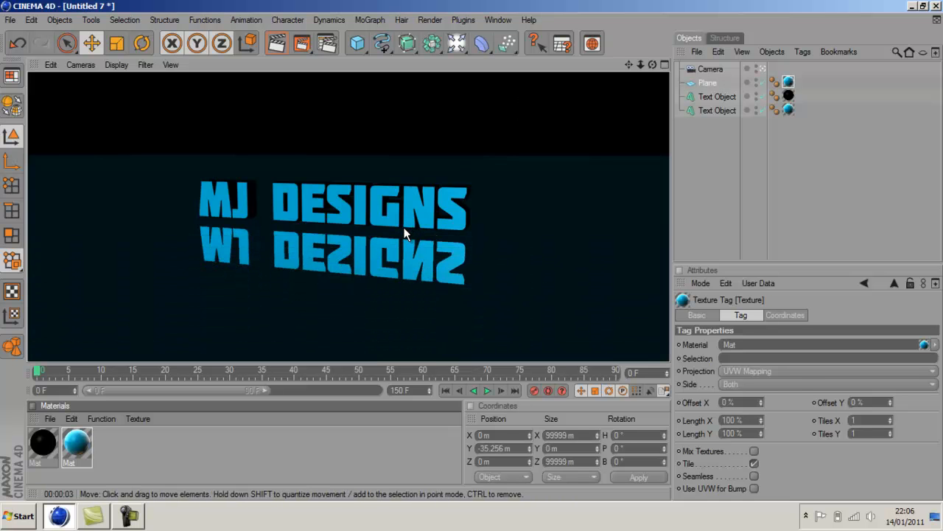
pyautogui.moveTo(383, 231)
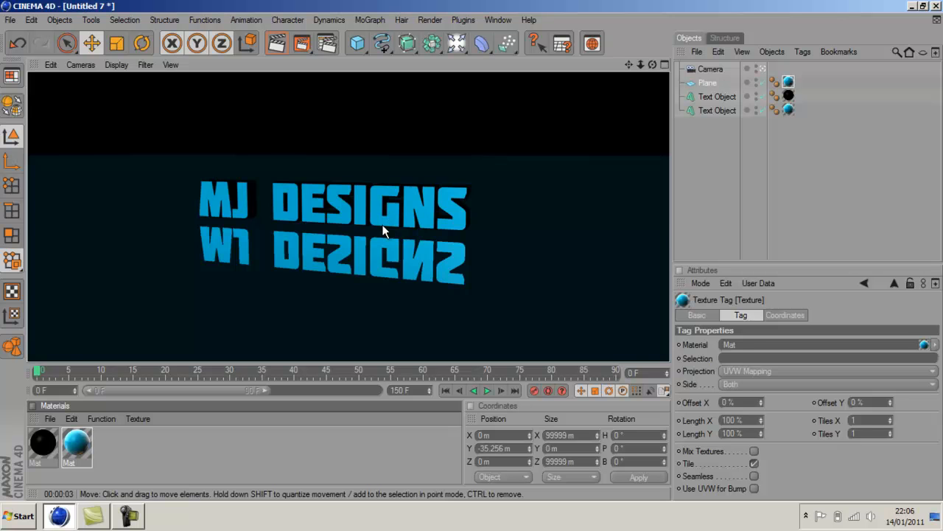
# Group both text objects into a Null, lower it slightly on Y, and render.
pyautogui.click(717, 111)
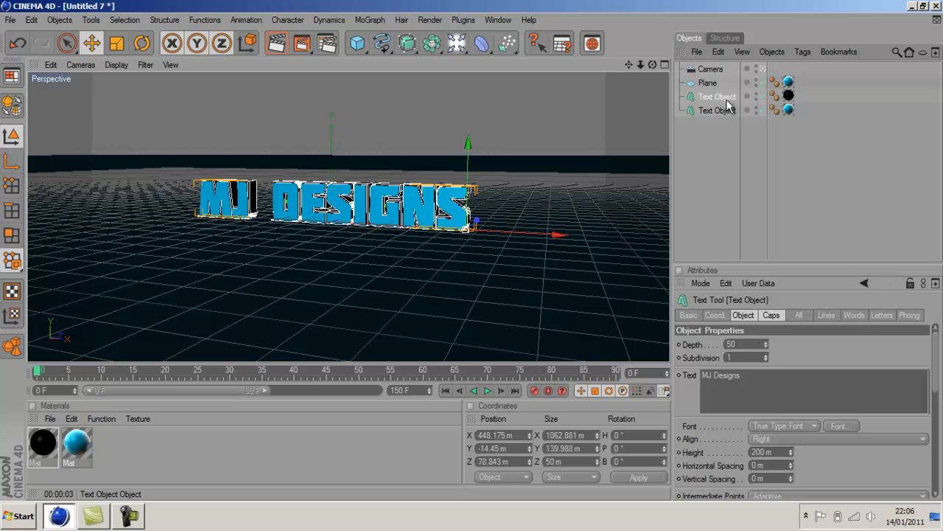
pyautogui.click(716, 110)
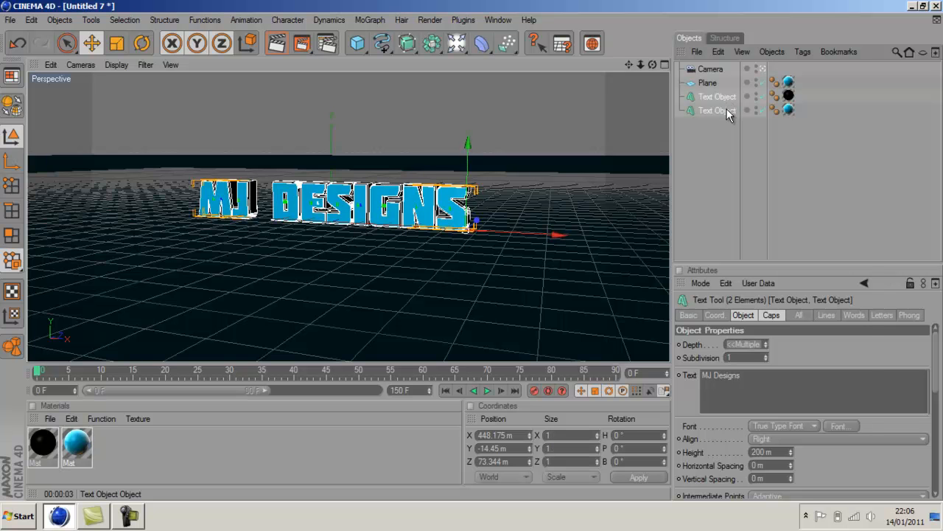
pyautogui.rightClick(715, 111)
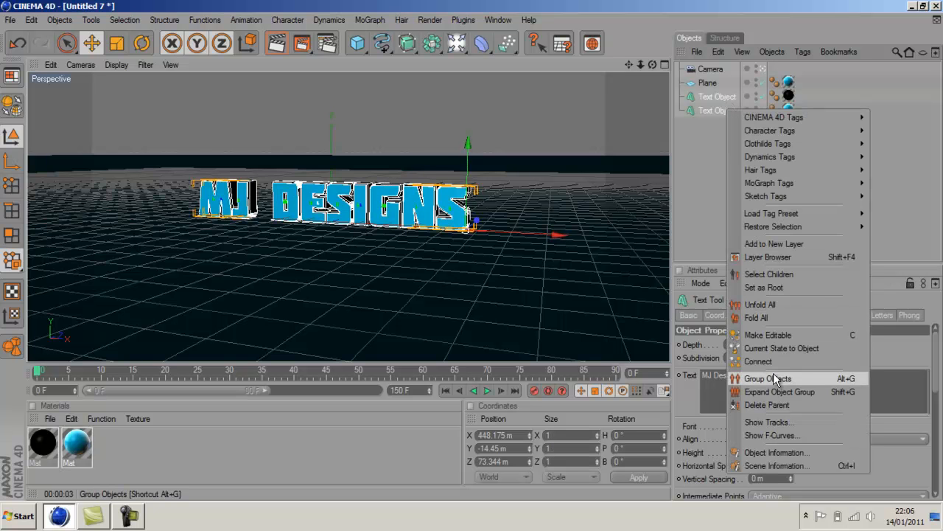
pyautogui.click(769, 378)
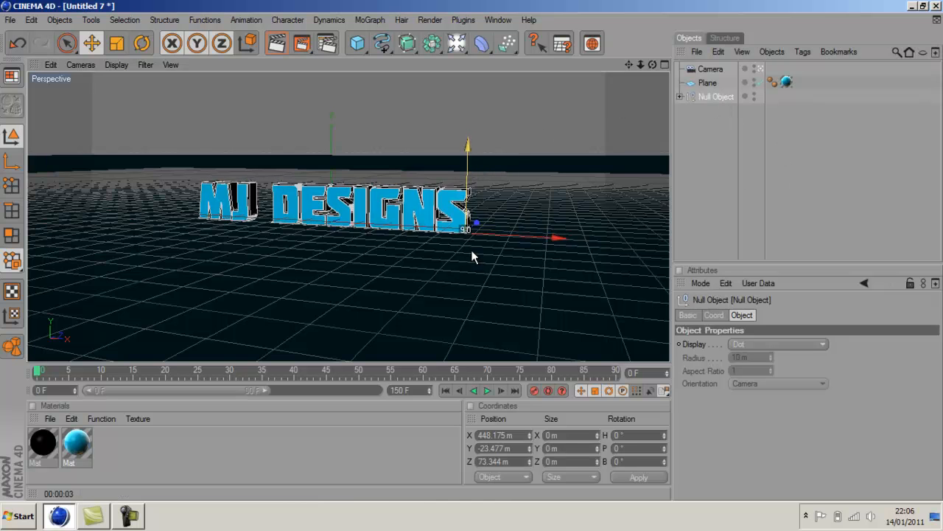
pyautogui.moveTo(475, 223); pyautogui.dragTo(475, 228)
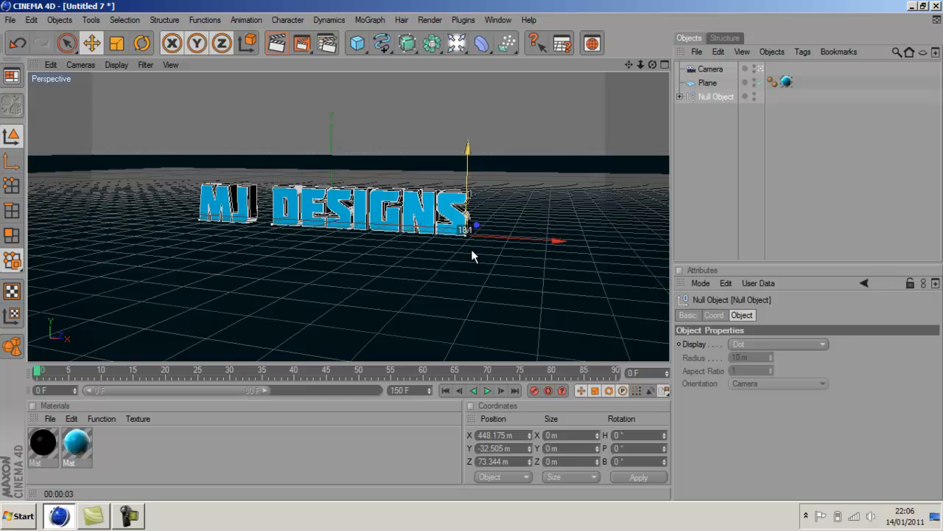
pyautogui.click(277, 43)
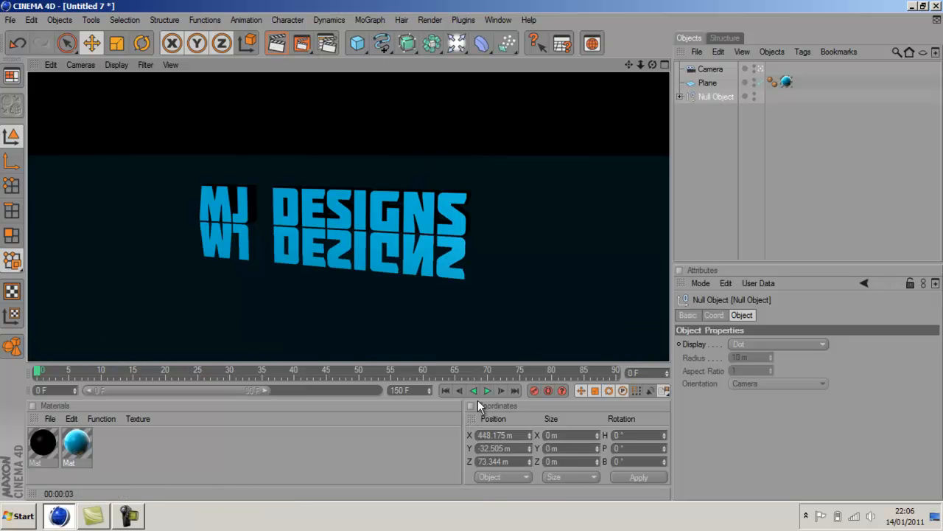
# Clear the render preview, then play the camera fly-in and stop near frame 47.
pyautogui.click(487, 391)
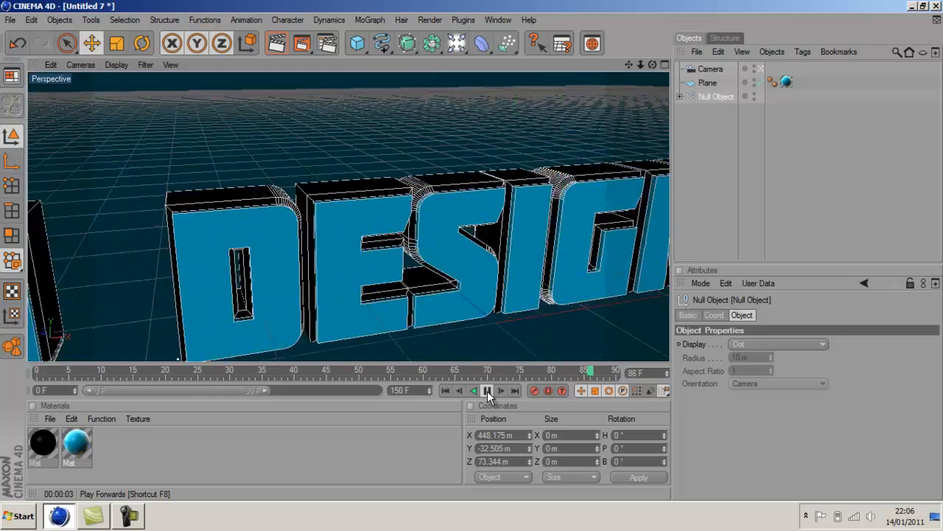
pyautogui.click(488, 391)
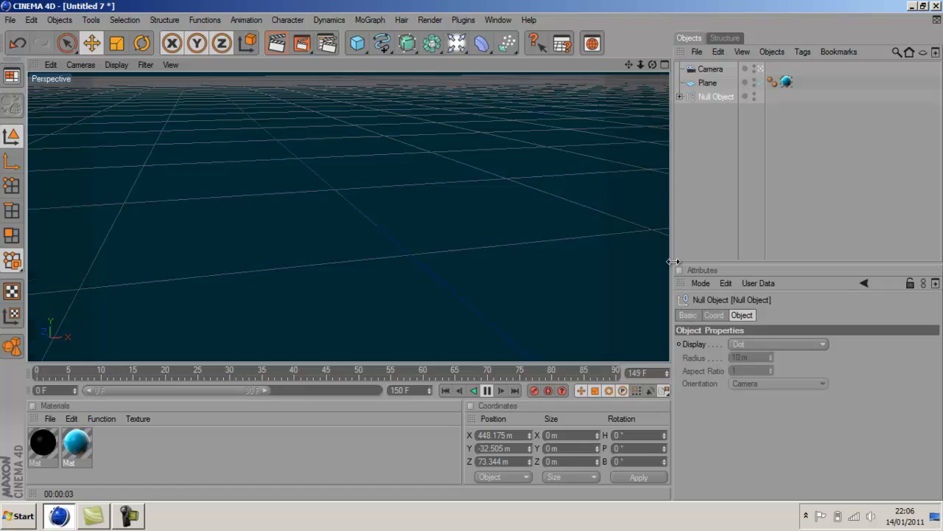
pyautogui.click(487, 391)
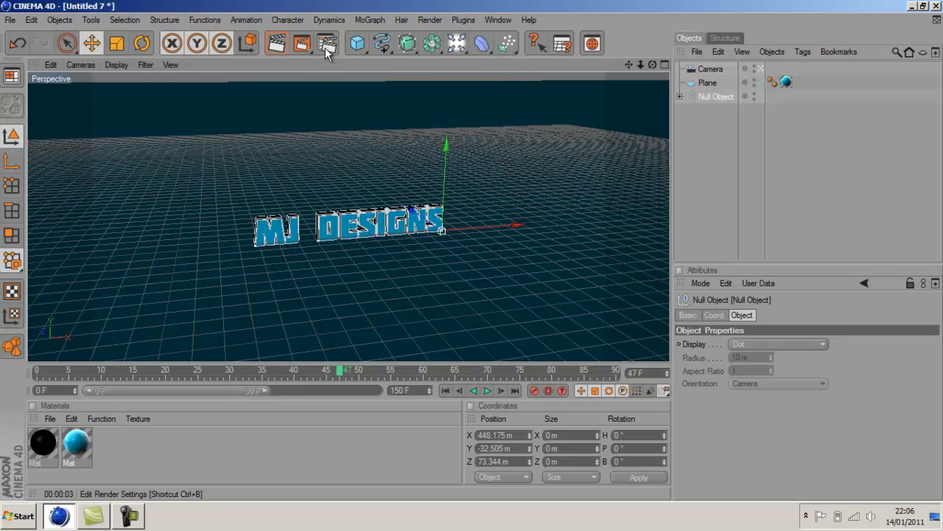
pyautogui.moveTo(301, 44)
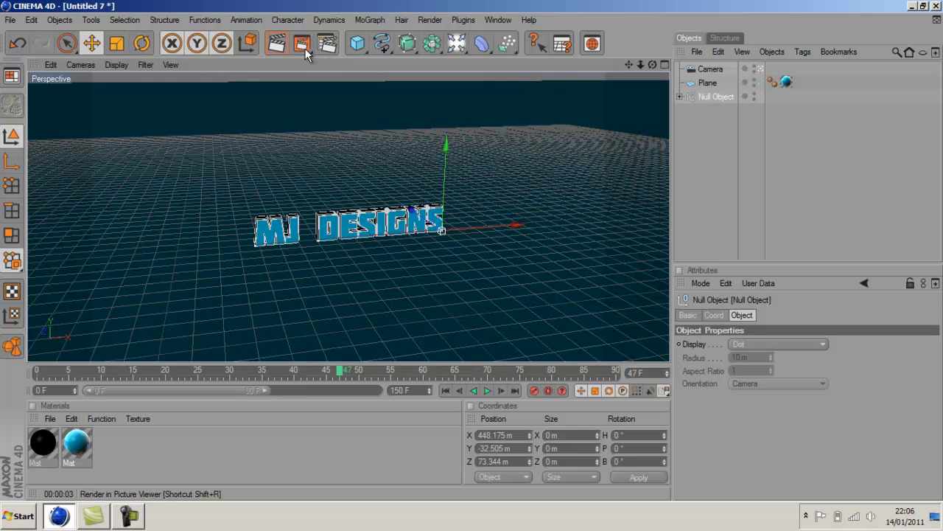
# Launch the Picture Viewer render of all 151 frames at 1280×720.
pyautogui.click(302, 43)
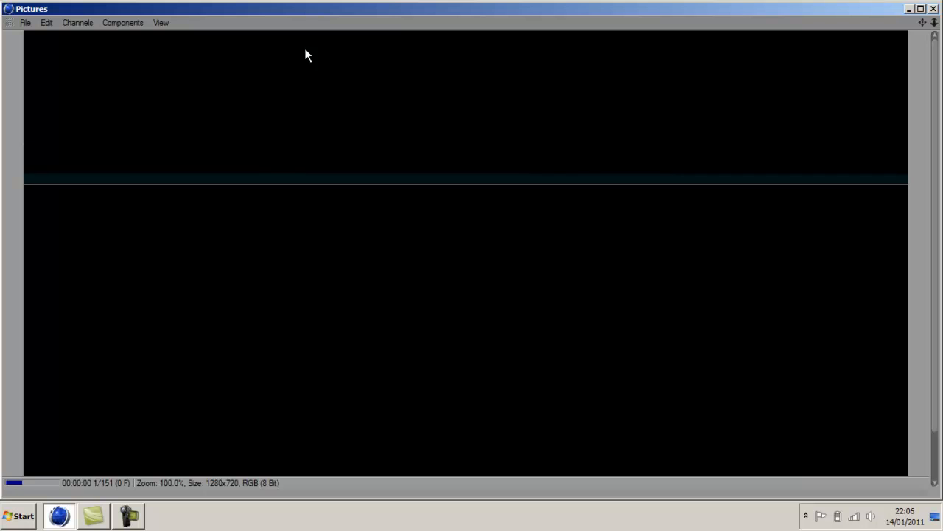